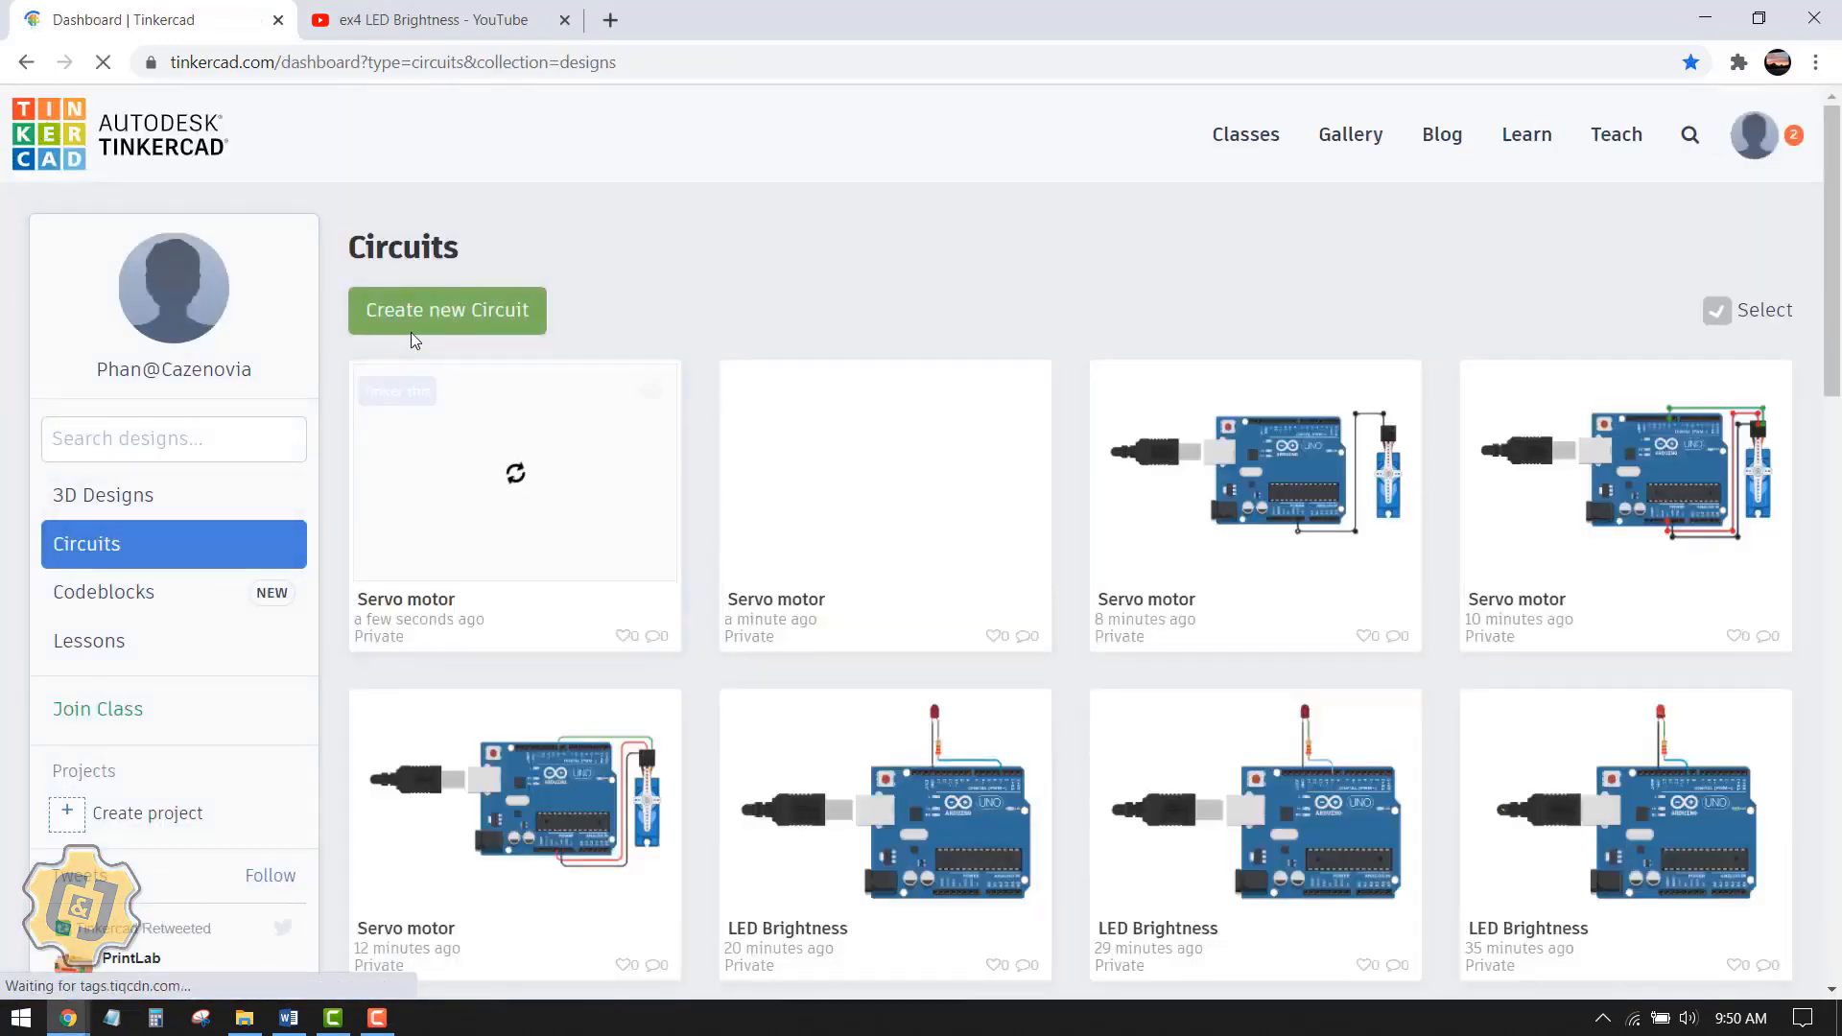
Step: Create a new circuit design and rename it 'Servo motor'
{"action": "left_click", "coordinate": [447, 311]}
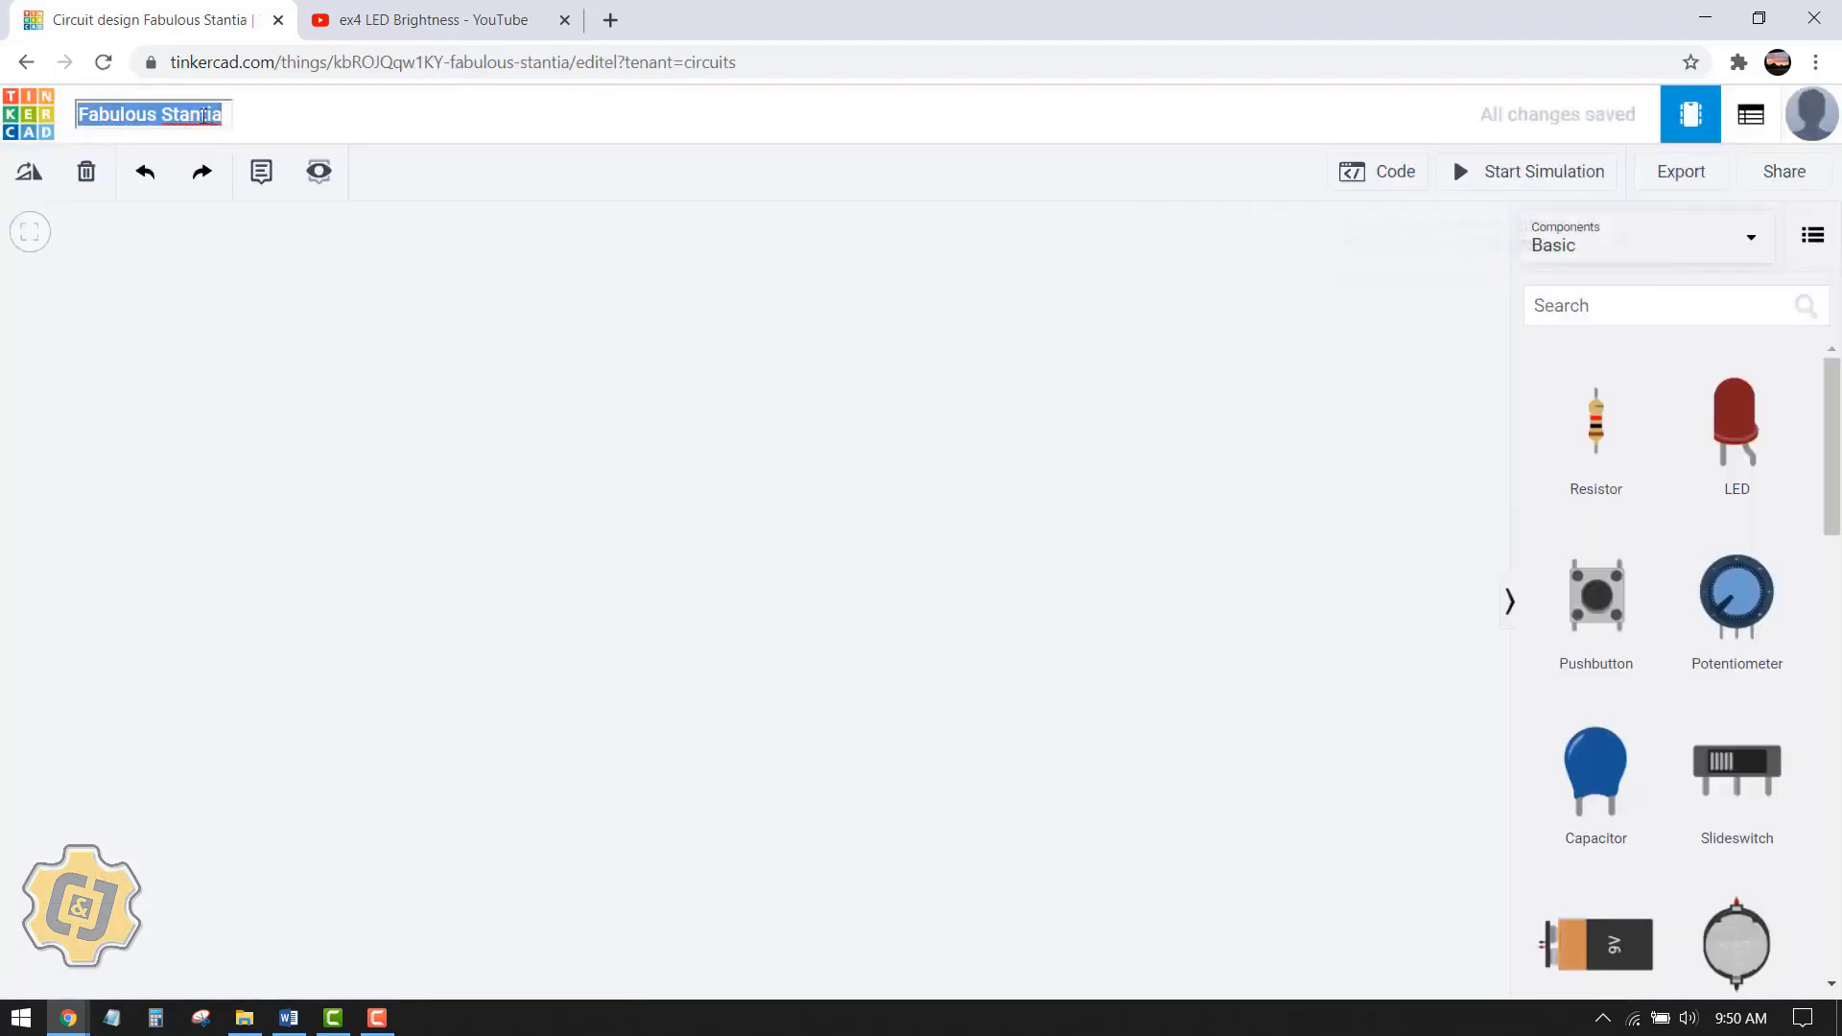
{"action": "type", "text": "Servo motor"}
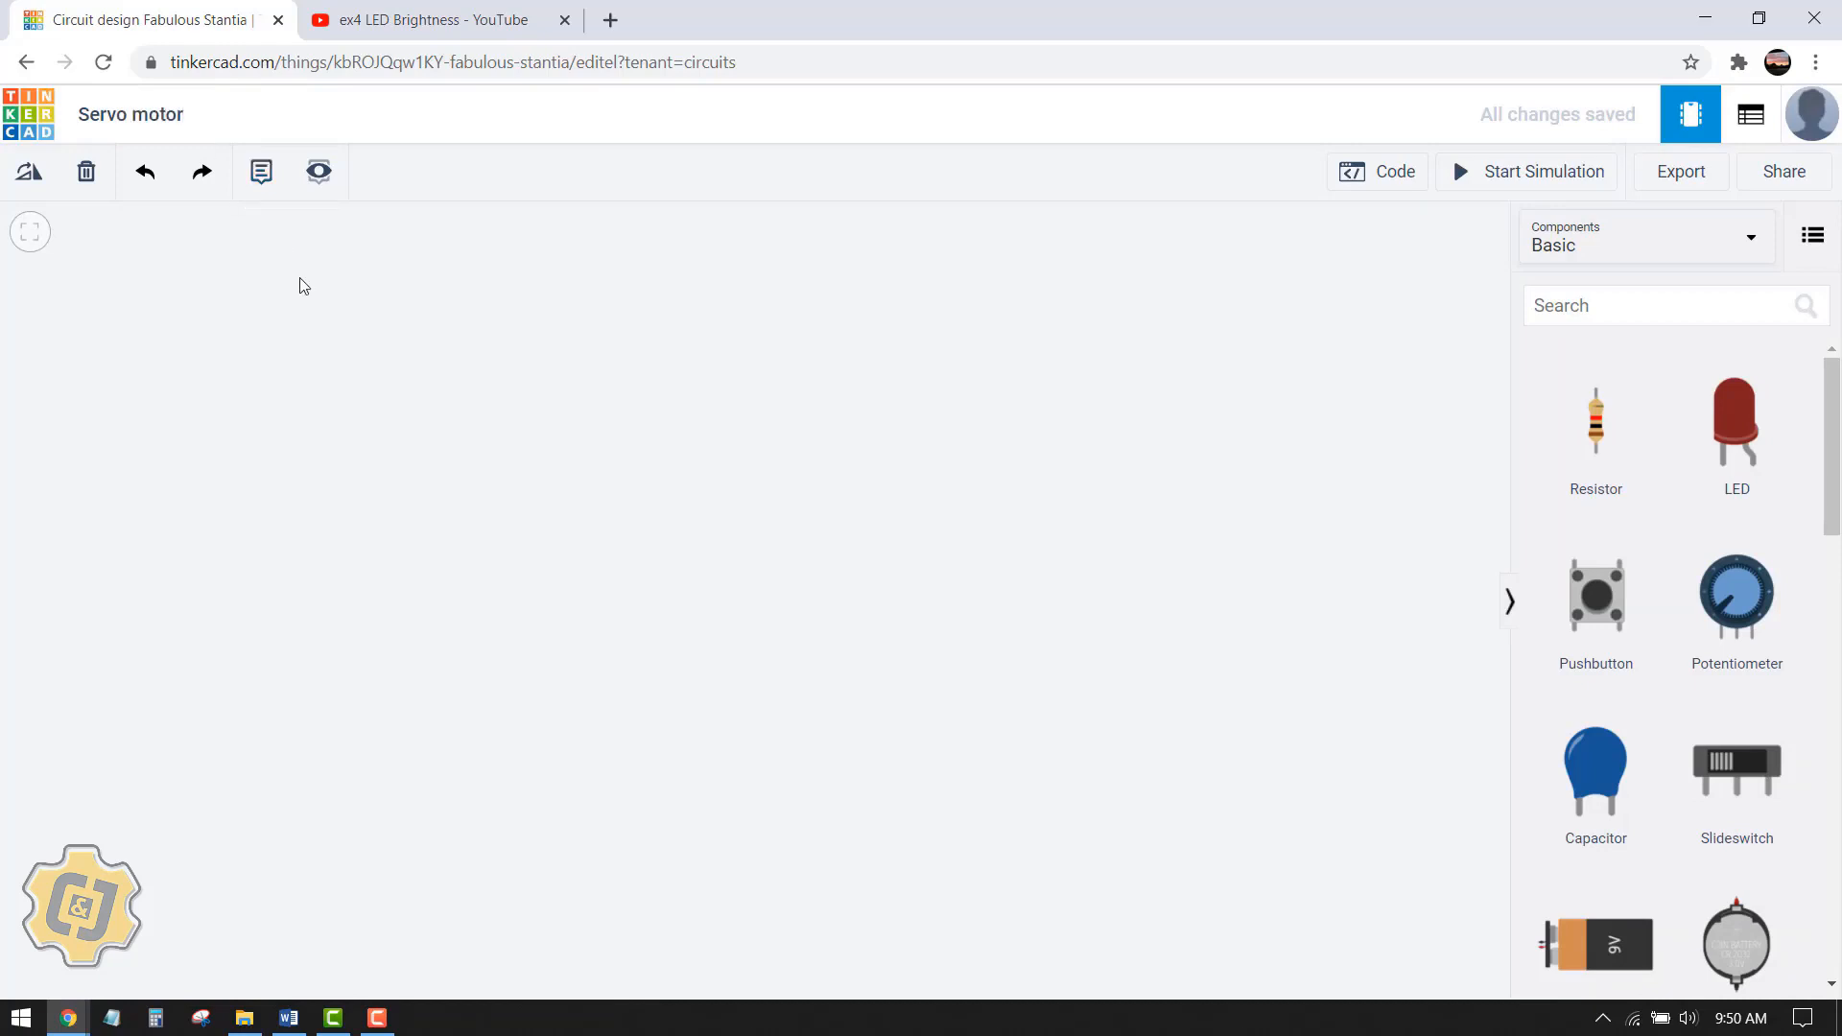
{"action": "mouse_move", "coordinate": [1821, 417]}
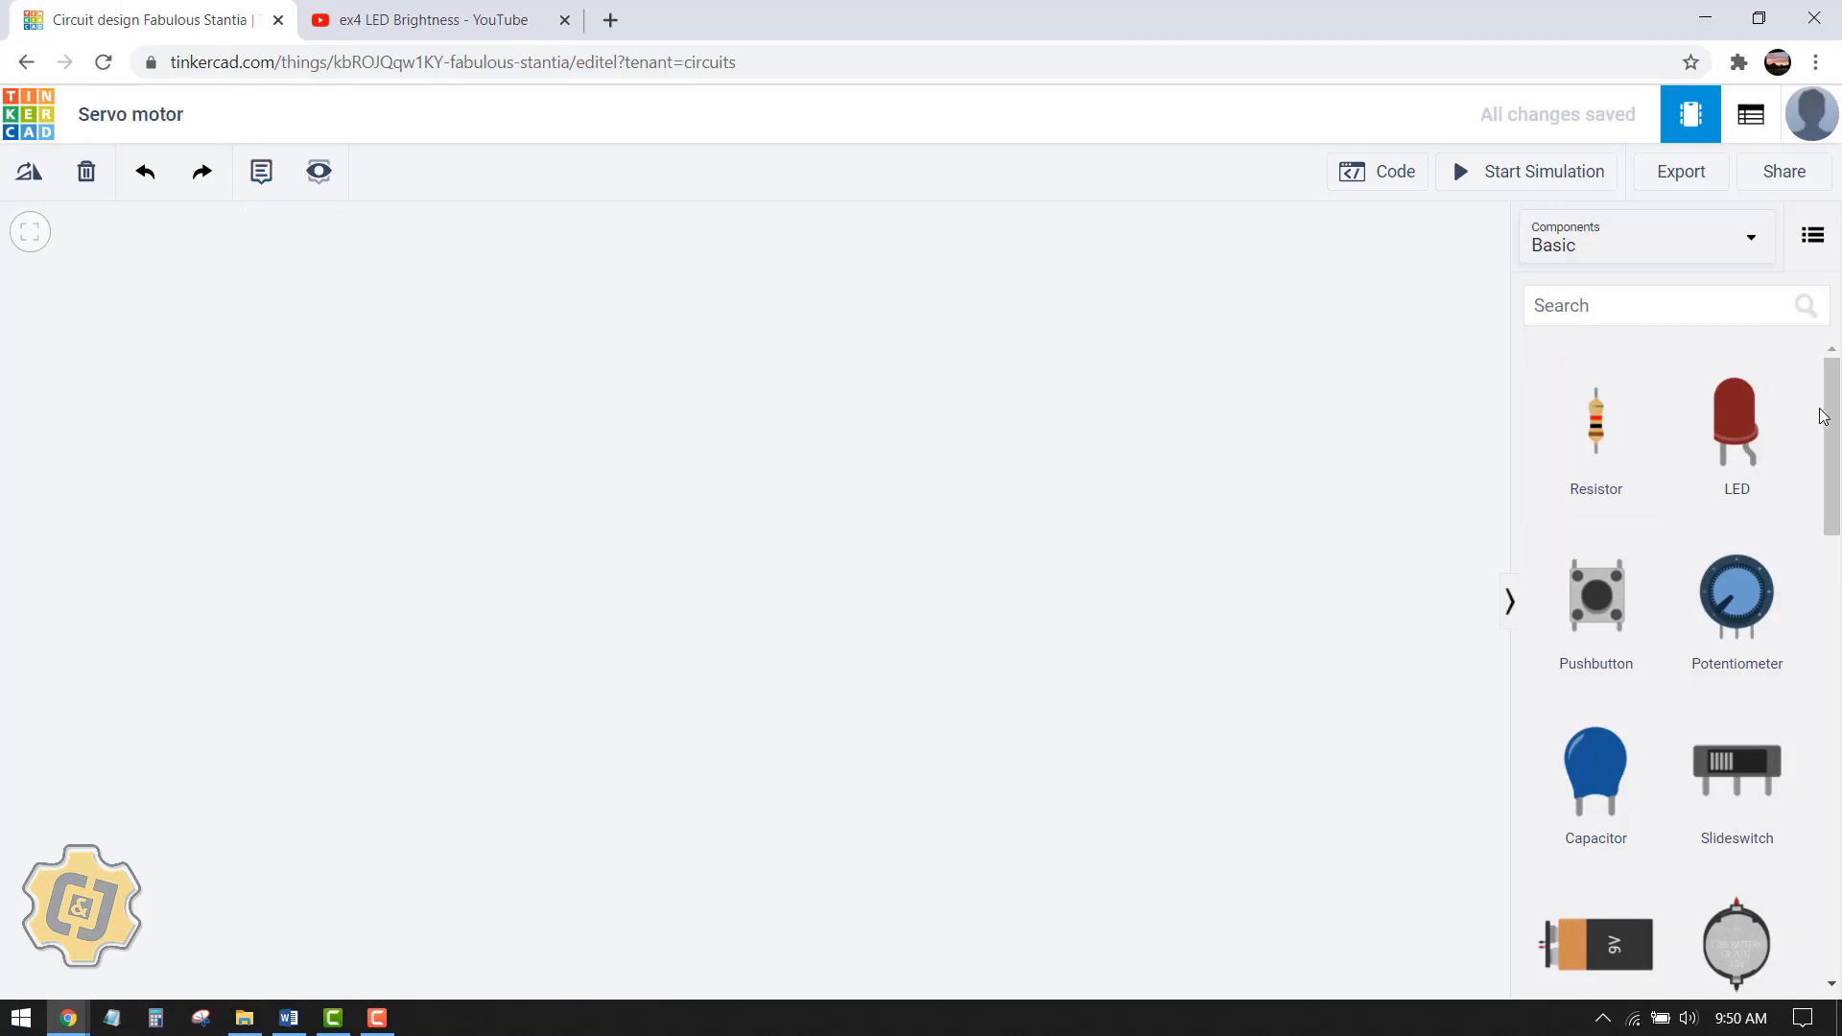
Step: Place a micro servo on the canvas beside the Arduino Uno R3
{"action": "scroll", "scroll_direction": "down", "scroll_amount": 3}
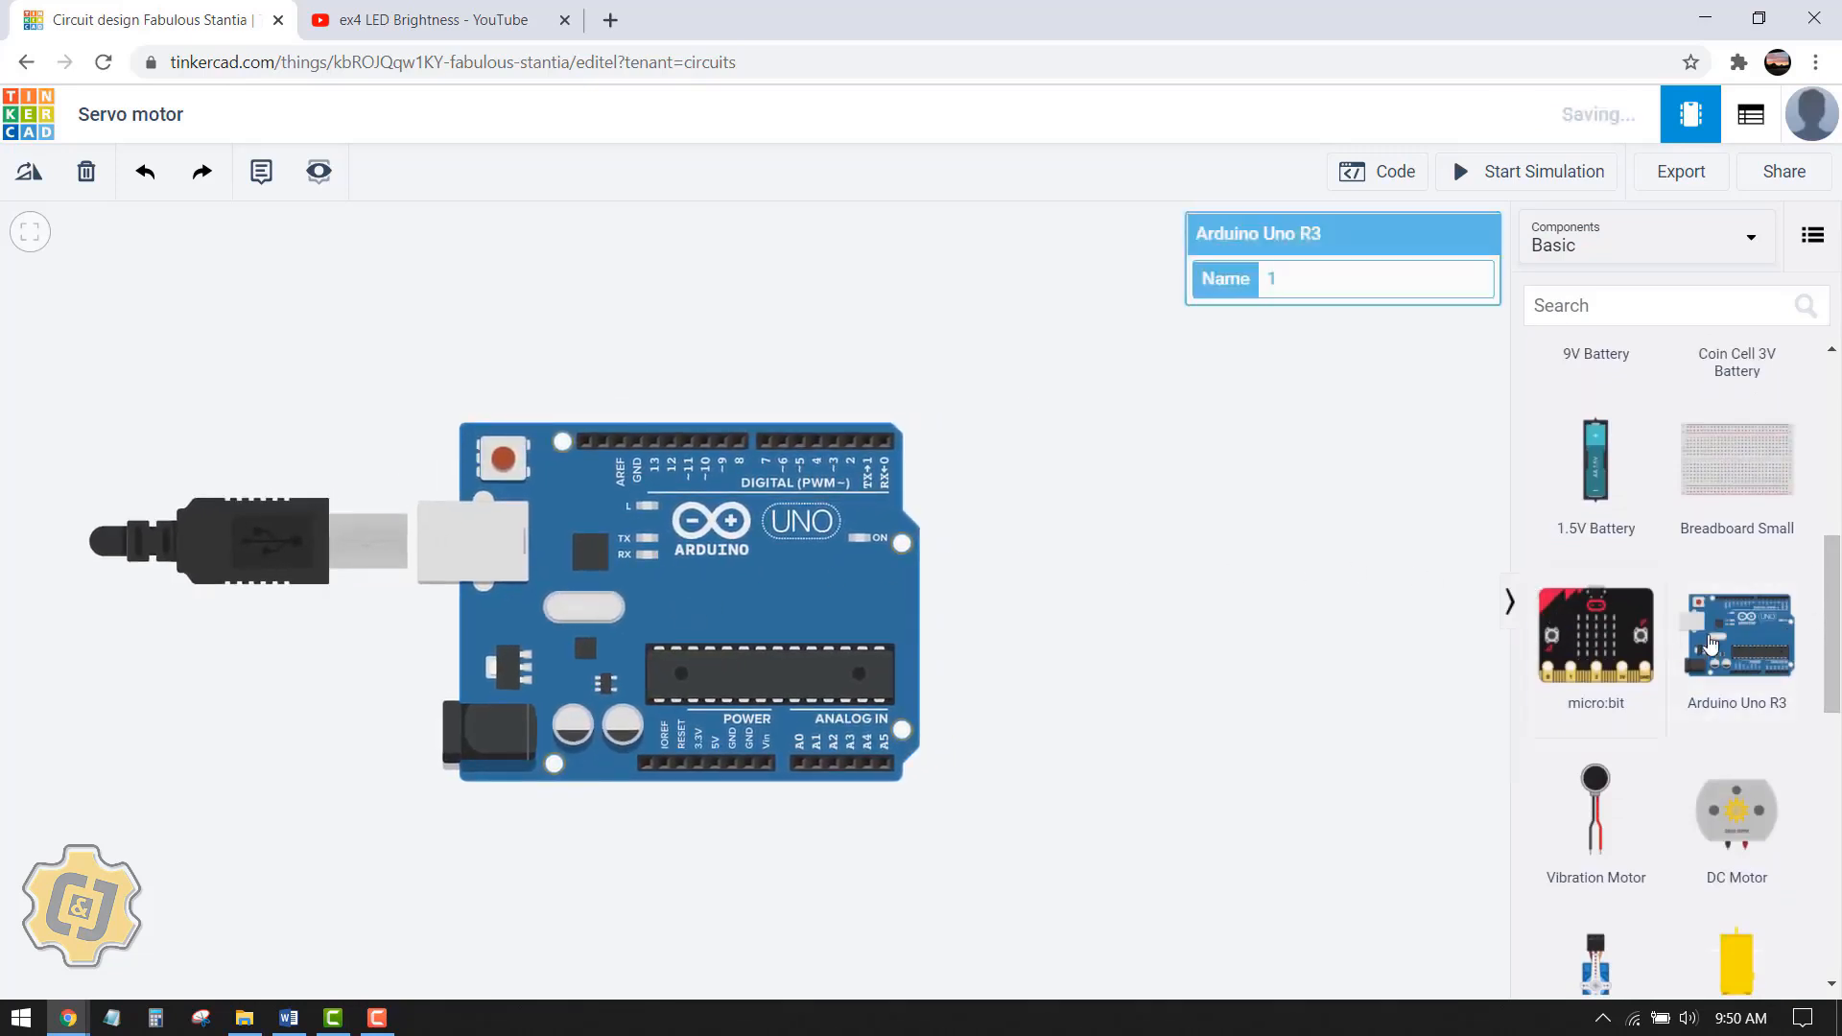
{"action": "scroll", "scroll_direction": "down", "scroll_amount": 3}
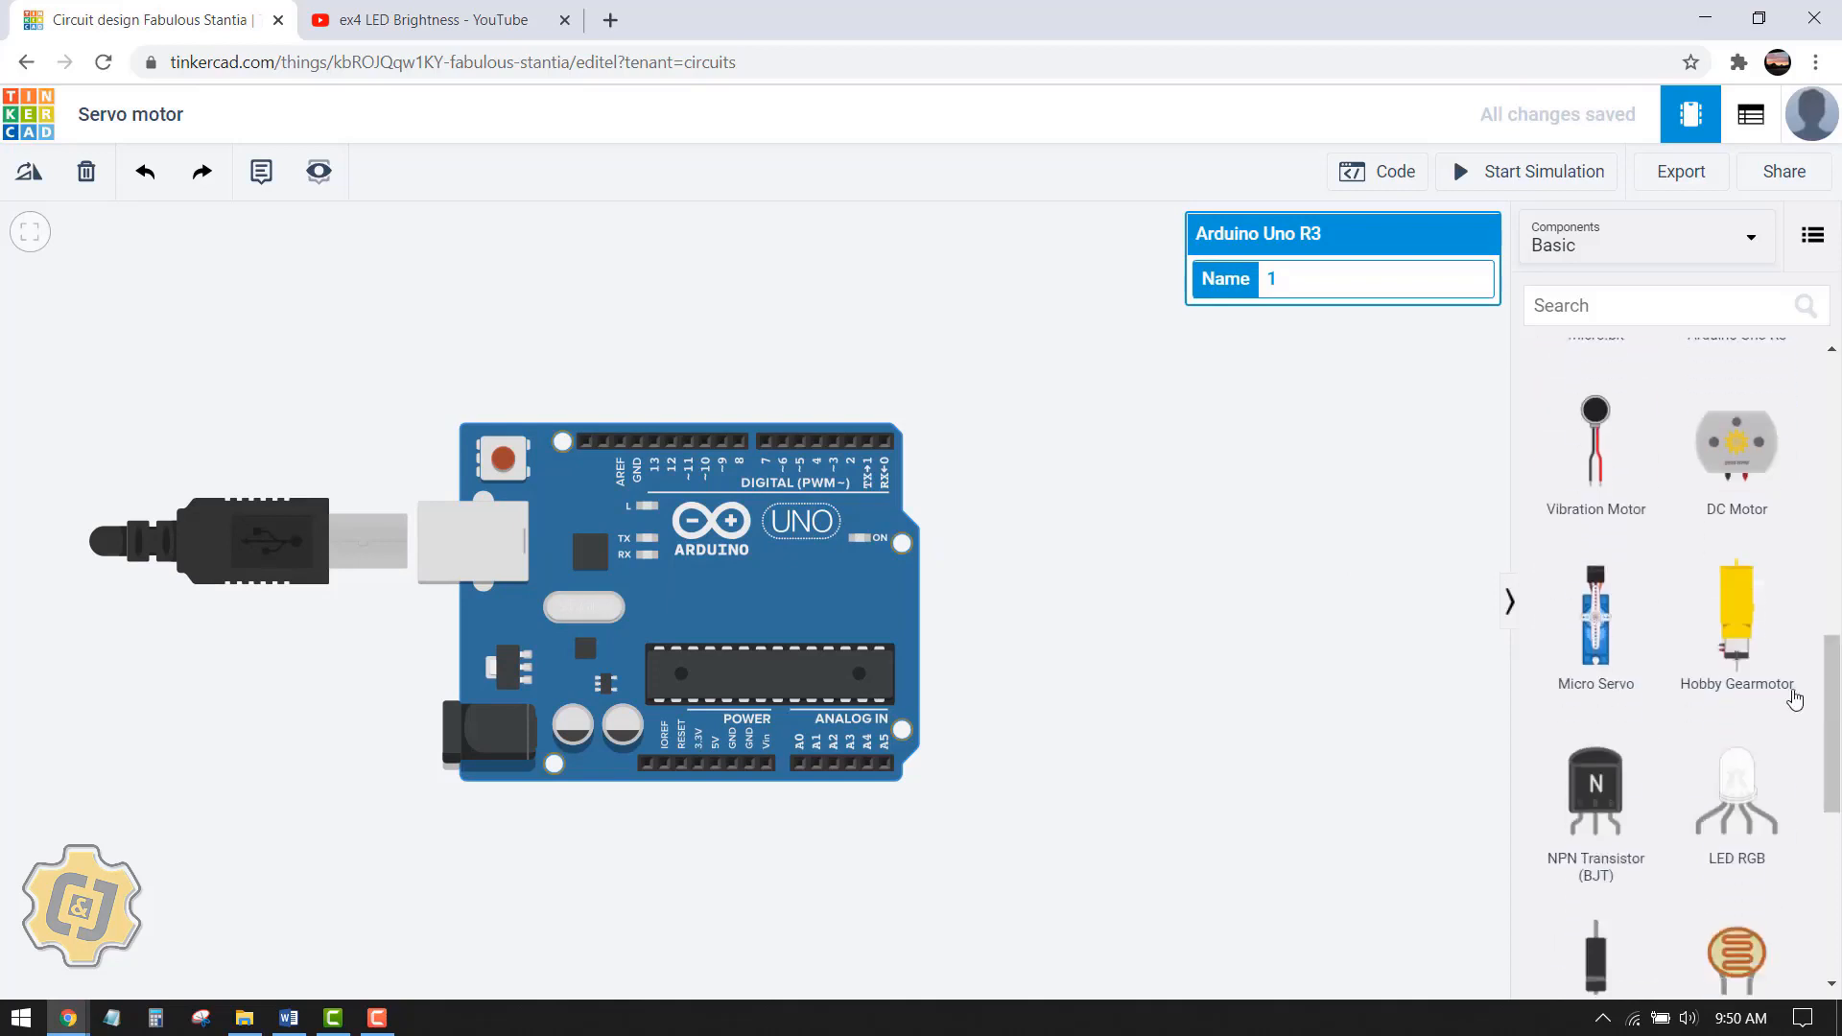
{"action": "mouse_move", "coordinate": [1595, 652]}
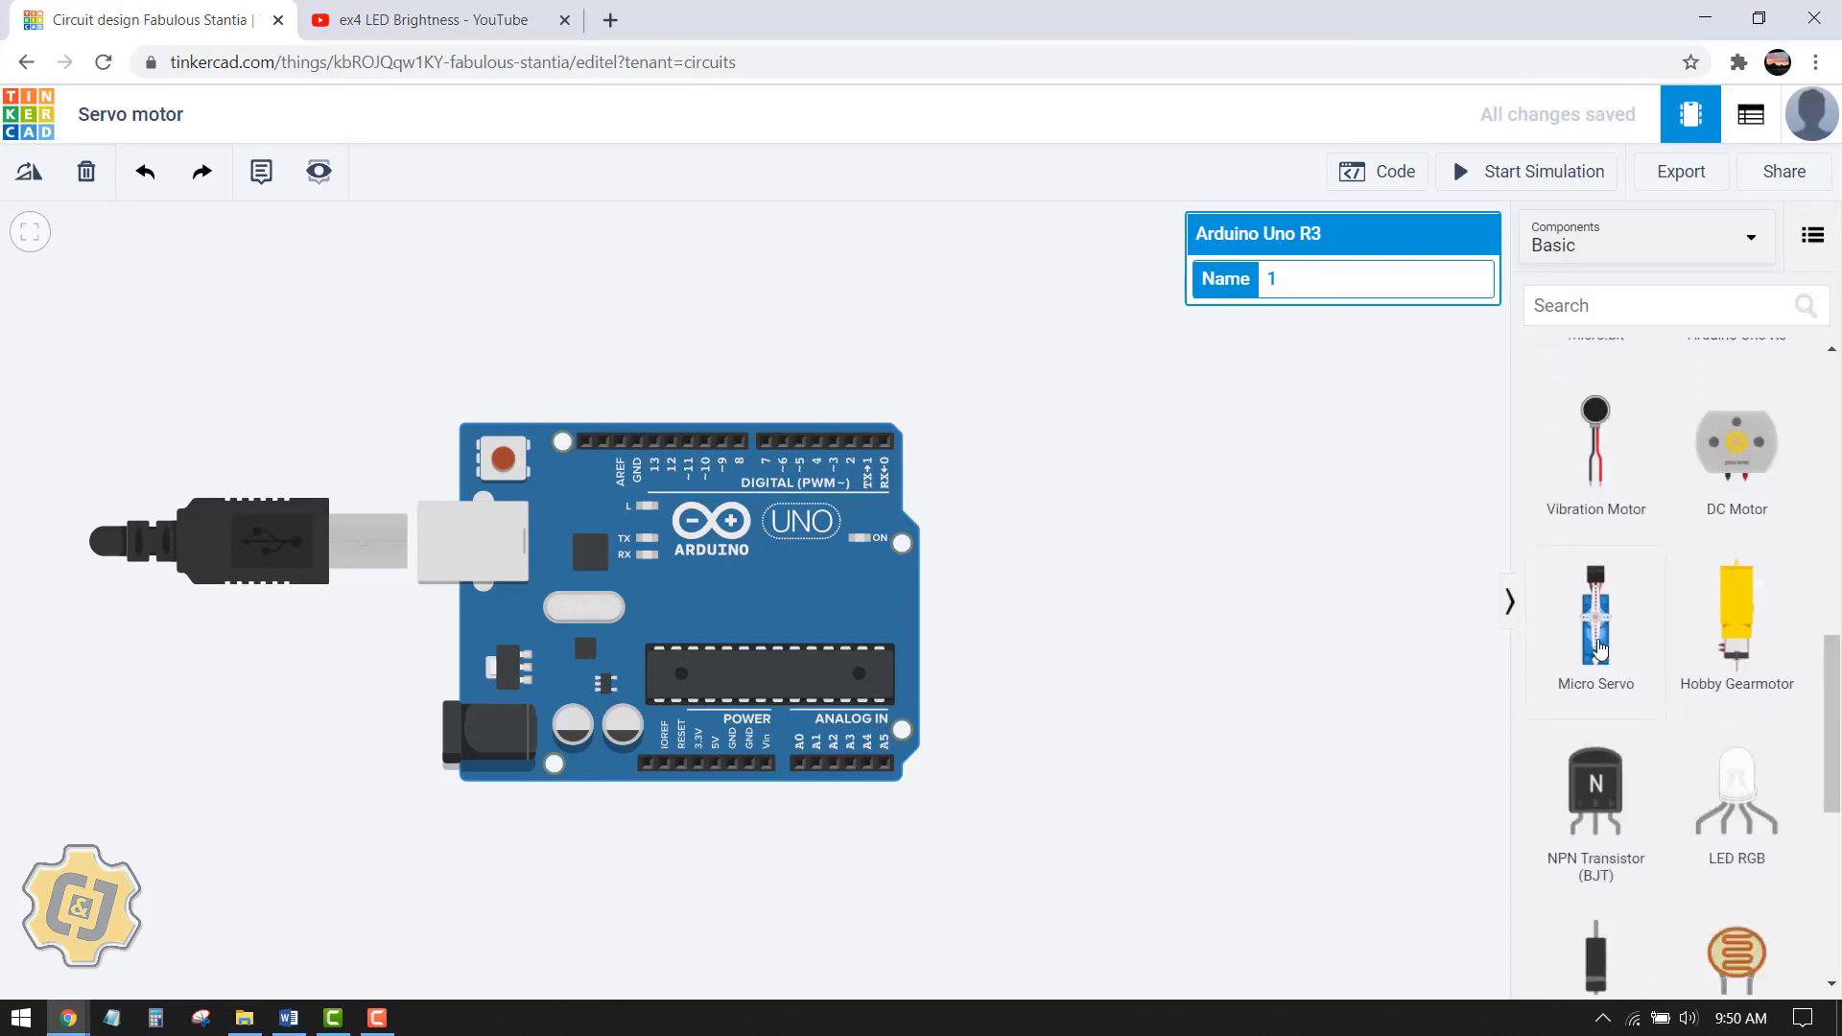
{"action": "left_click_drag", "start_coordinate": [1594, 614], "coordinate": [1102, 608]}
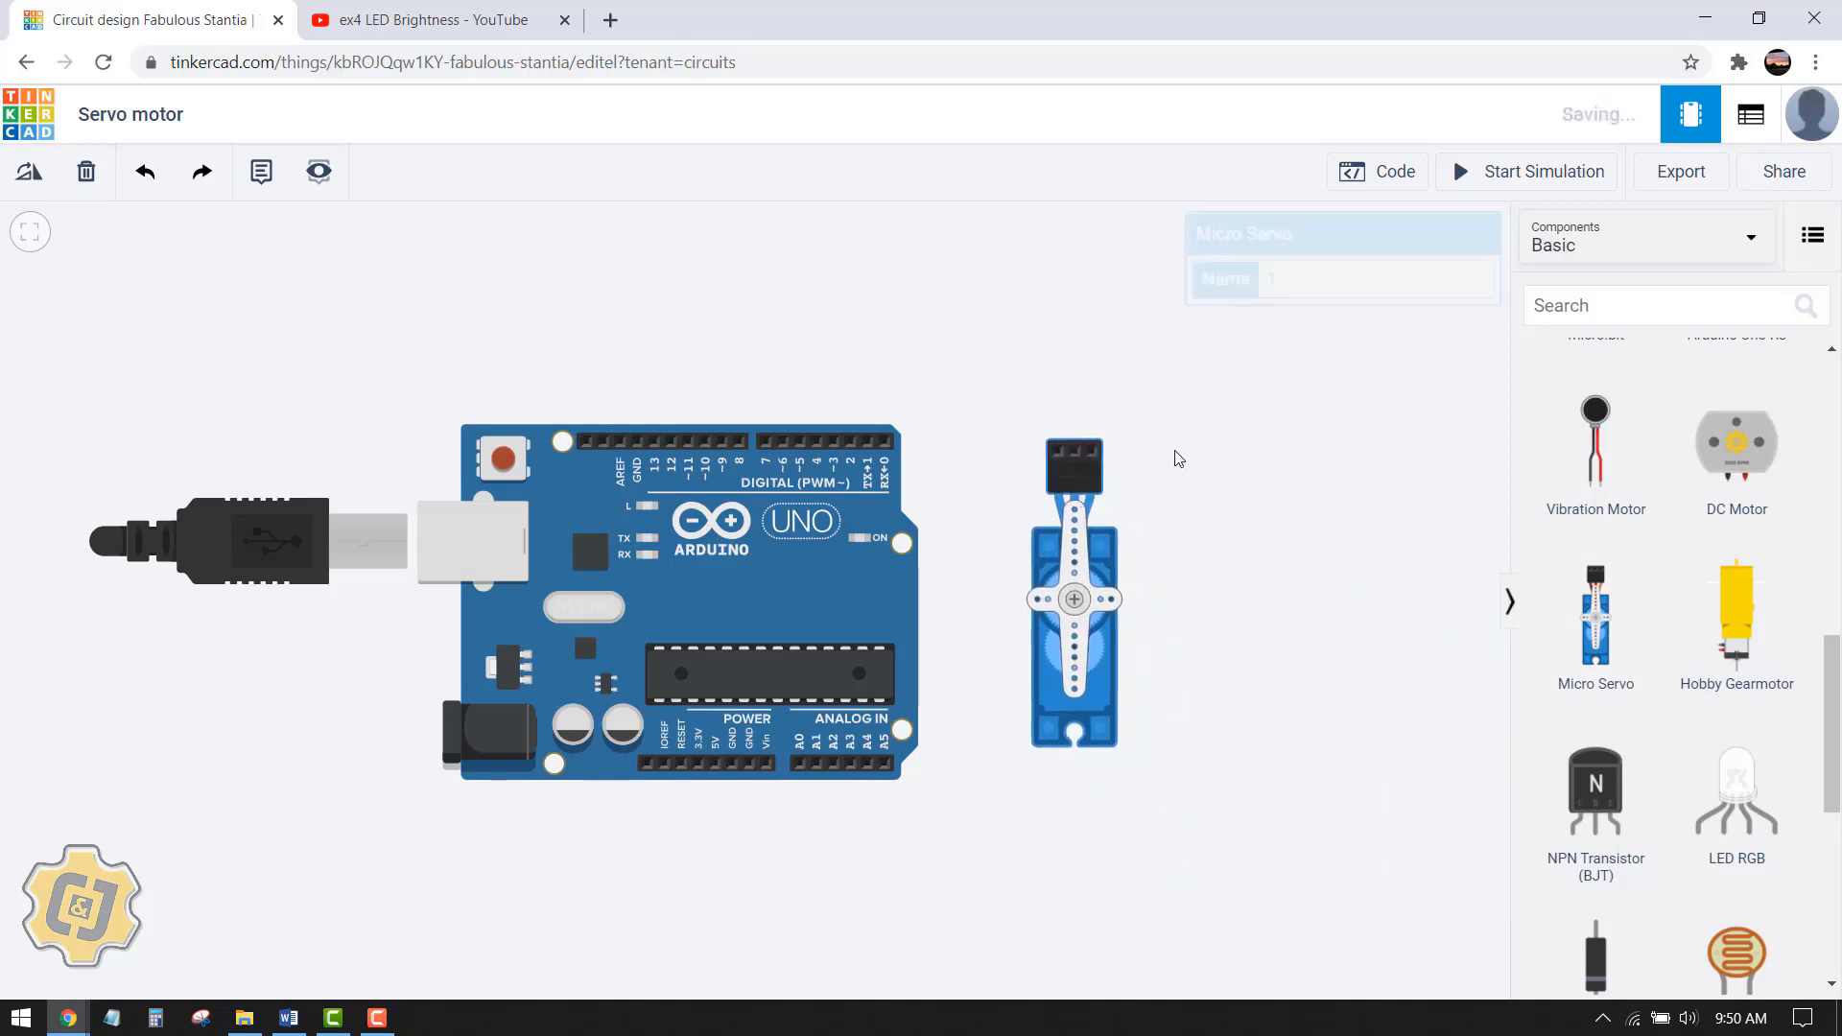
{"action": "scroll", "scroll_direction": "down", "scroll_amount": 3}
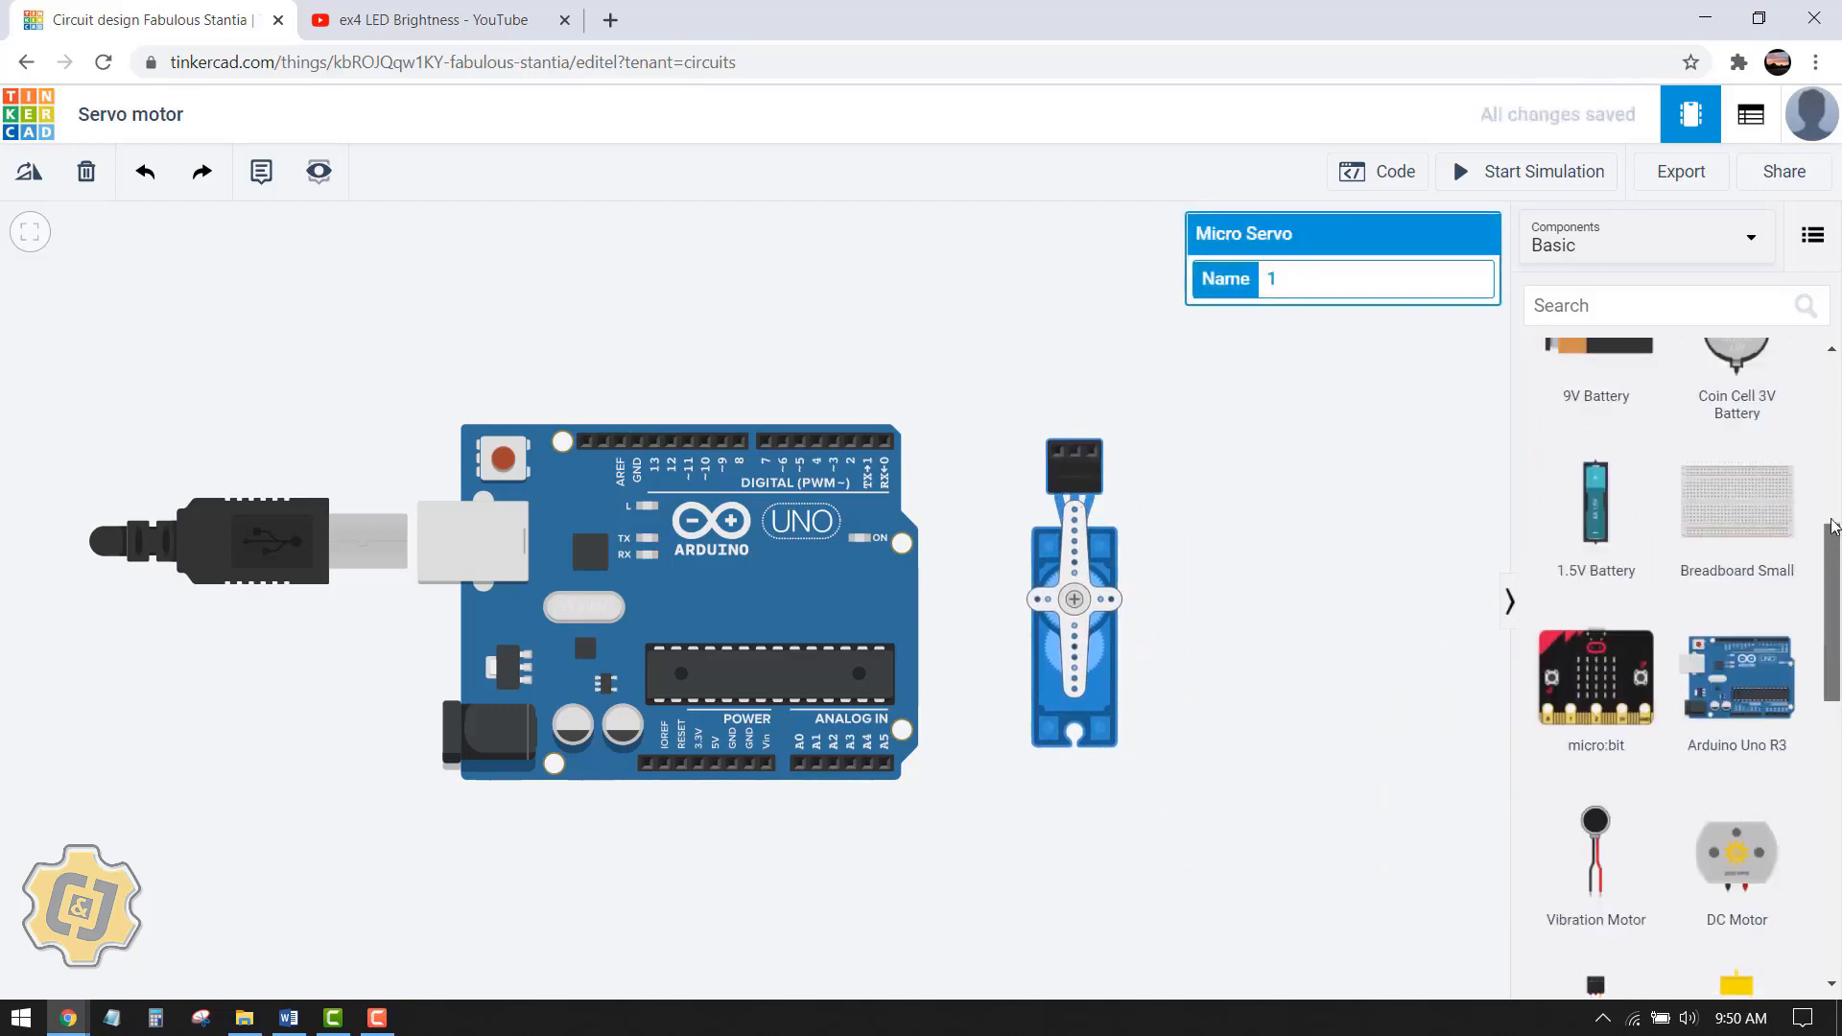
Step: Switch the components list to the Arduino starter circuits
{"action": "left_click", "coordinate": [1645, 238]}
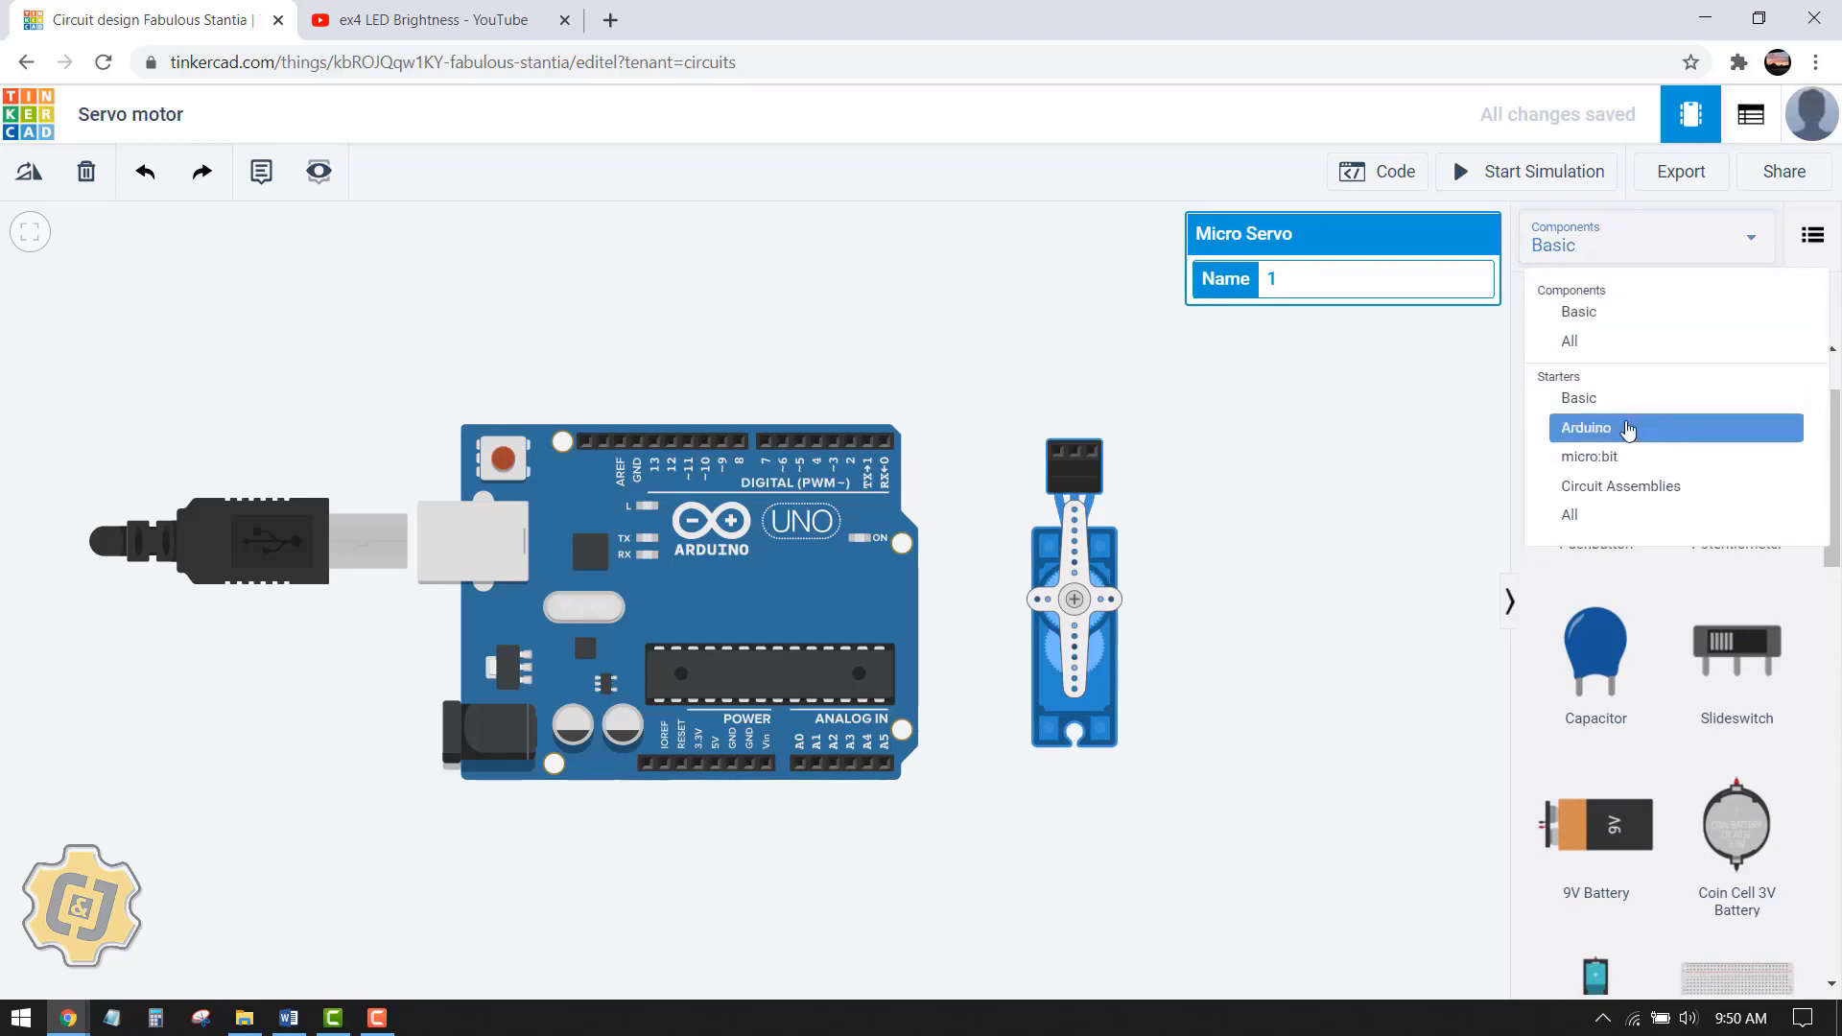
{"action": "left_click", "coordinate": [1585, 426]}
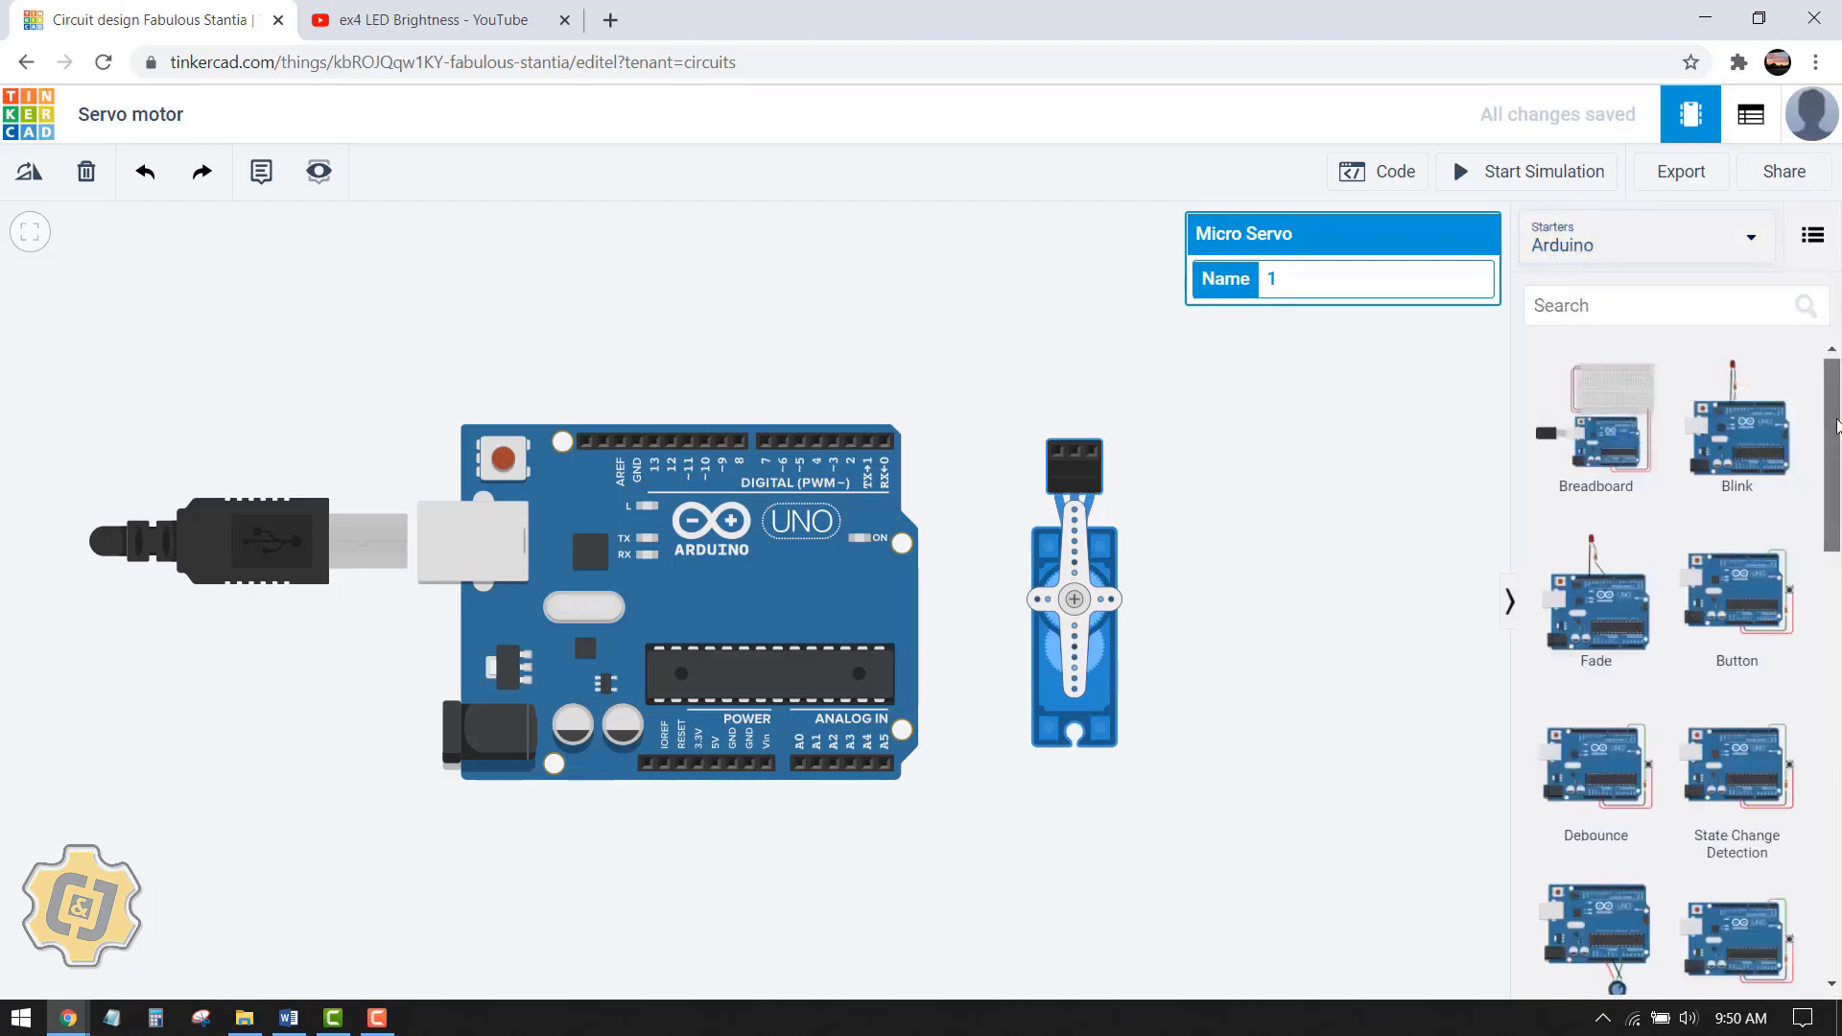
{"action": "scroll", "scroll_direction": "down", "scroll_amount": 3}
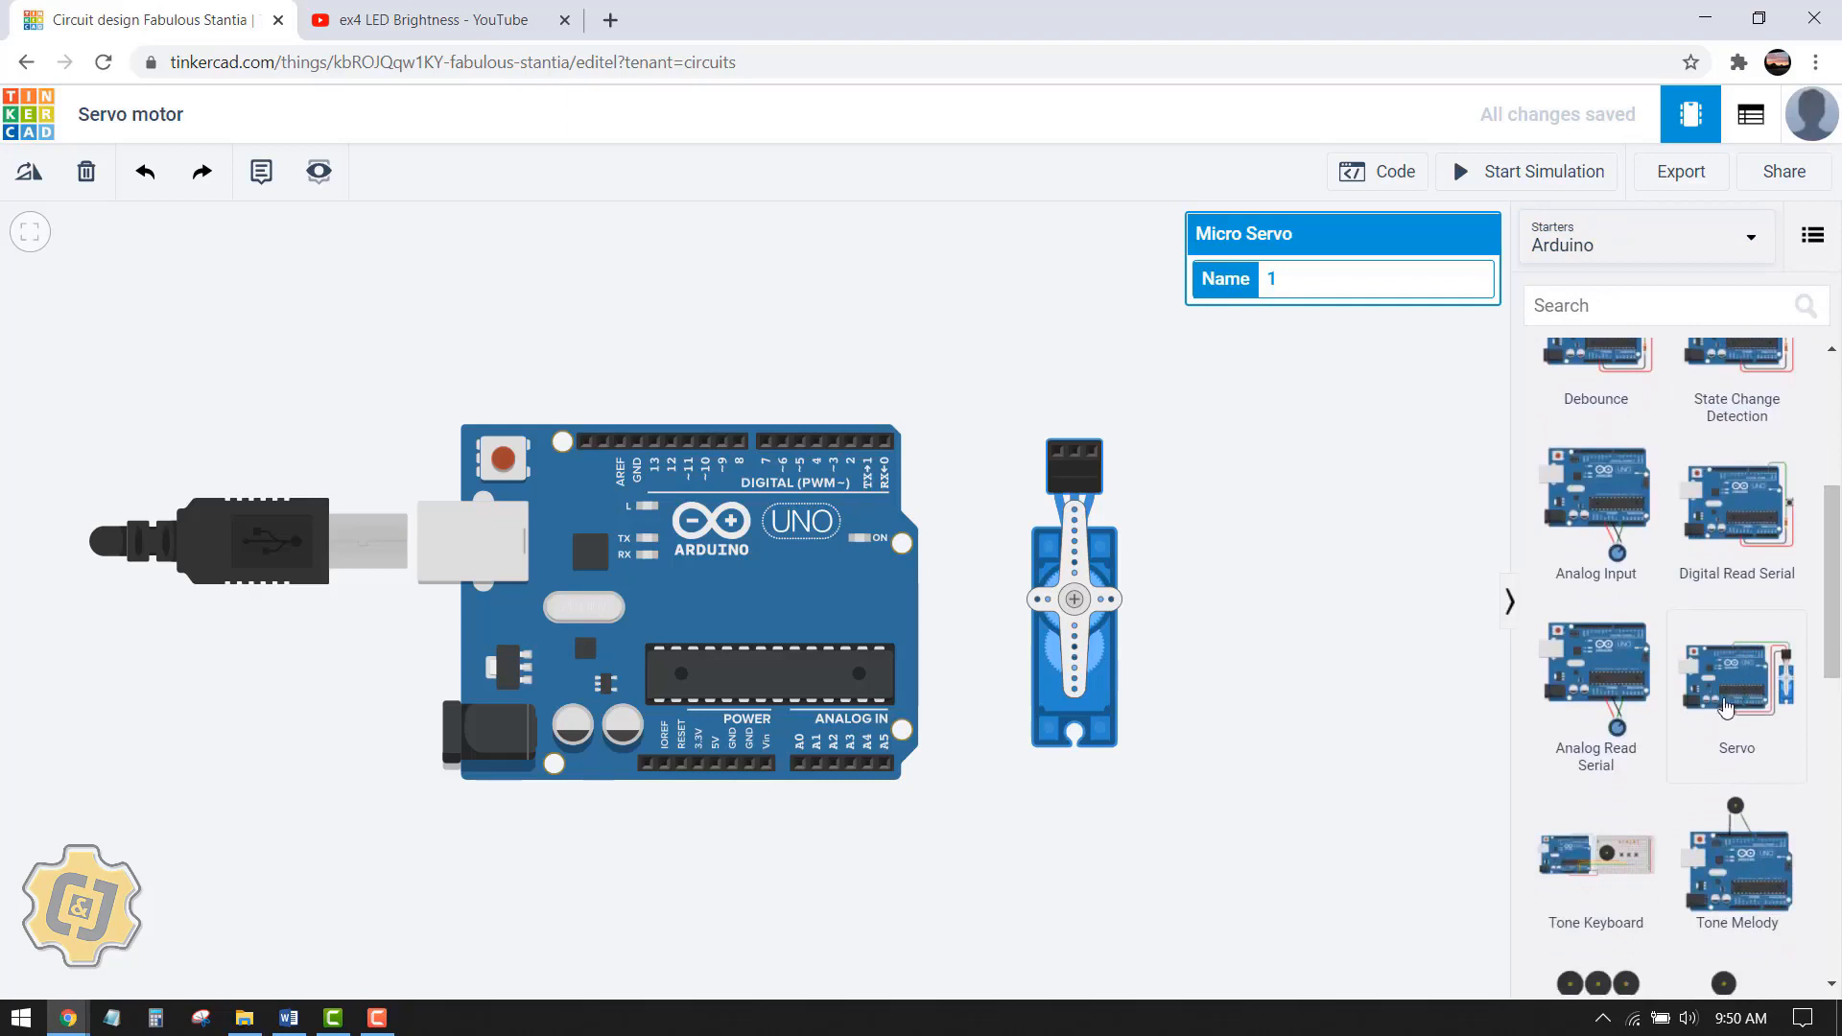
{"action": "mouse_move", "coordinate": [1743, 693]}
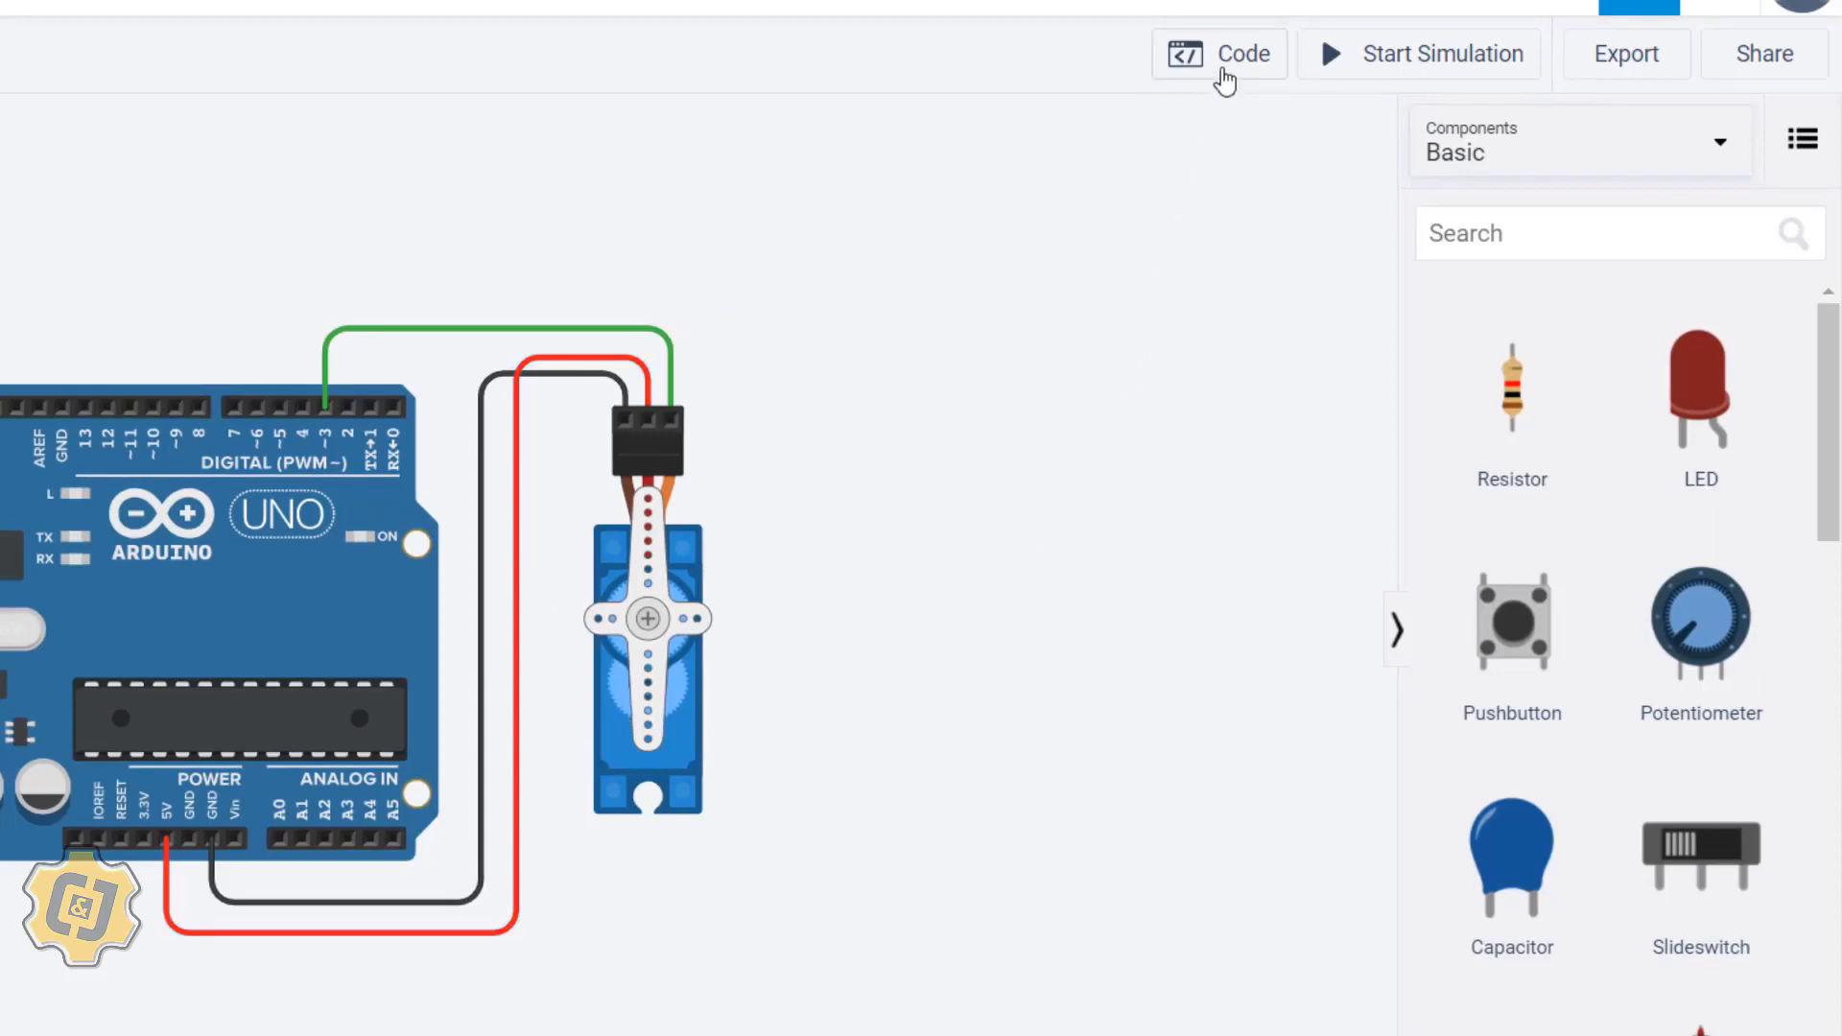
Step: Open the Arduino's block code editor showing the output blocks
{"action": "left_click", "coordinate": [1219, 54]}
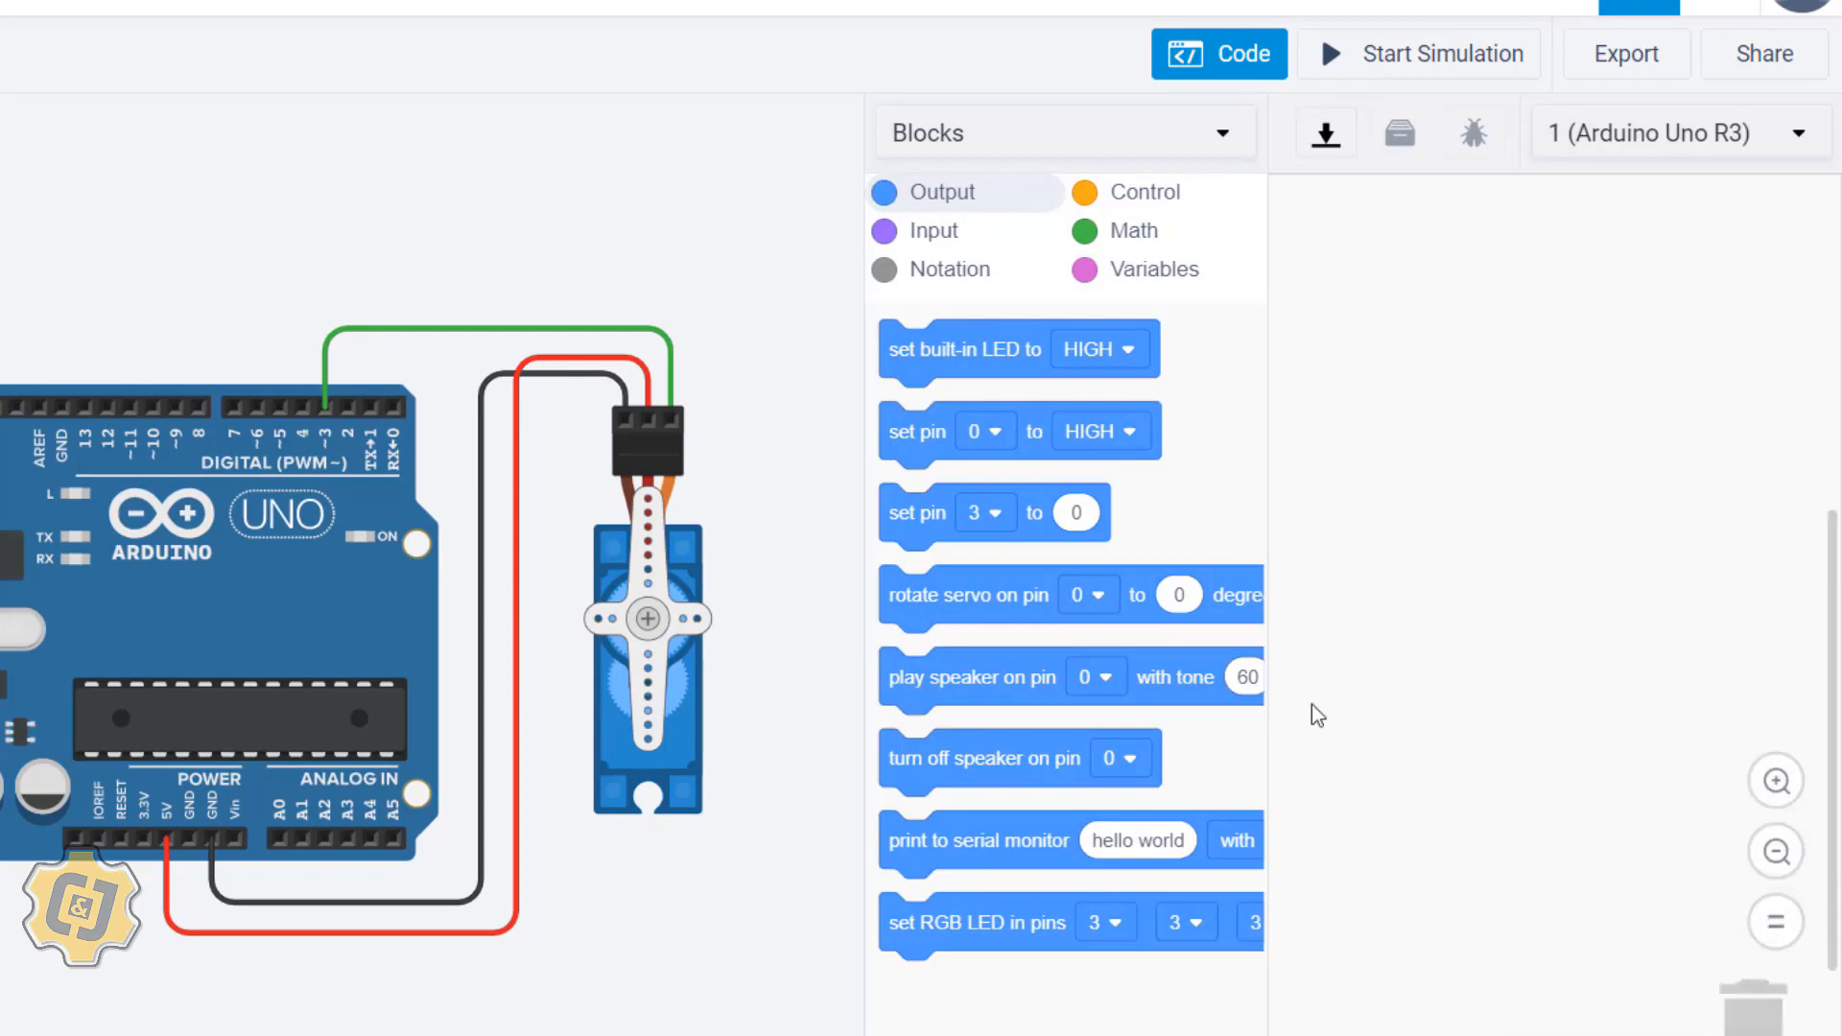
{"action": "mouse_move", "coordinate": [860, 654]}
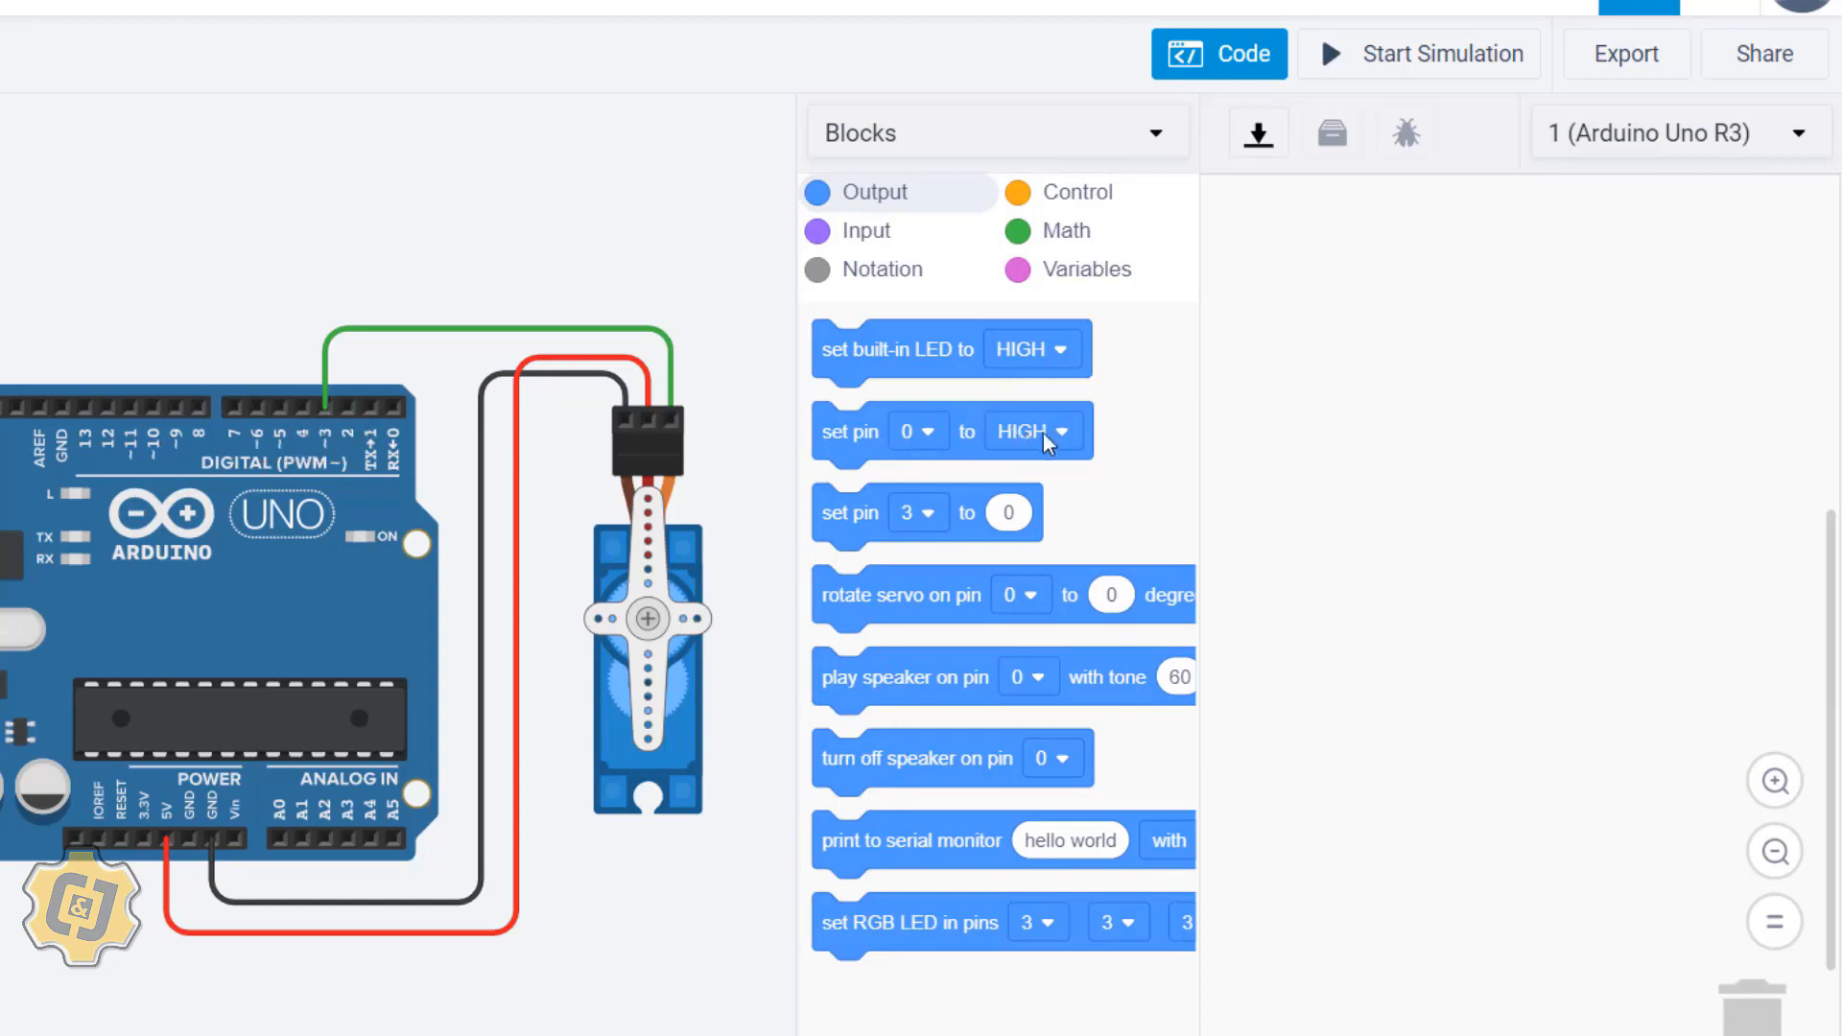
{"action": "mouse_move", "coordinate": [984, 491]}
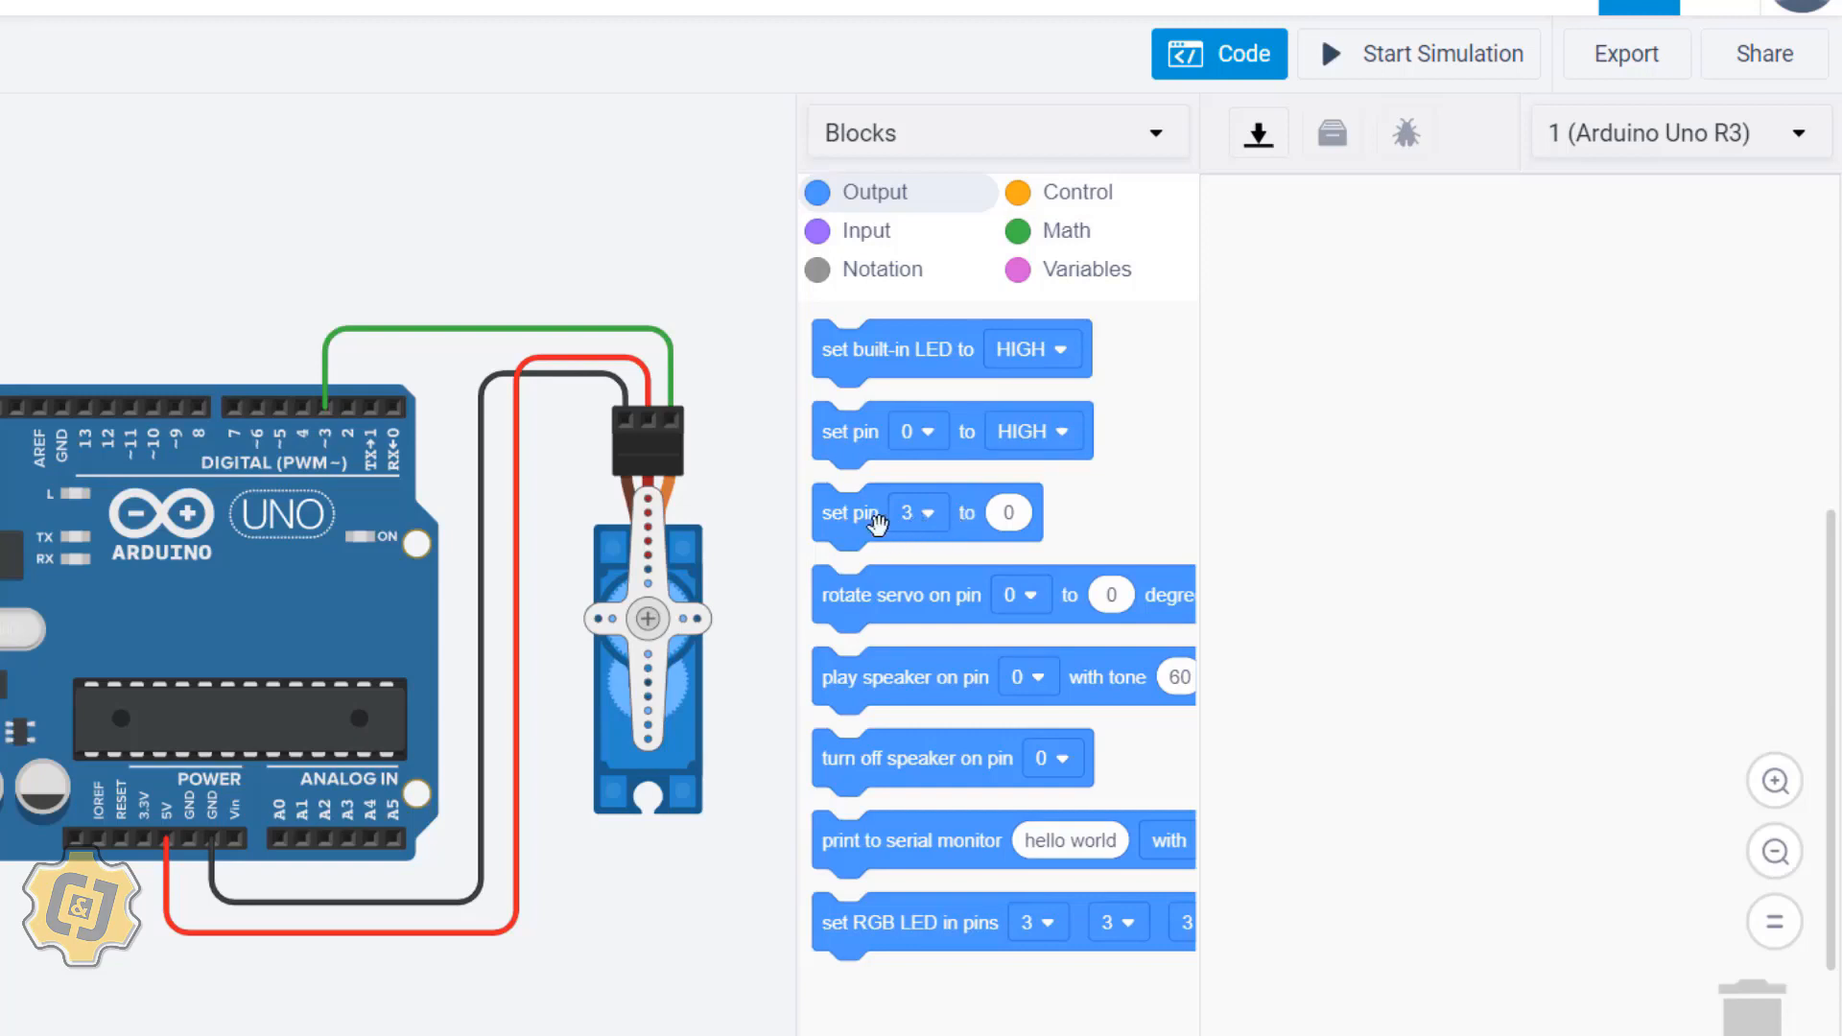
{"action": "mouse_move", "coordinate": [929, 543]}
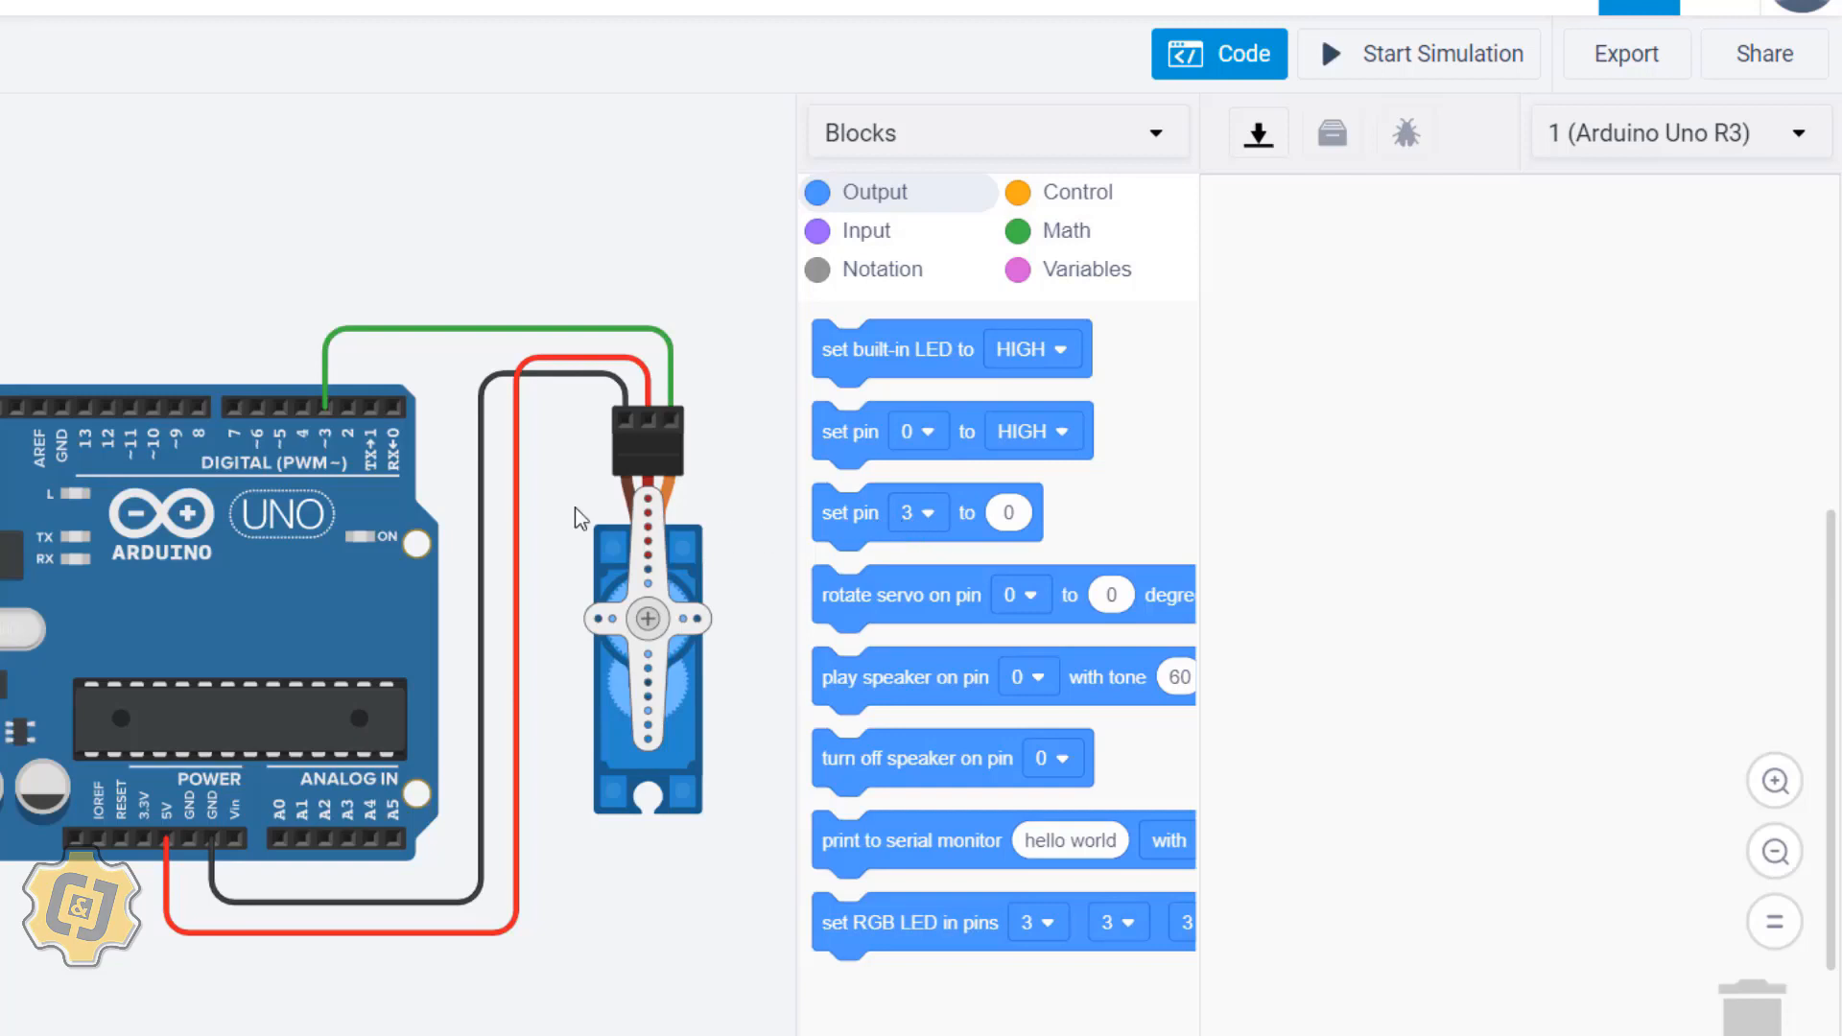
{"action": "mouse_move", "coordinate": [453, 479]}
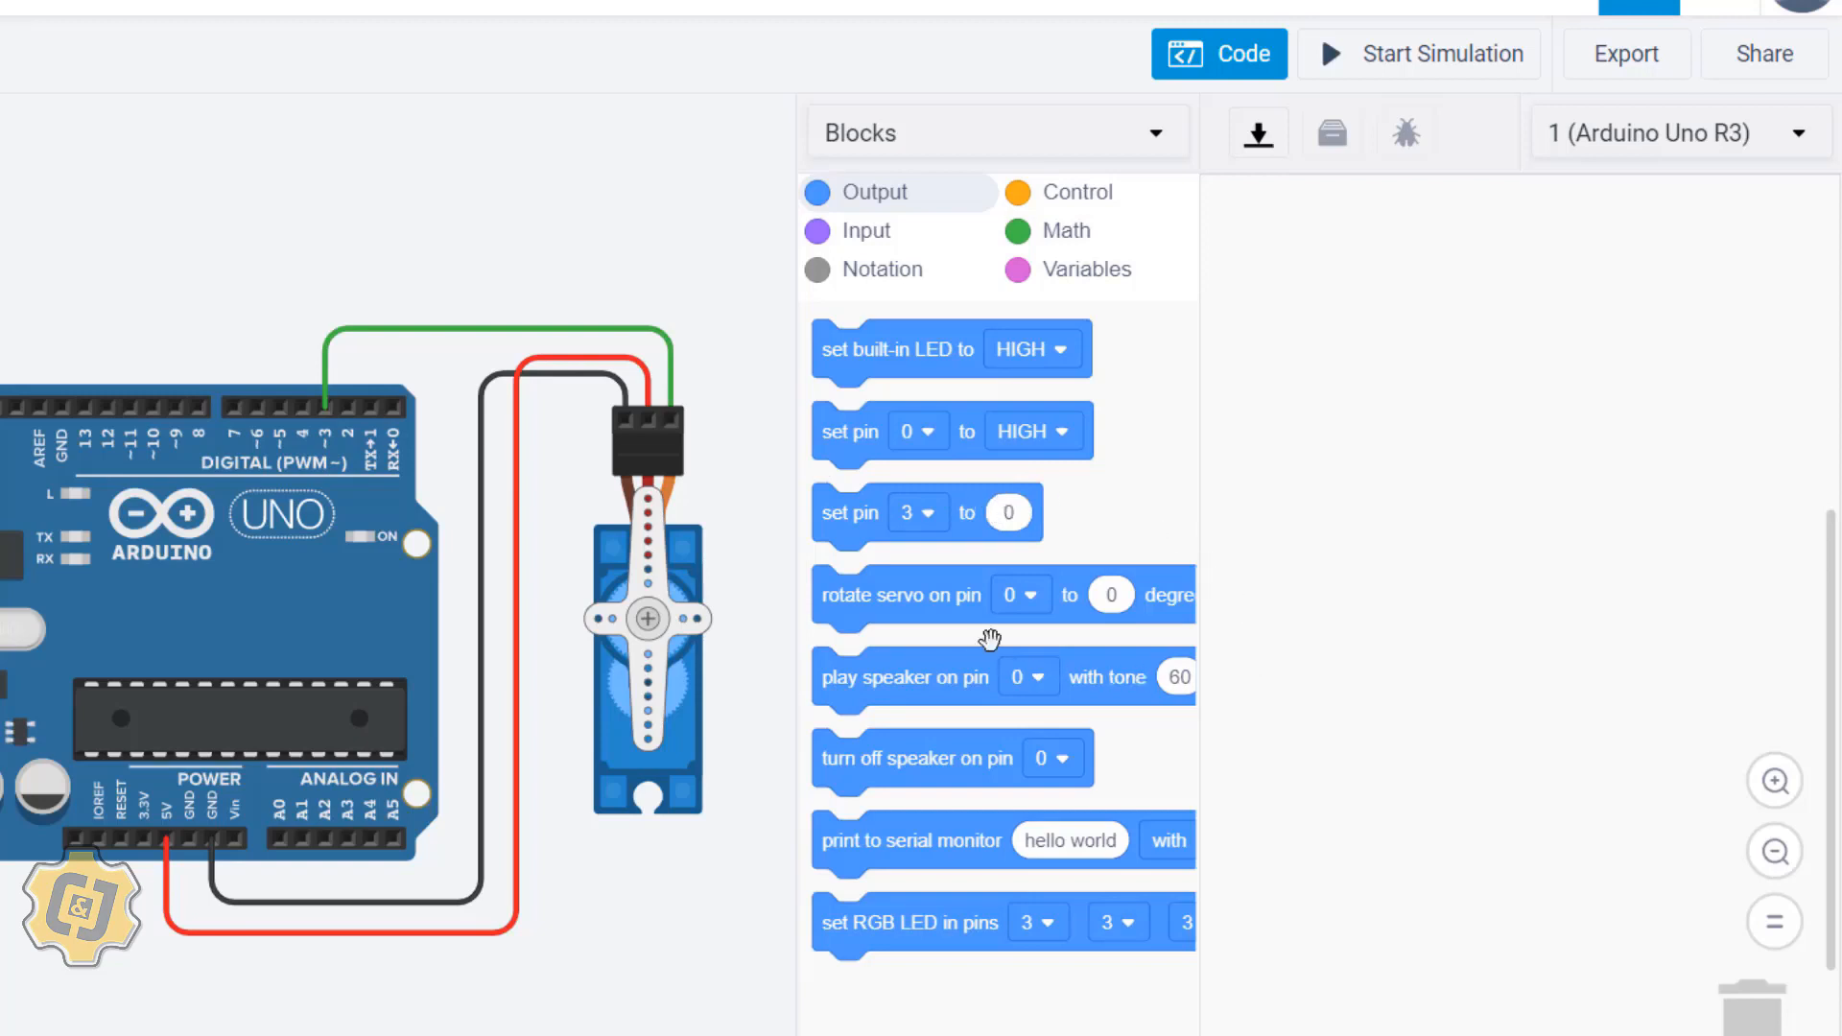
Step: Add a rotate-servo block to the workspace and set it to pin 3
{"action": "left_click_drag", "start_coordinate": [898, 595], "coordinate": [1328, 413]}
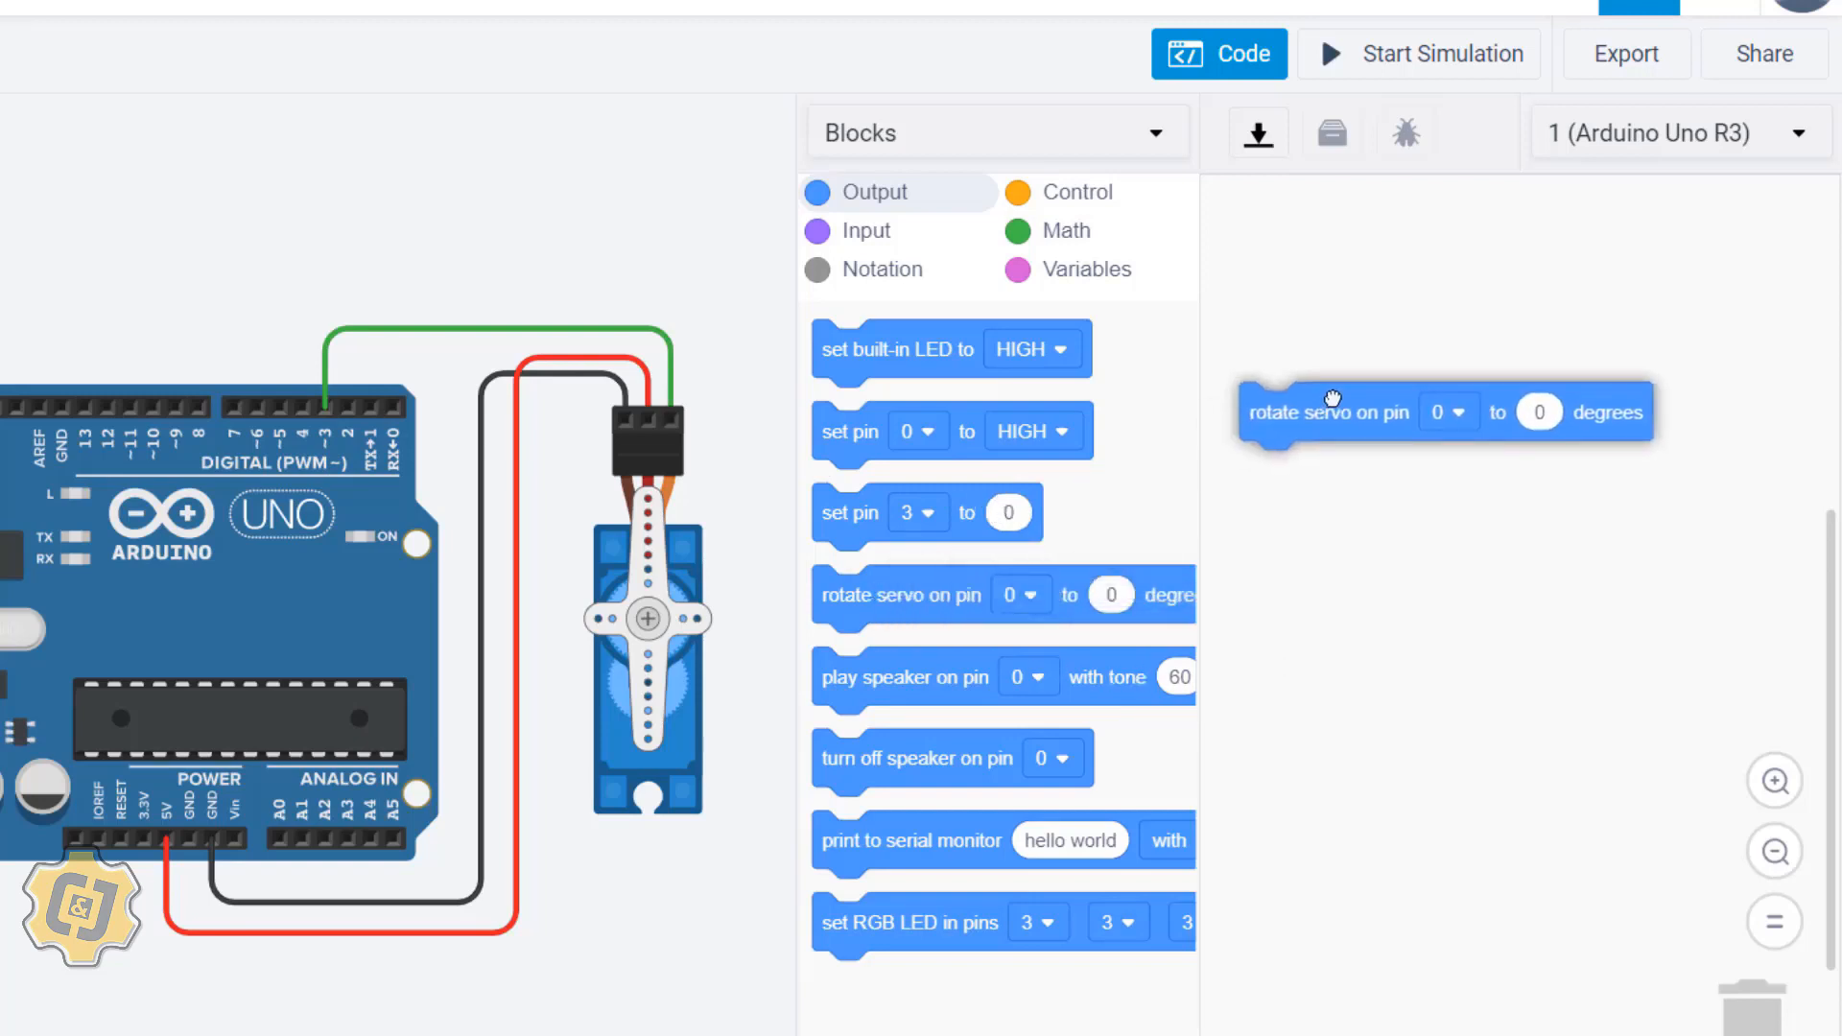
{"action": "left_click_drag", "start_coordinate": [1330, 412], "coordinate": [1357, 390]}
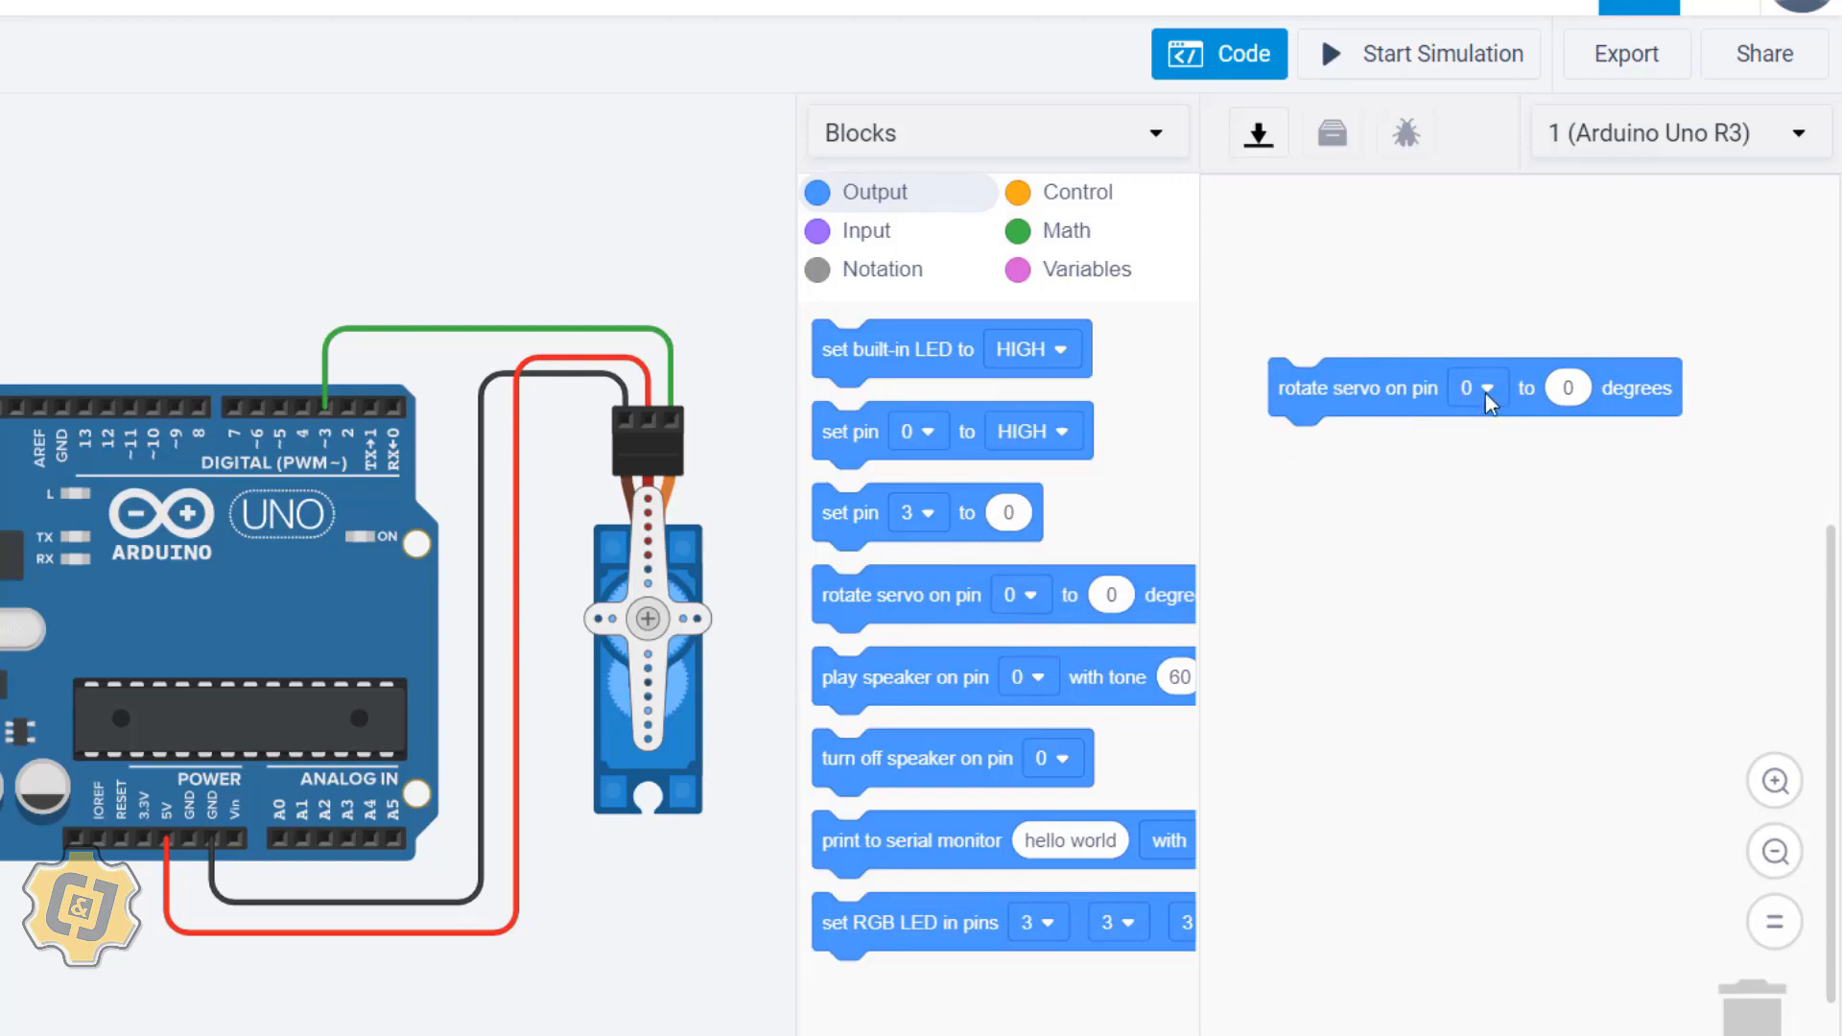
{"action": "left_click", "coordinate": [1478, 387]}
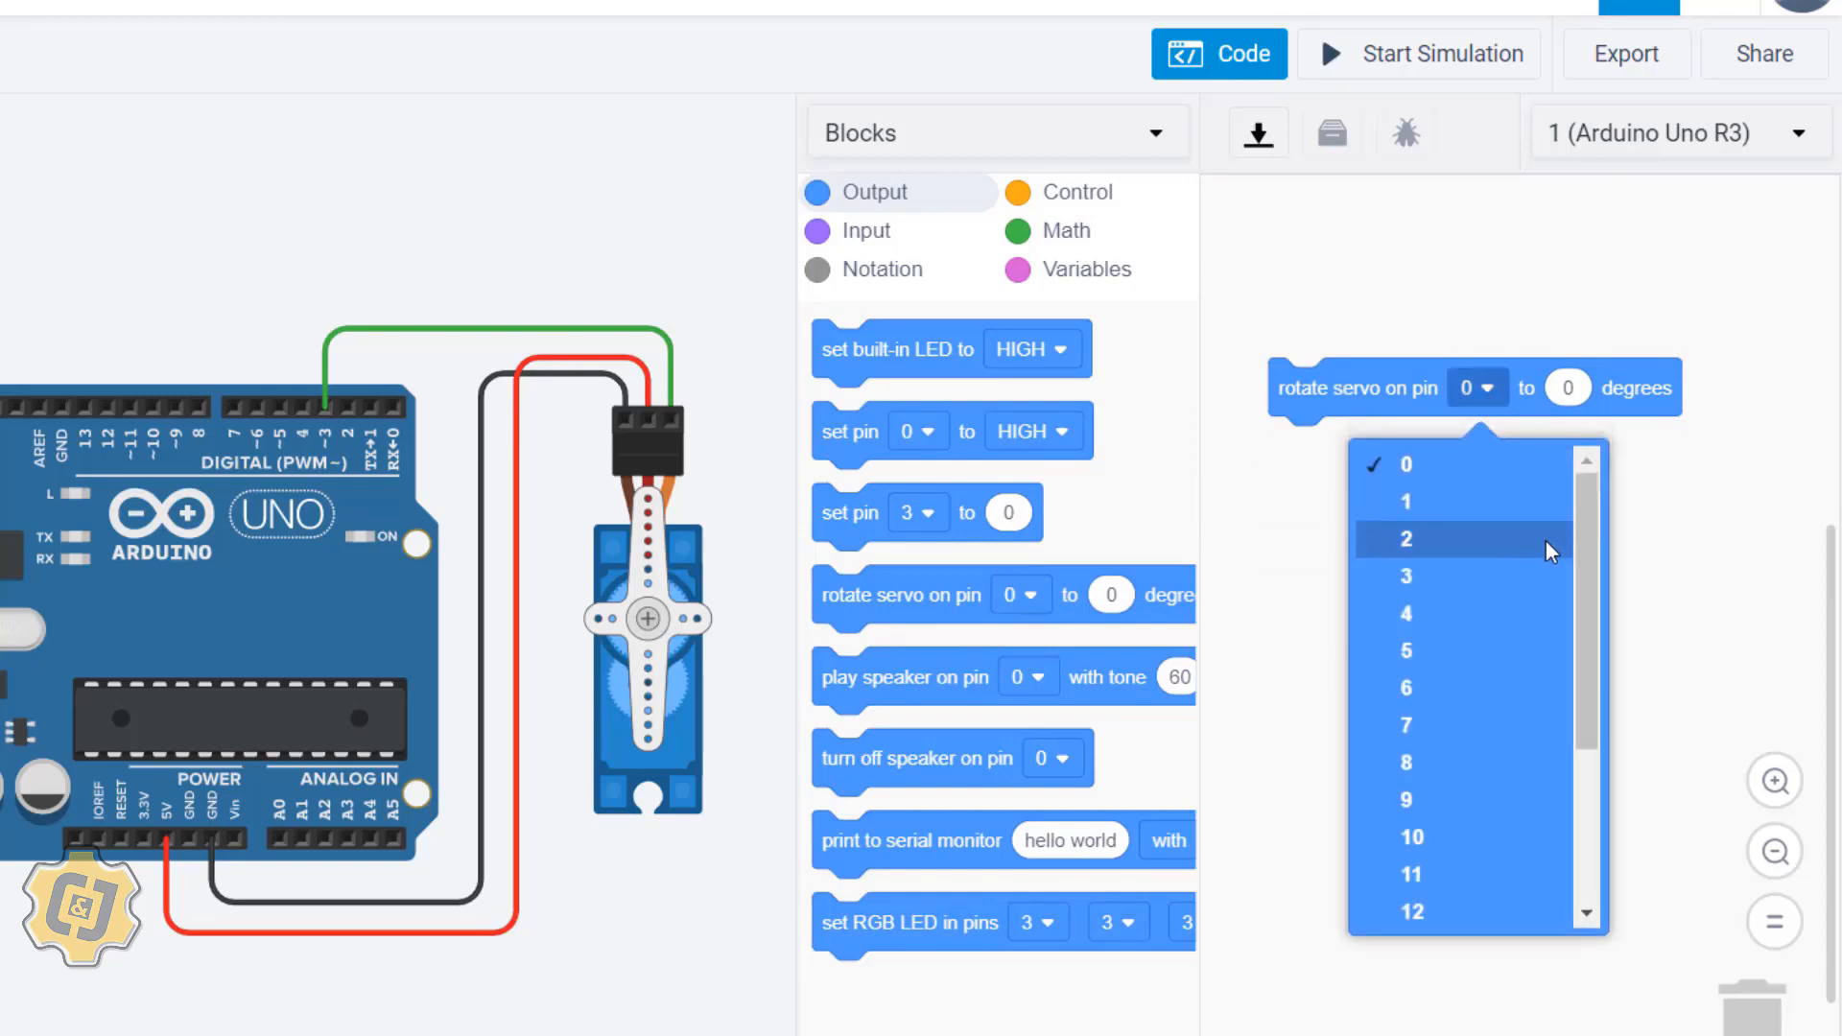
{"action": "left_click", "coordinate": [1407, 575]}
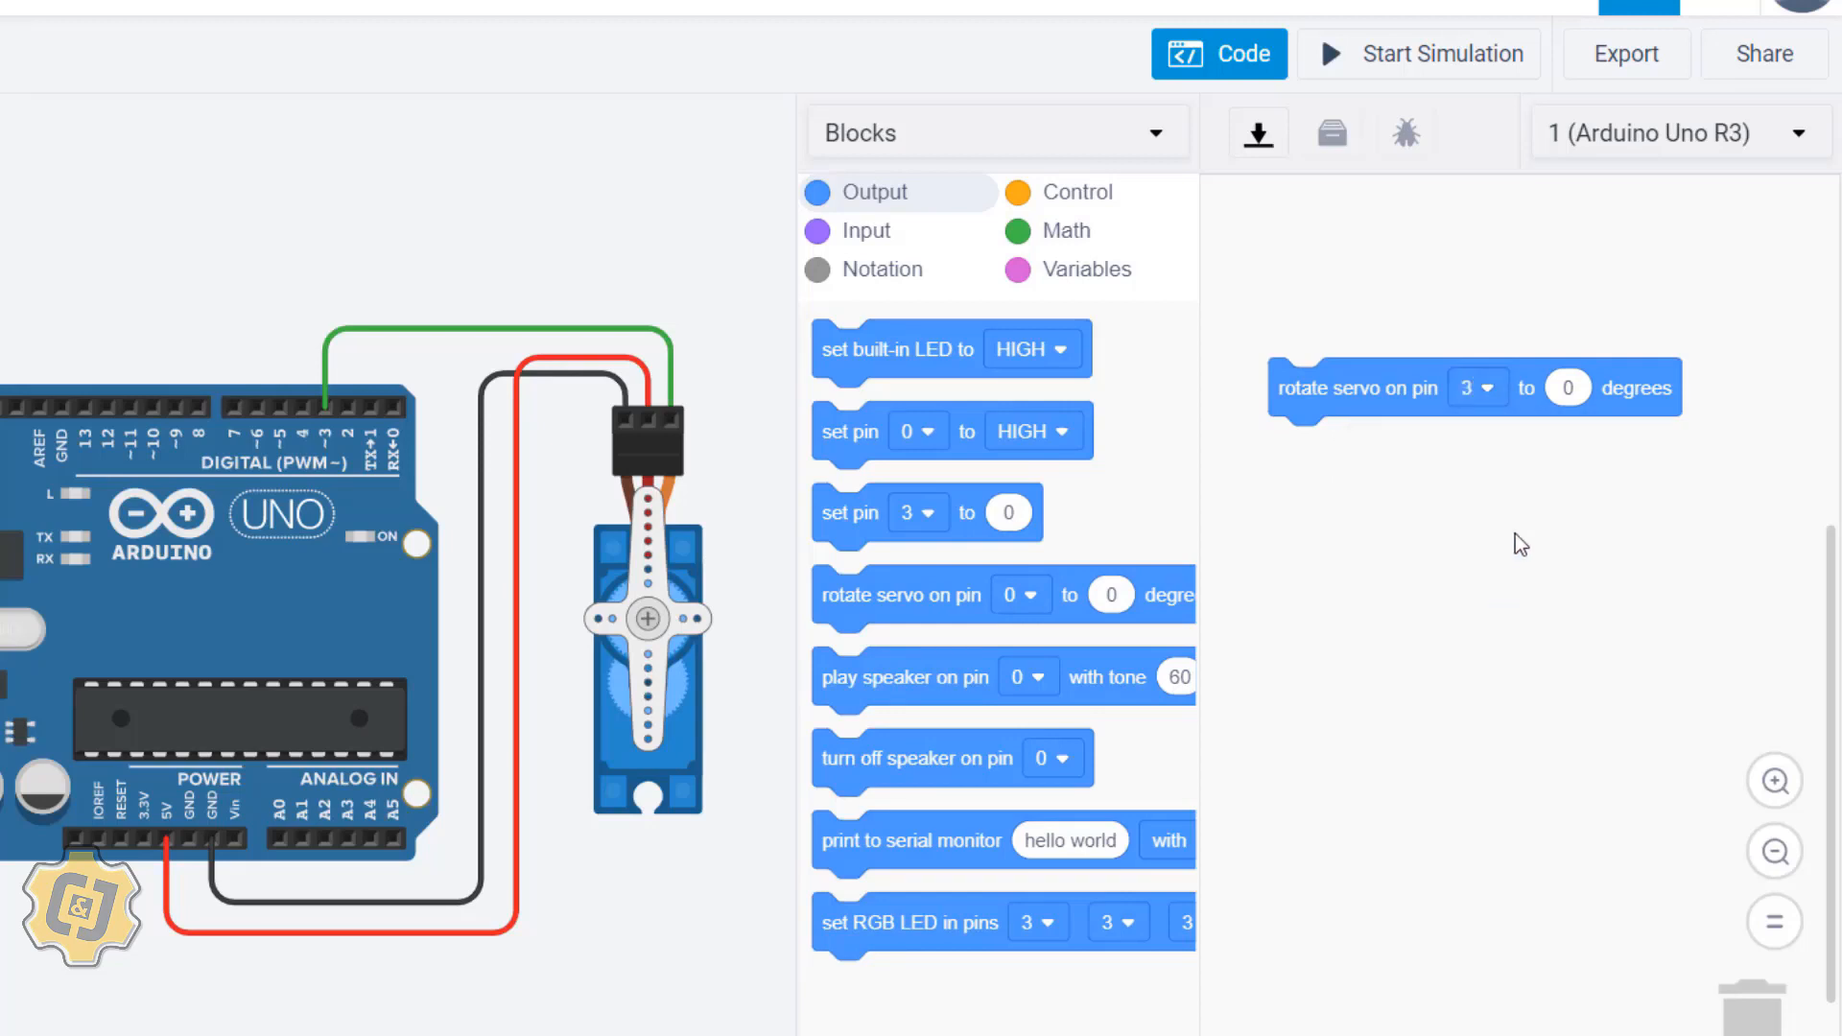
{"action": "left_click", "coordinate": [1568, 386]}
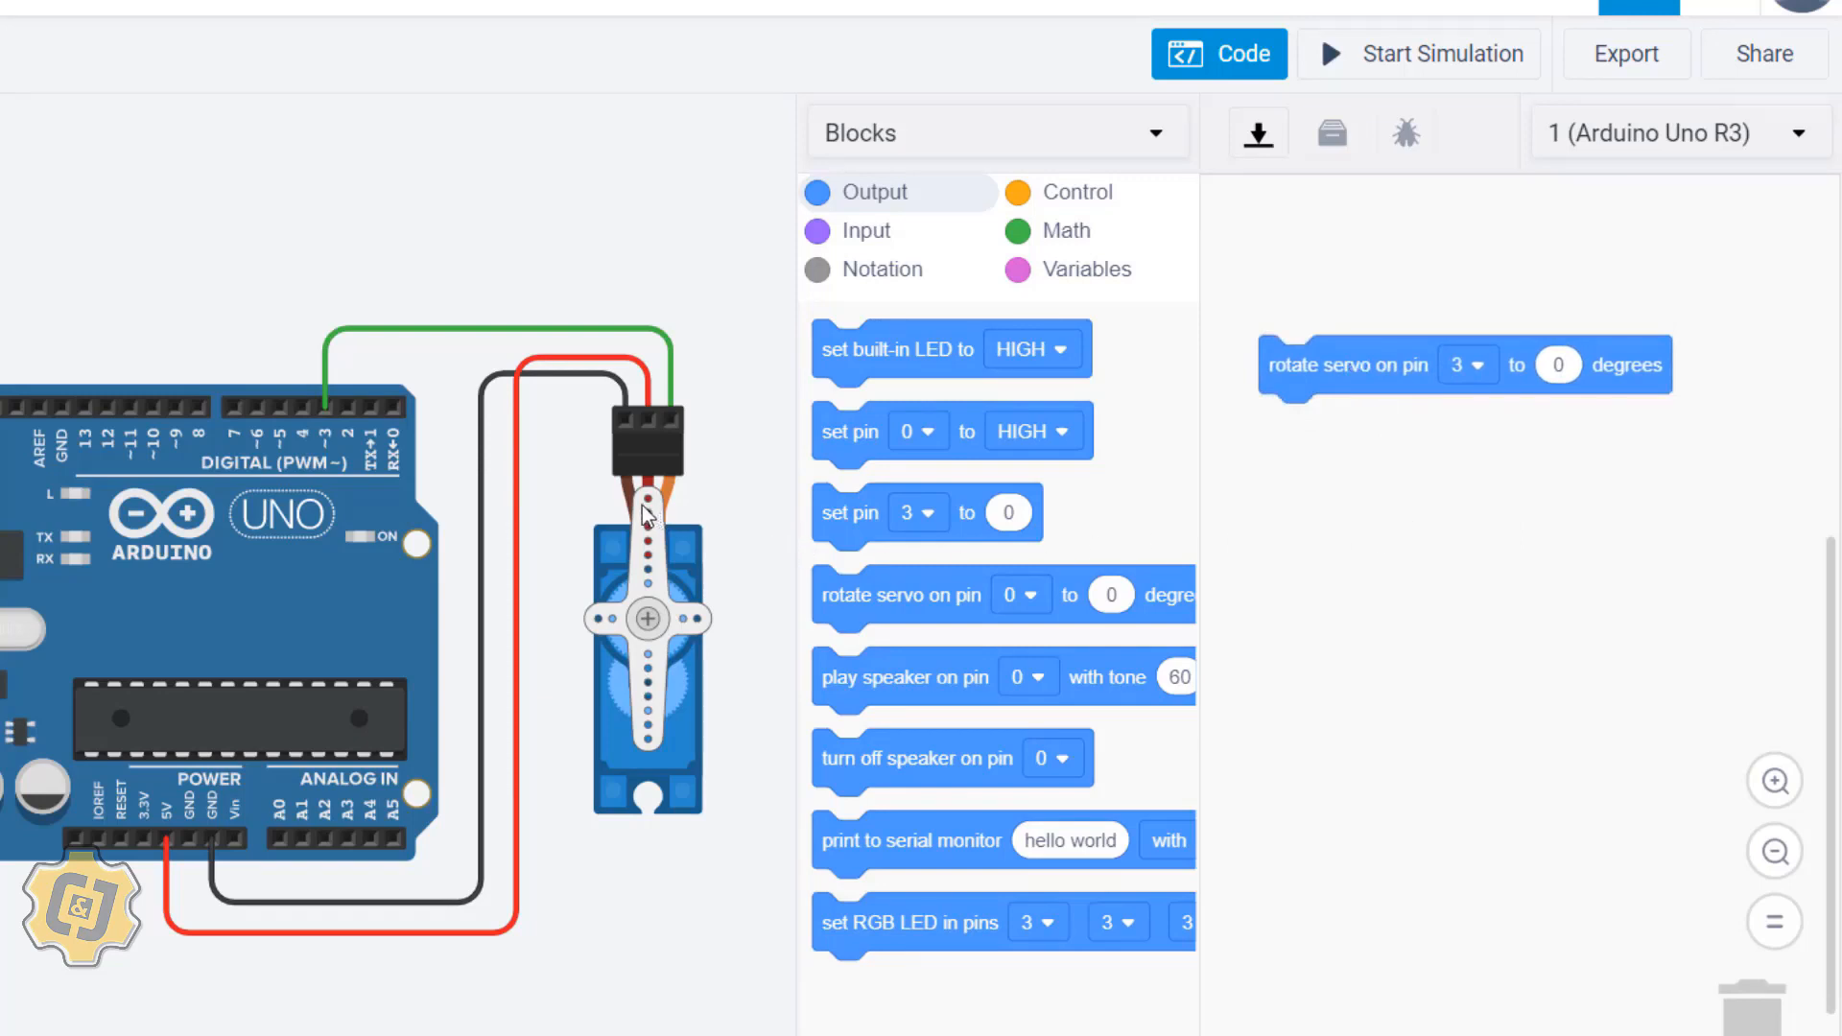
{"action": "mouse_move", "coordinate": [631, 528]}
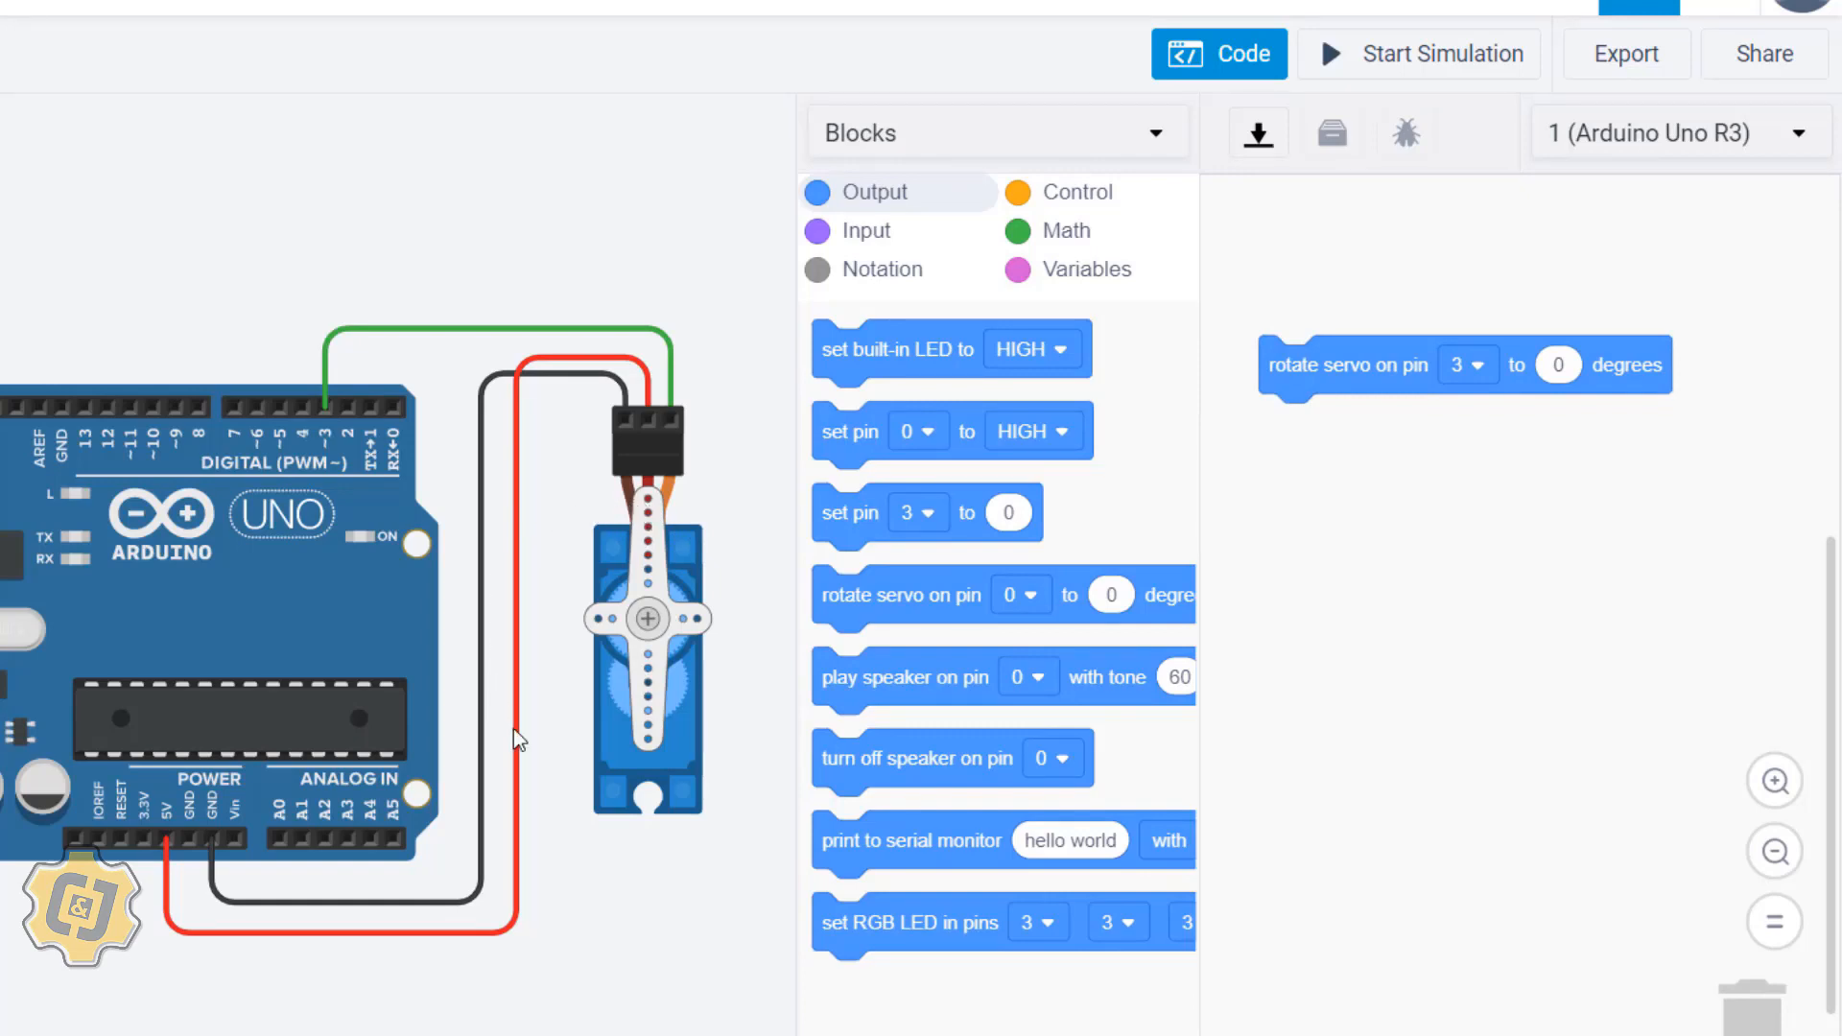
{"action": "mouse_move", "coordinate": [647, 804]}
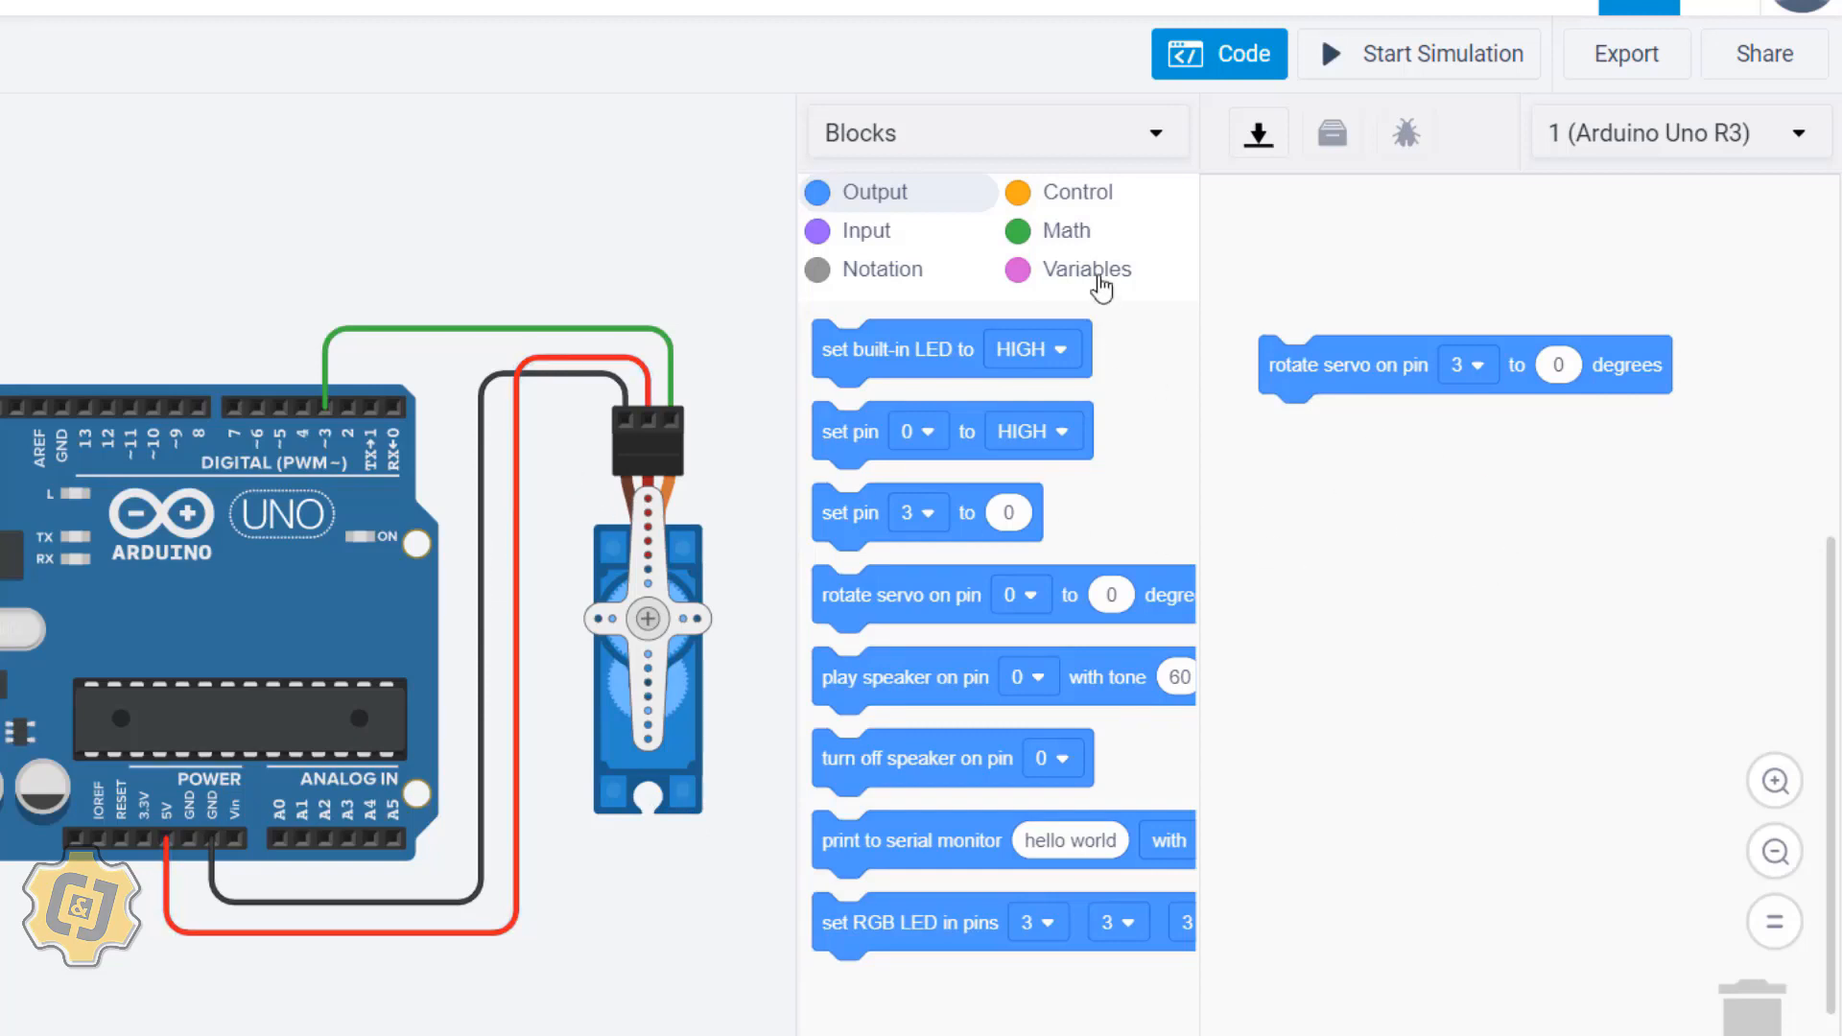
Step: Show the Control blocks to add a 1-second wait under the servo block
{"action": "left_click", "coordinate": [1070, 192]}
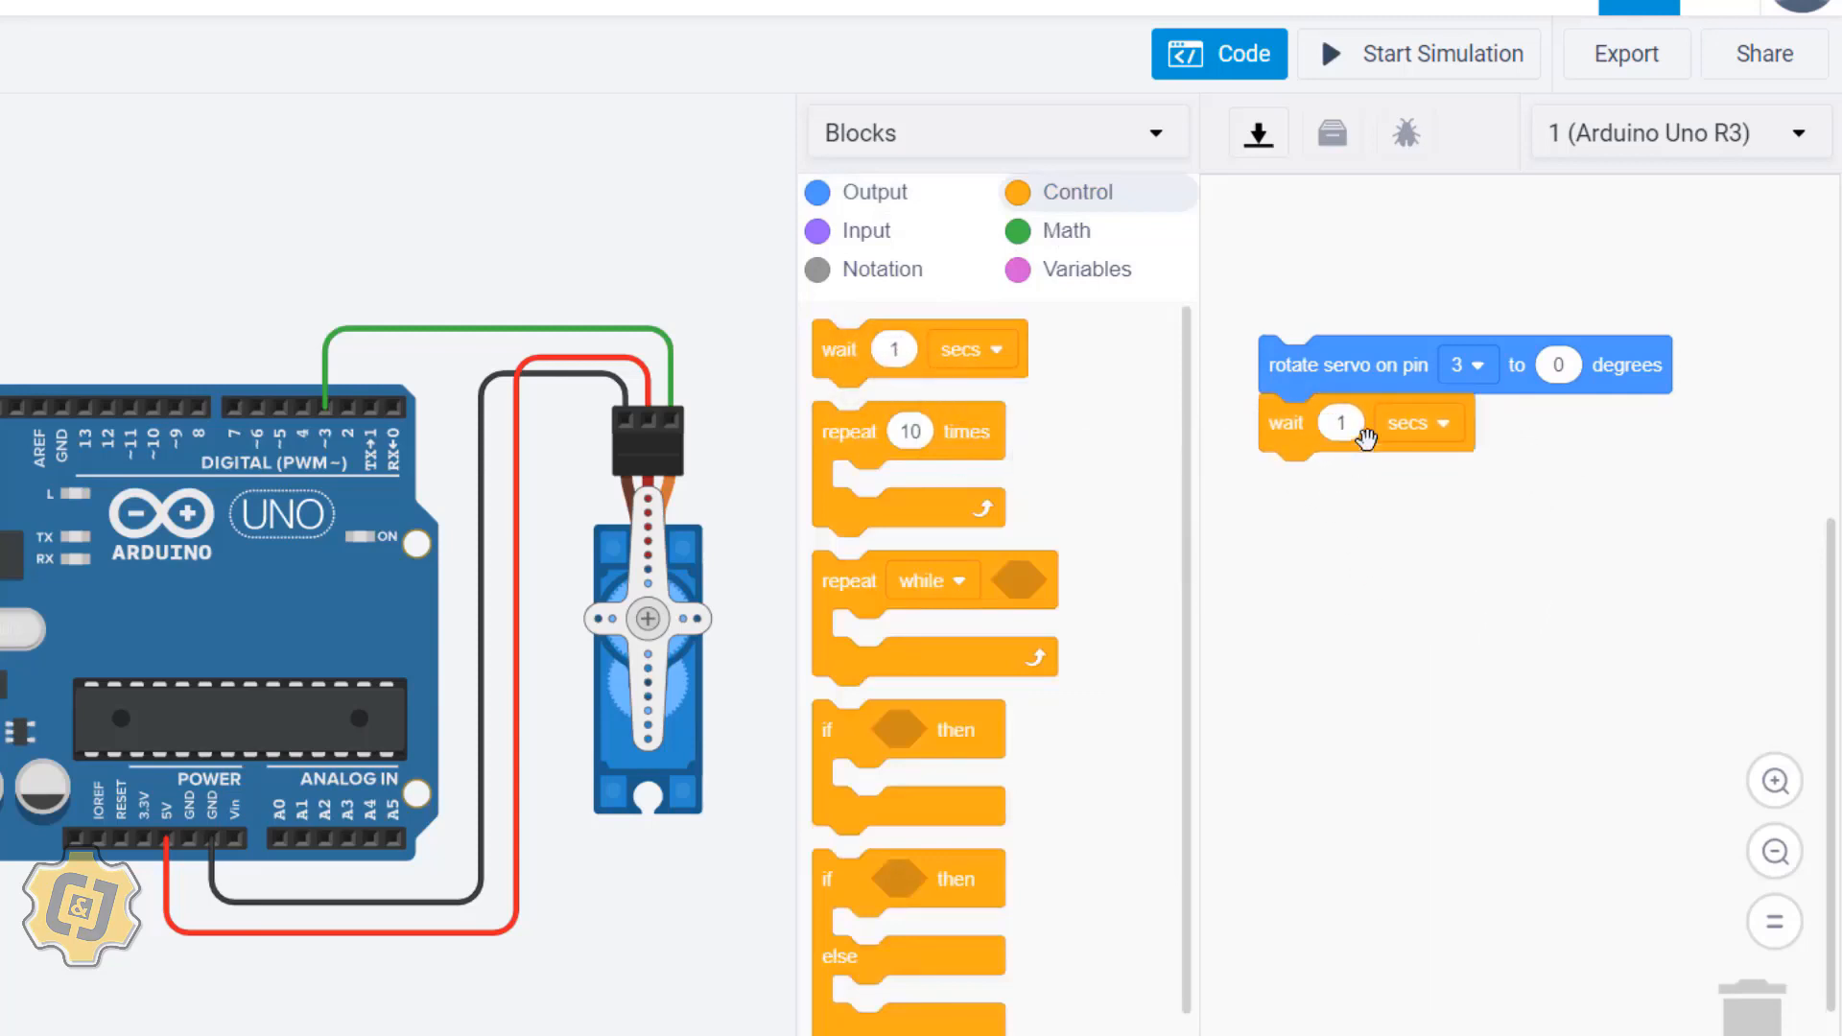
{"action": "mouse_move", "coordinate": [1349, 362]}
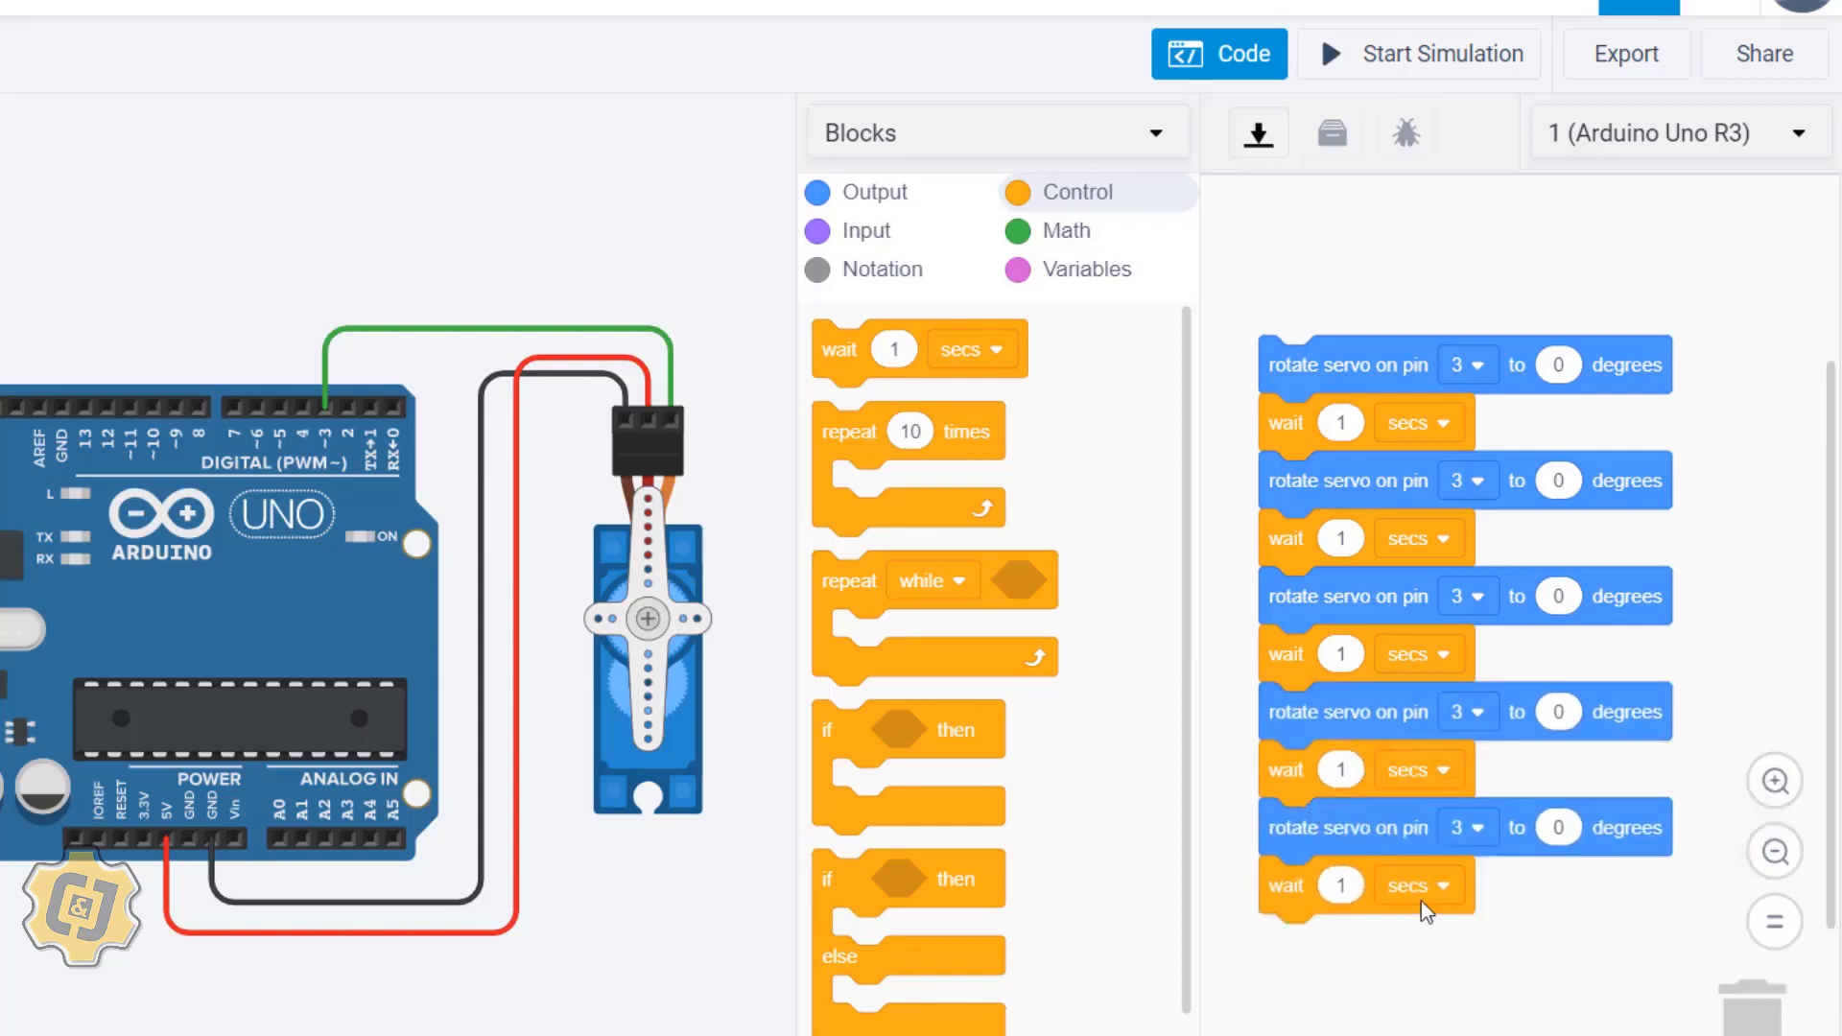
{"action": "mouse_move", "coordinate": [1378, 311]}
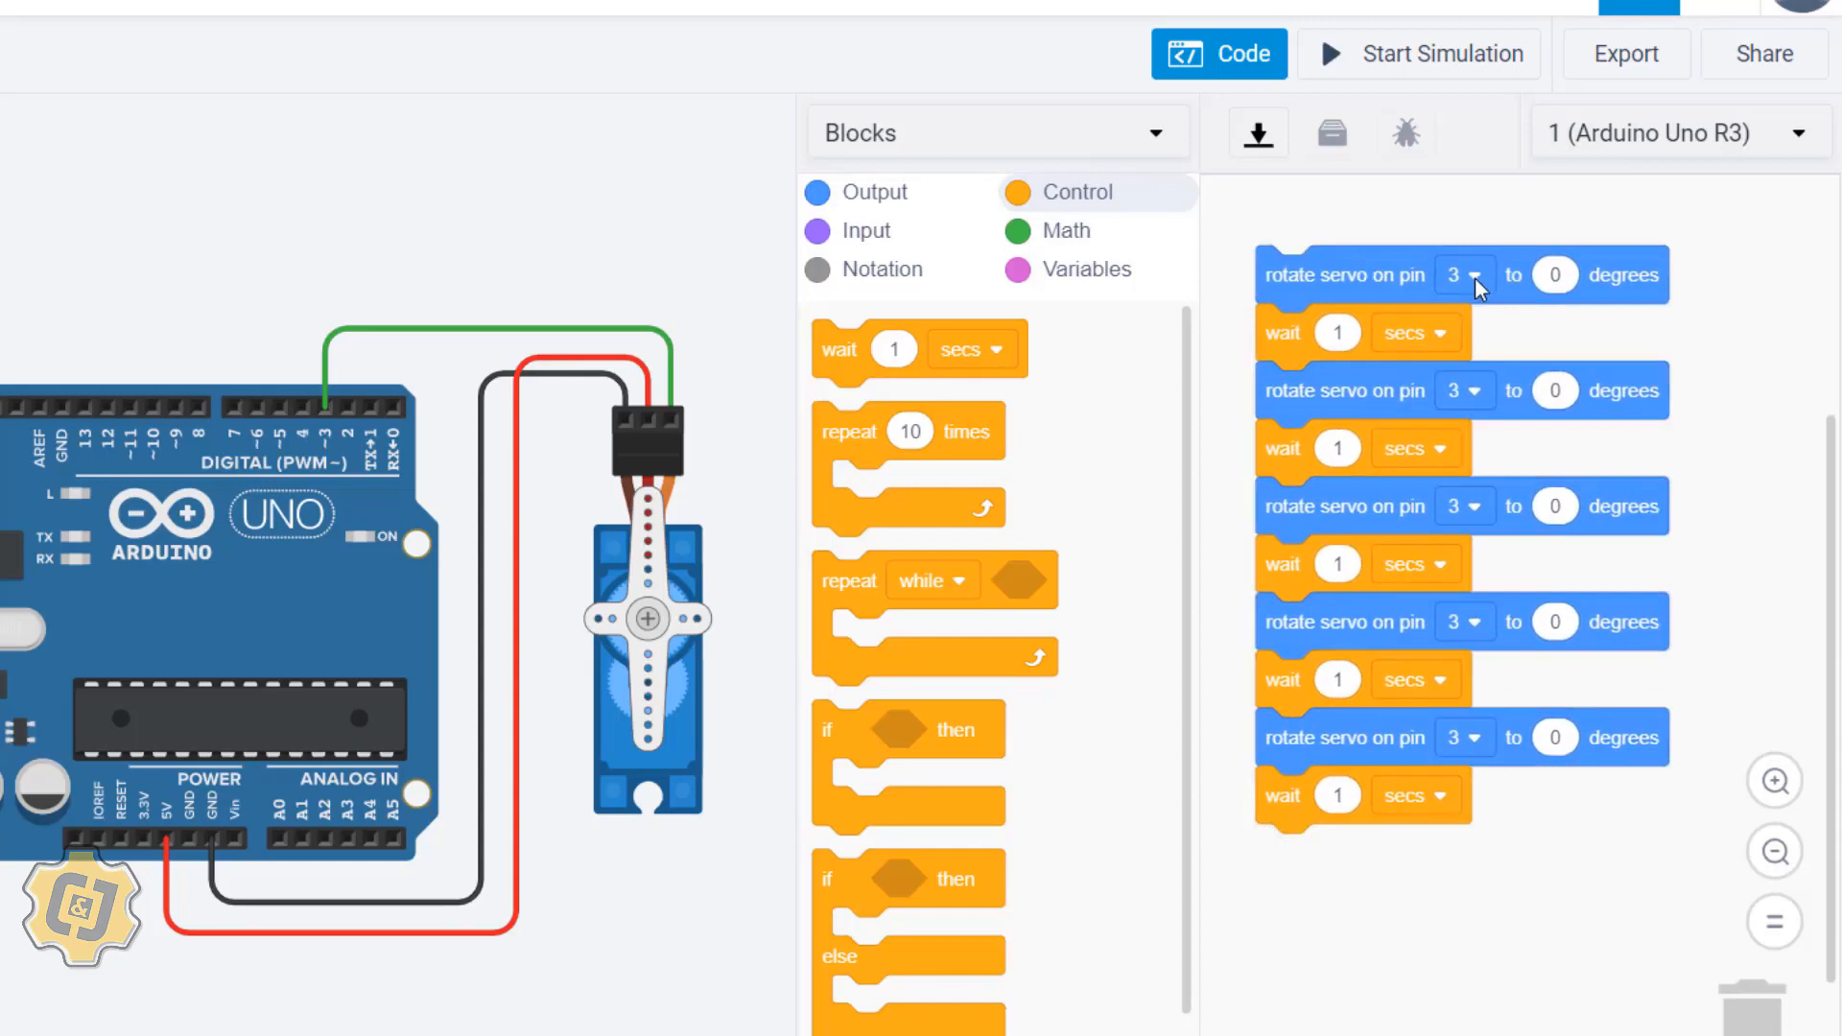
{"action": "mouse_move", "coordinate": [1409, 303]}
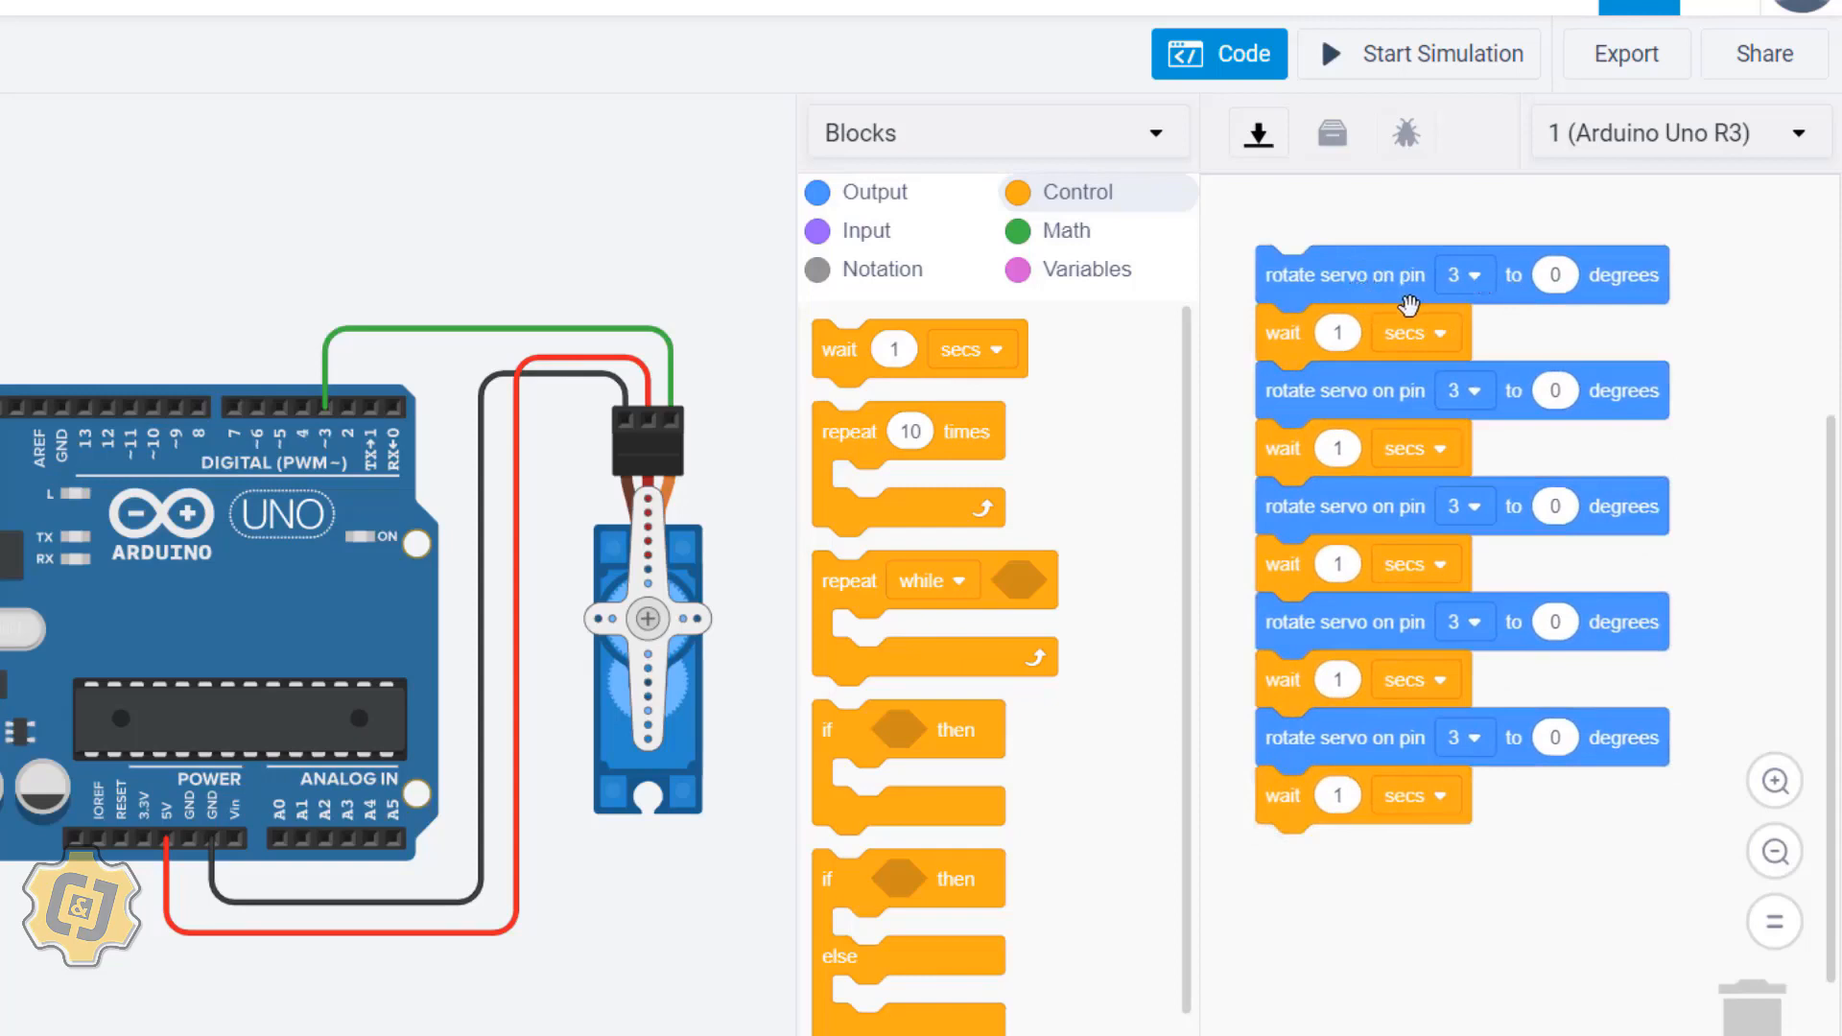
{"action": "mouse_move", "coordinate": [1557, 388]}
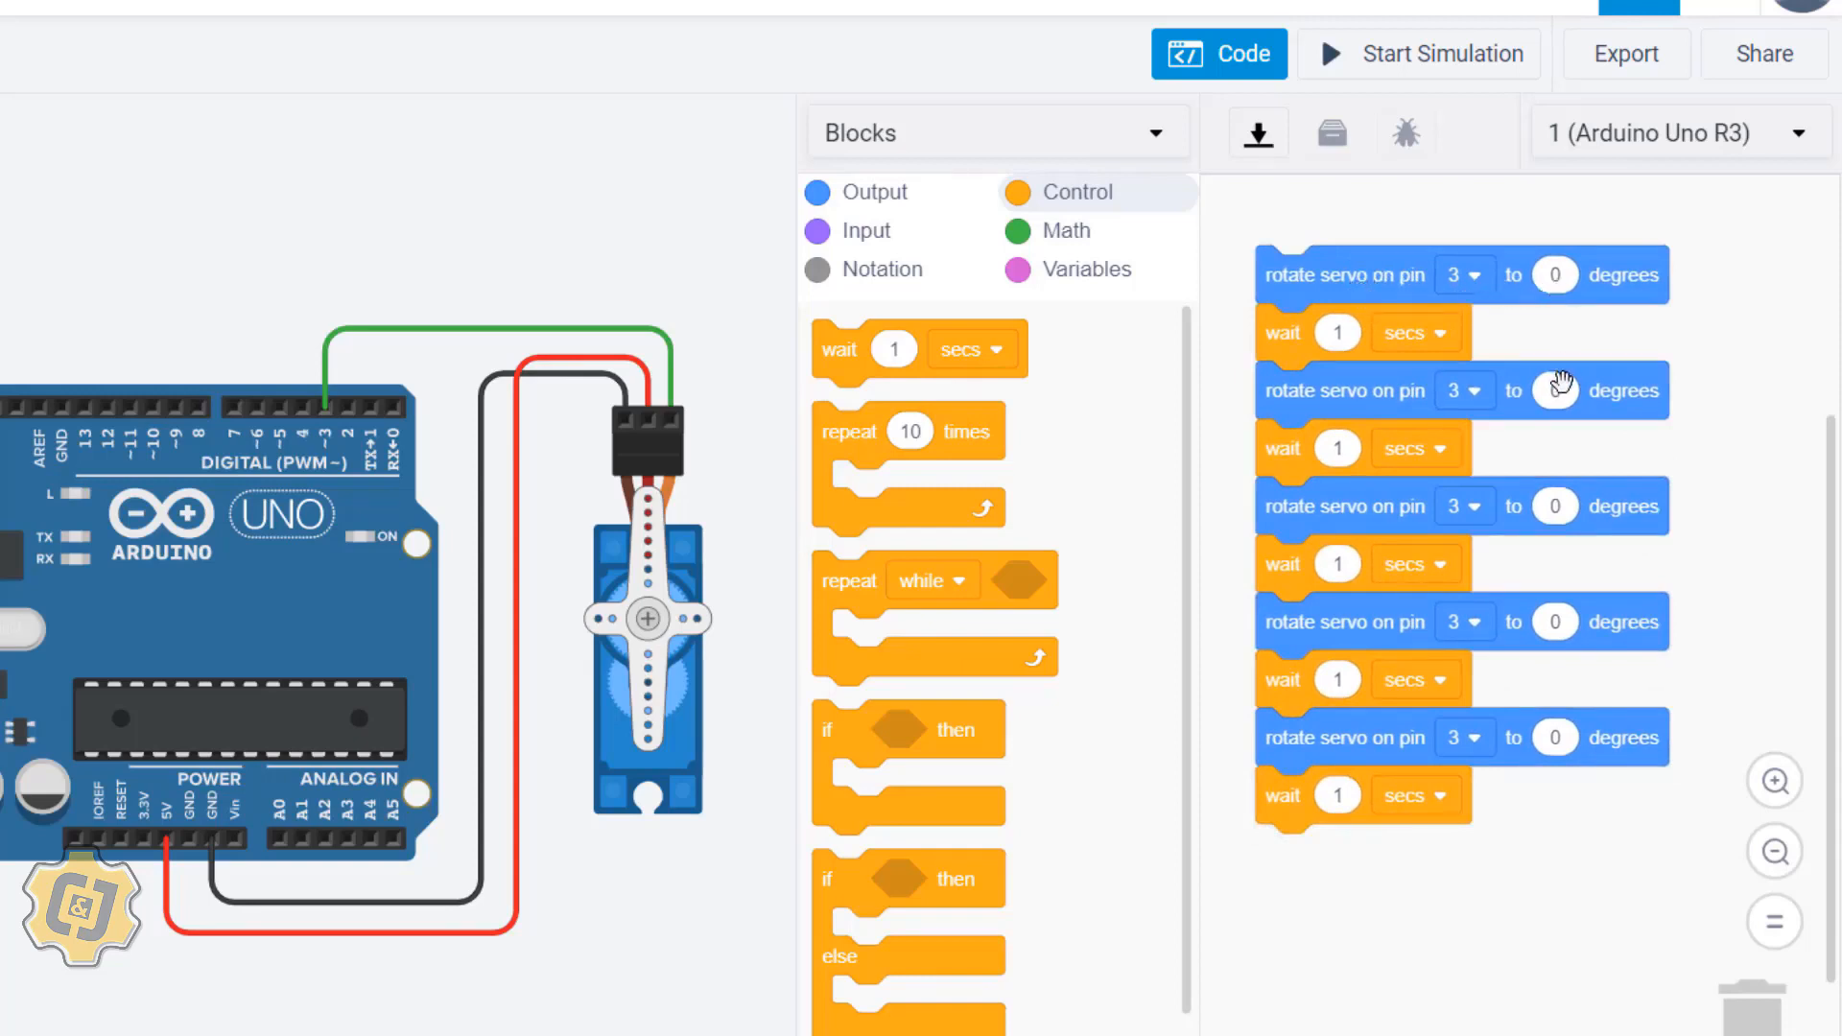
Step: Set the servo steps to 90, 180 and 90 degrees, then start the simulation
{"action": "type", "text": "90"}
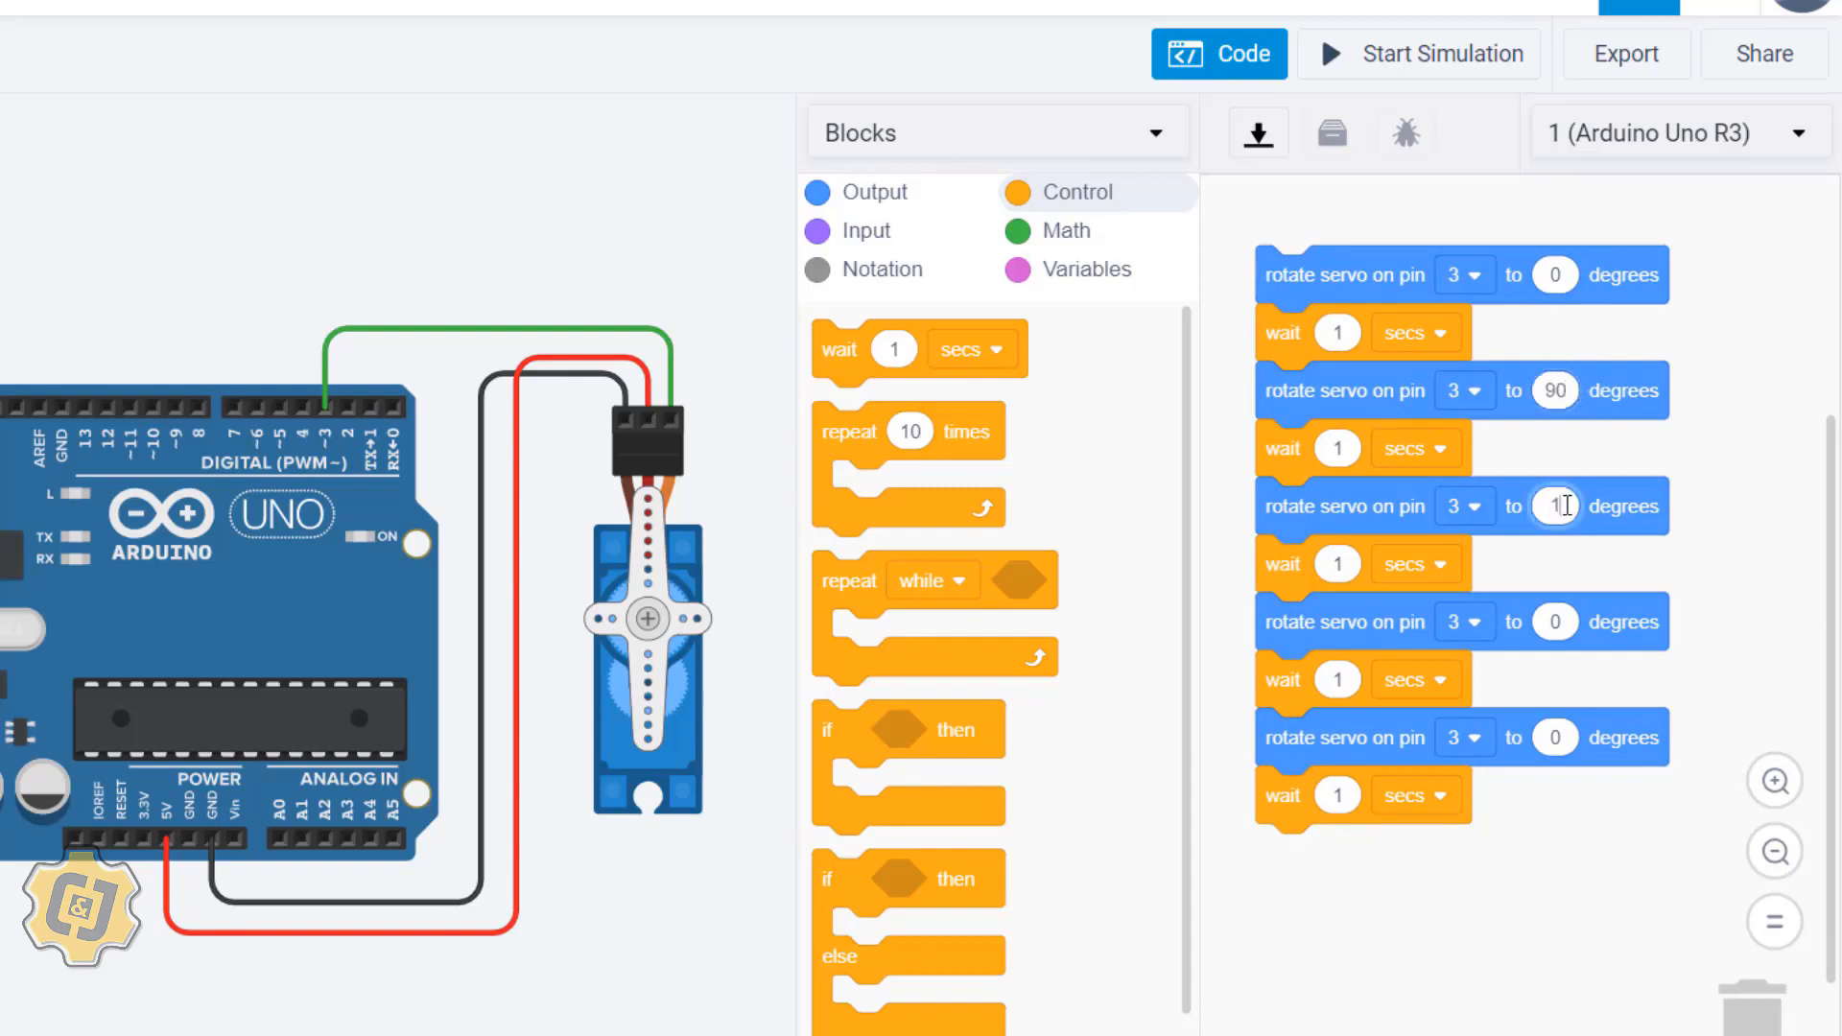
{"action": "type", "text": "180"}
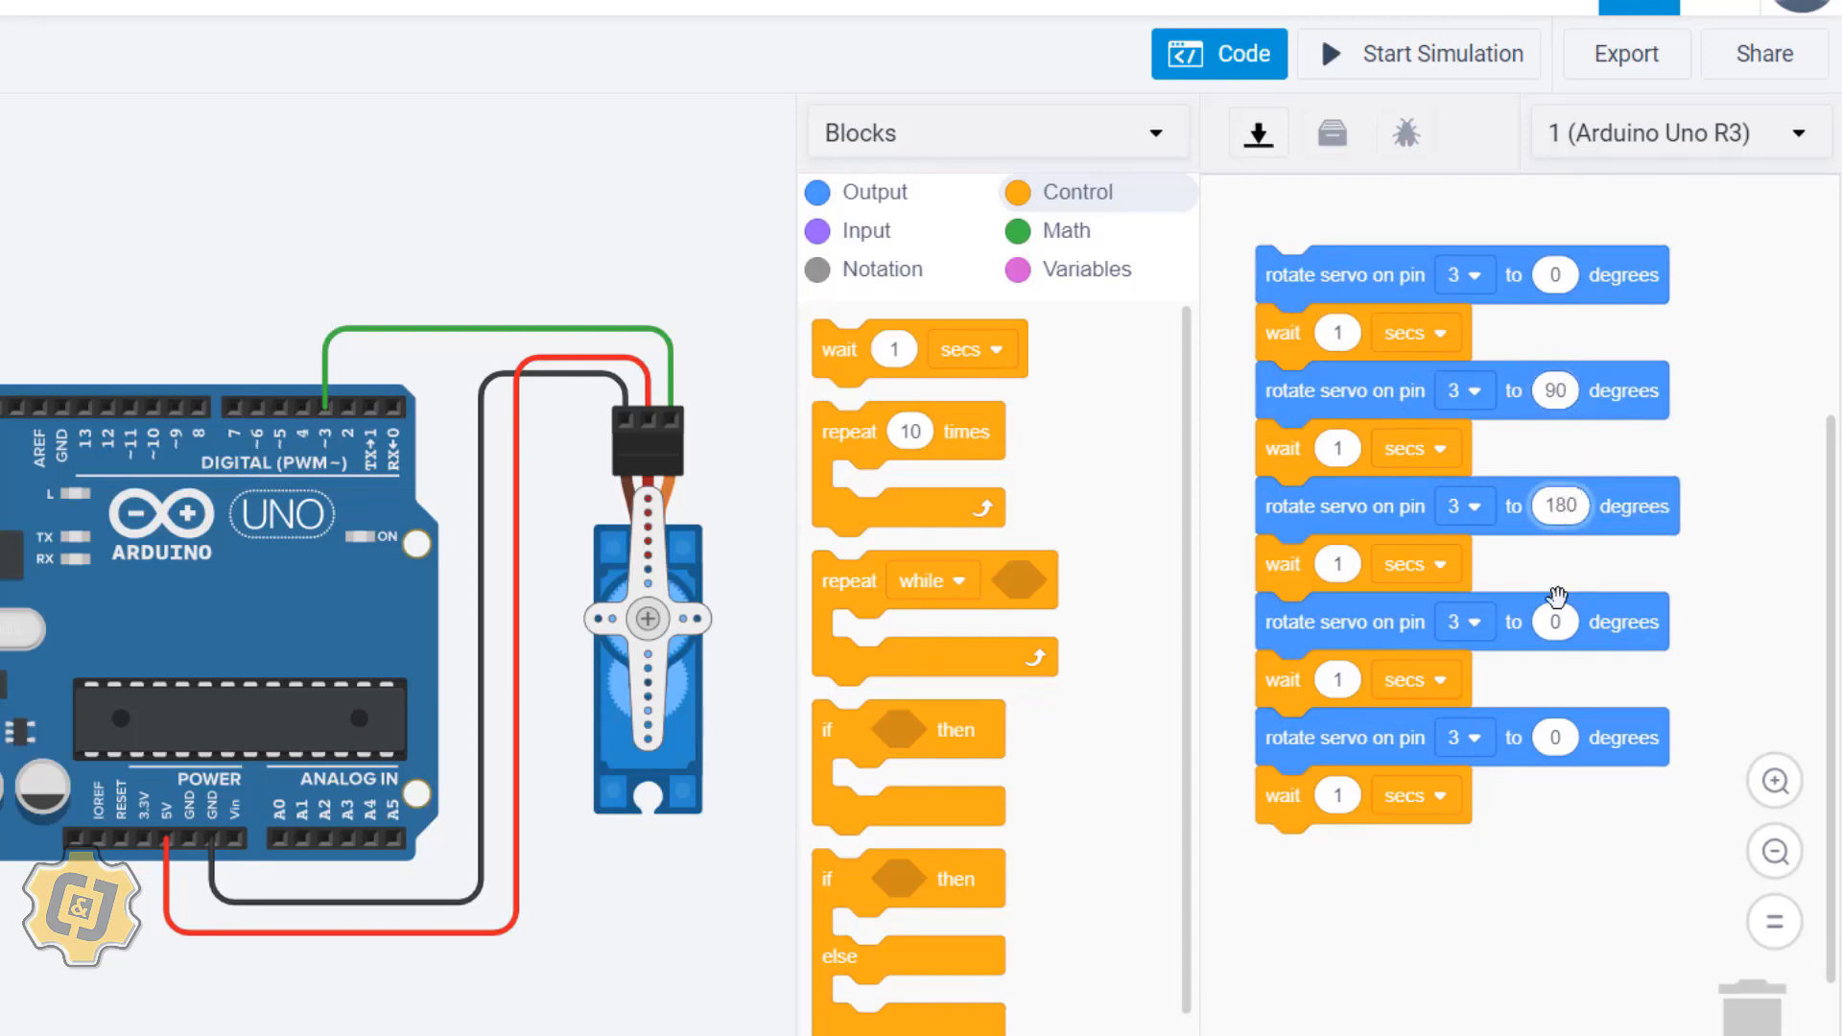
{"action": "left_click", "coordinate": [1552, 622]}
{"action": "type", "text": "90"}
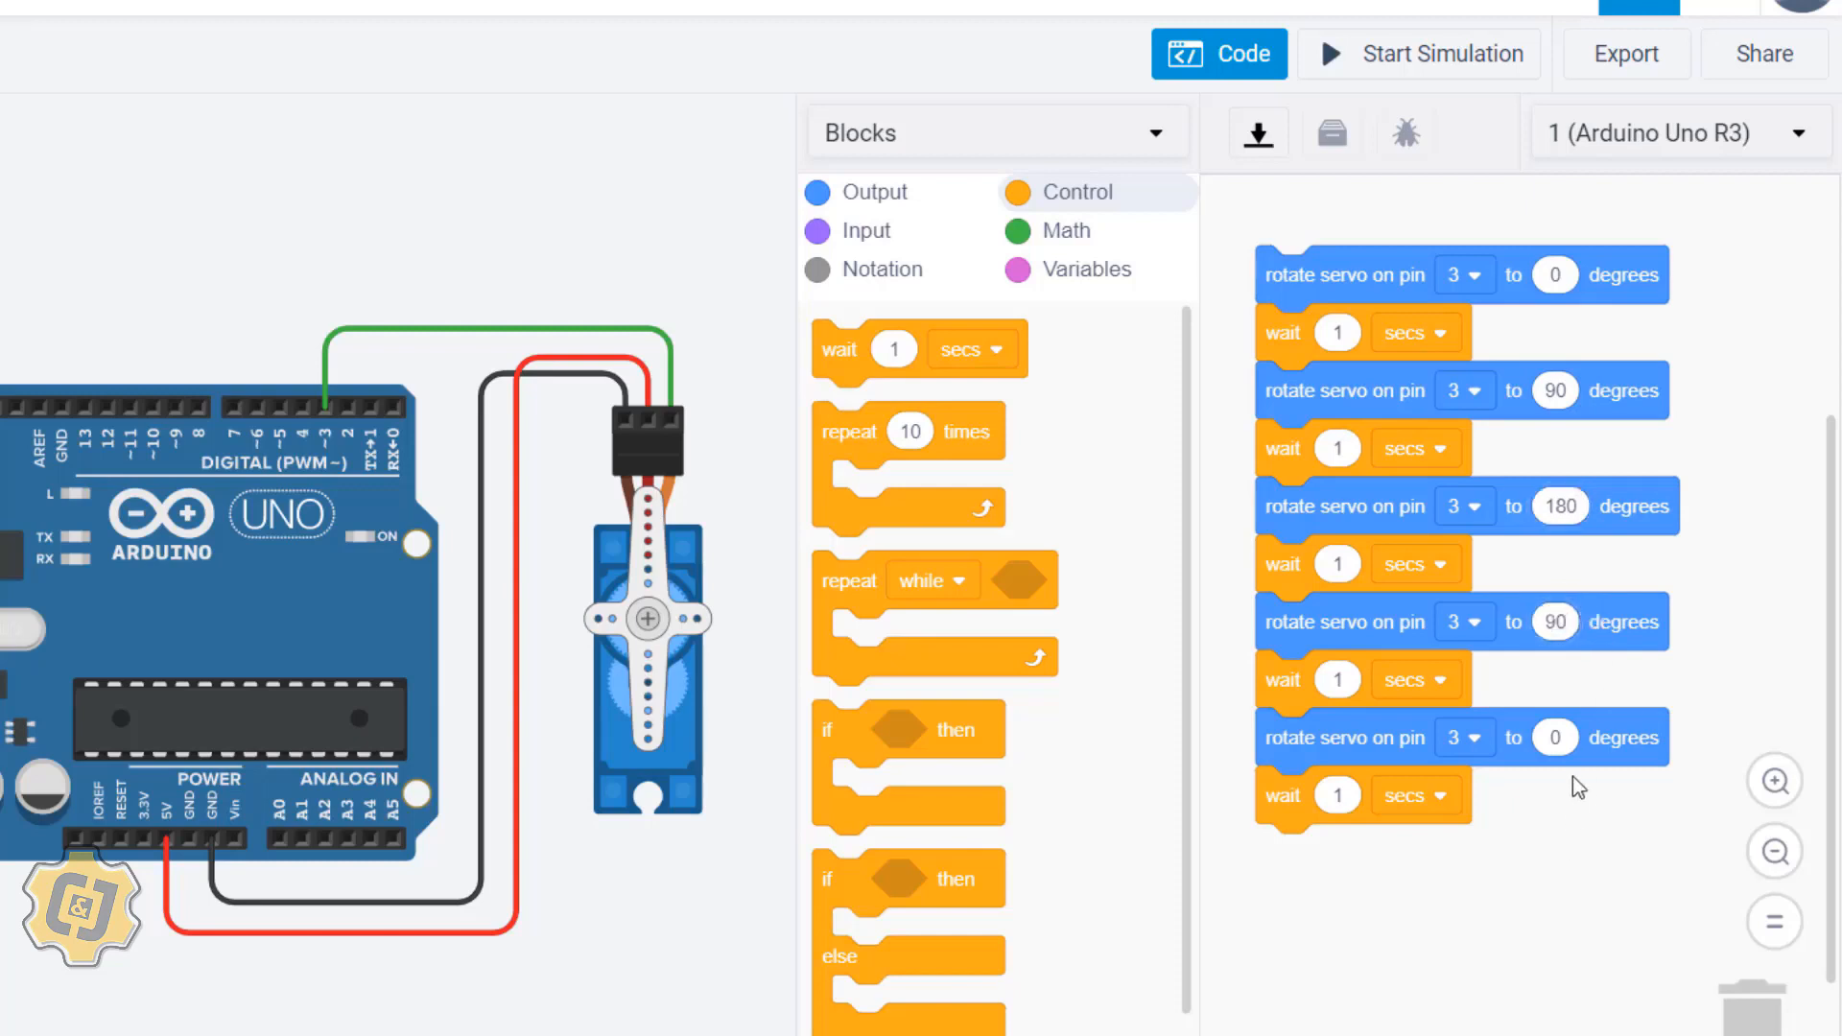
{"action": "mouse_move", "coordinate": [1531, 818]}
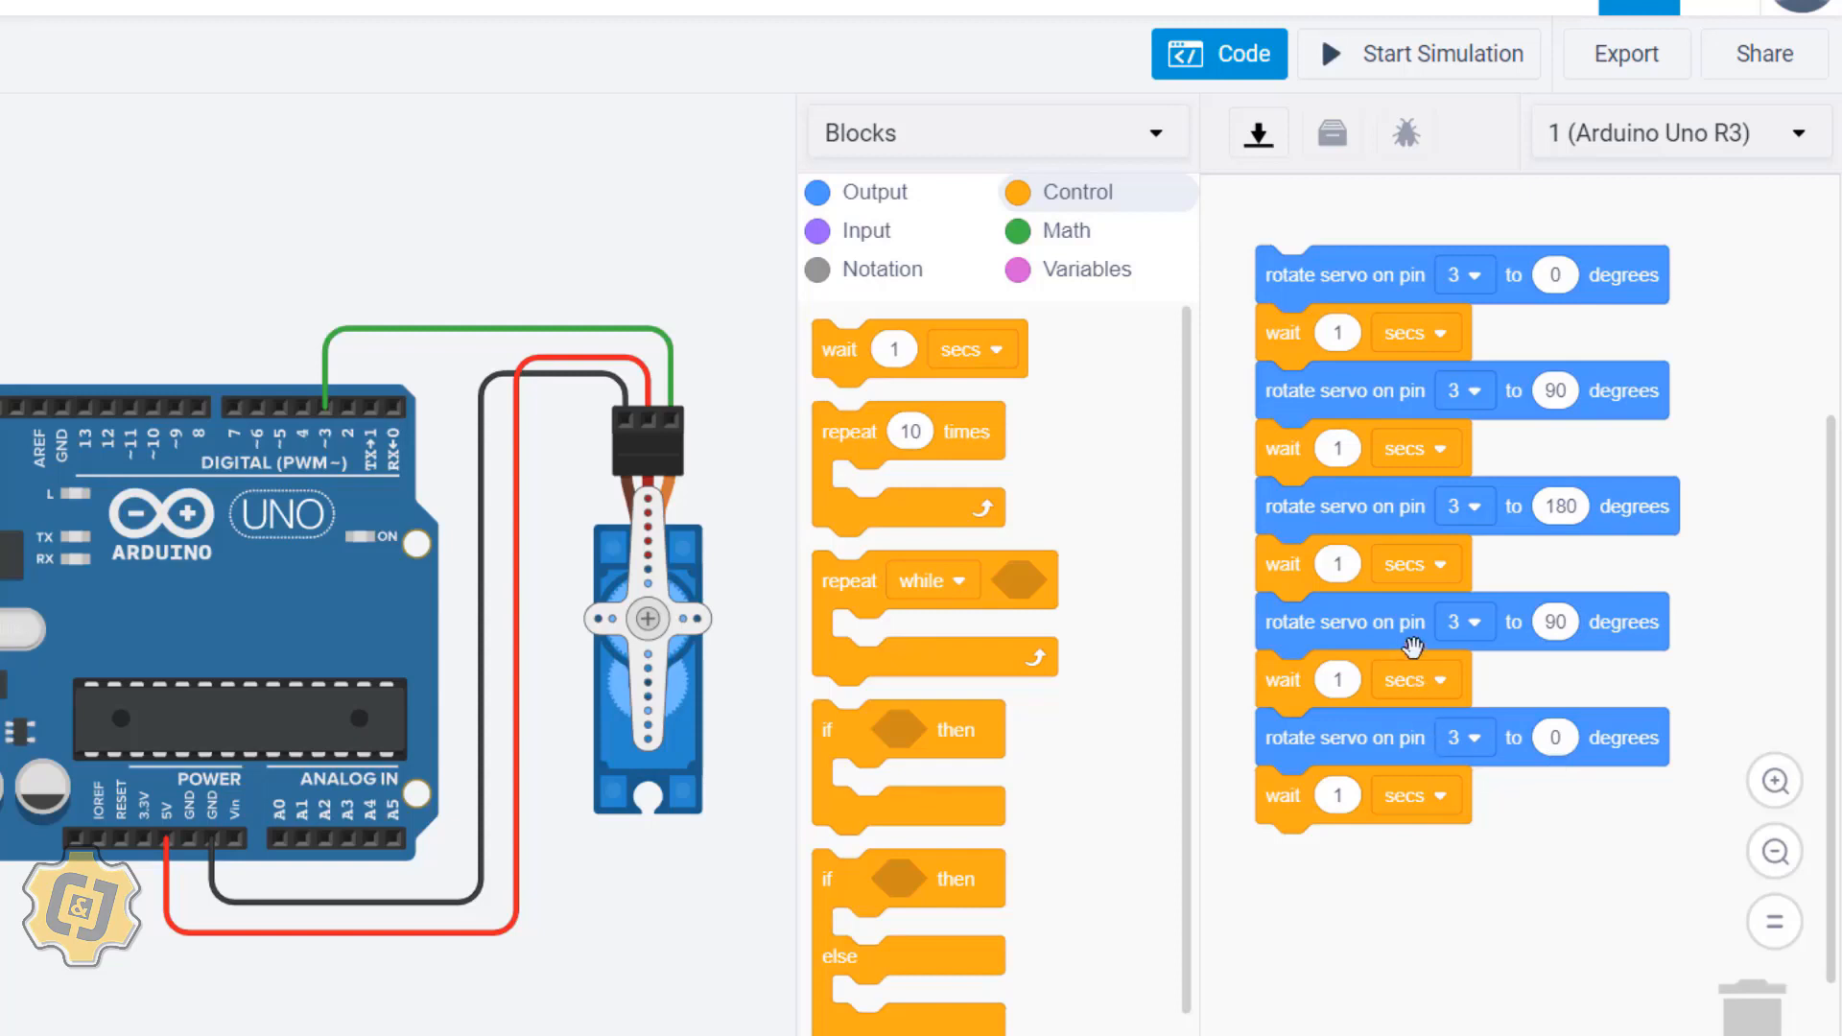
{"action": "mouse_move", "coordinate": [1095, 428]}
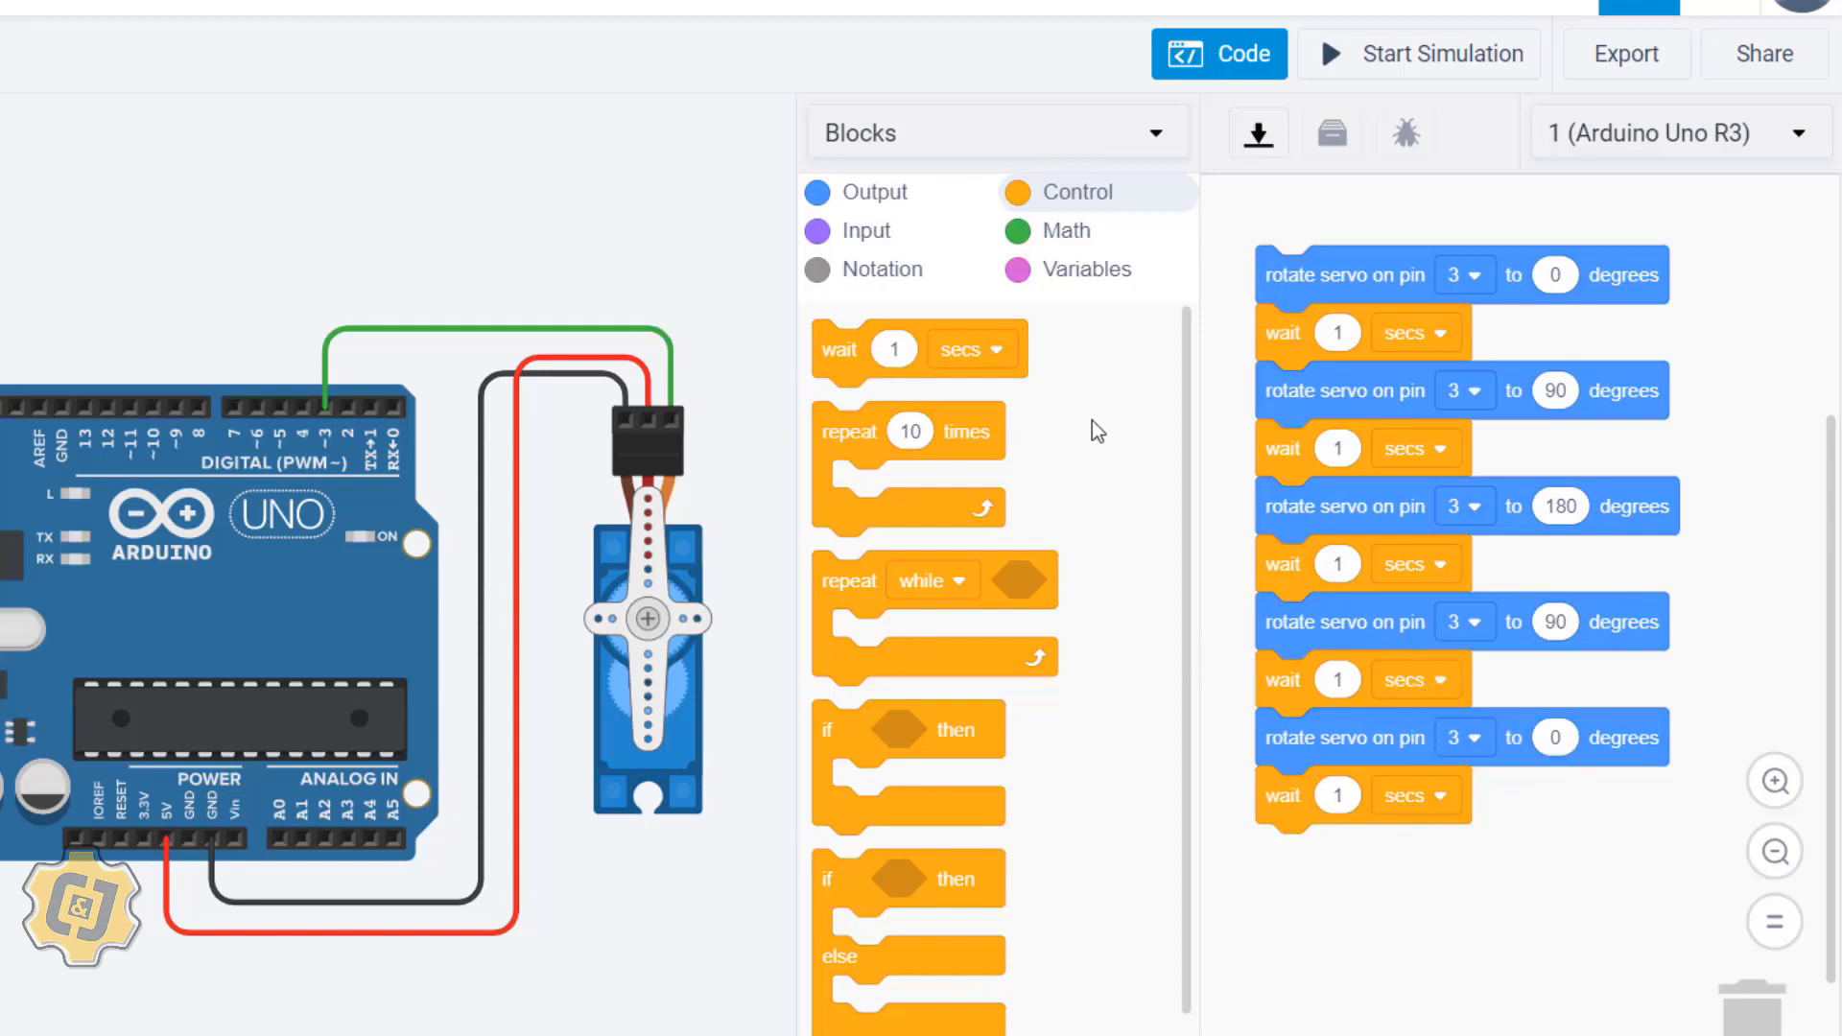
{"action": "mouse_move", "coordinate": [1497, 834]}
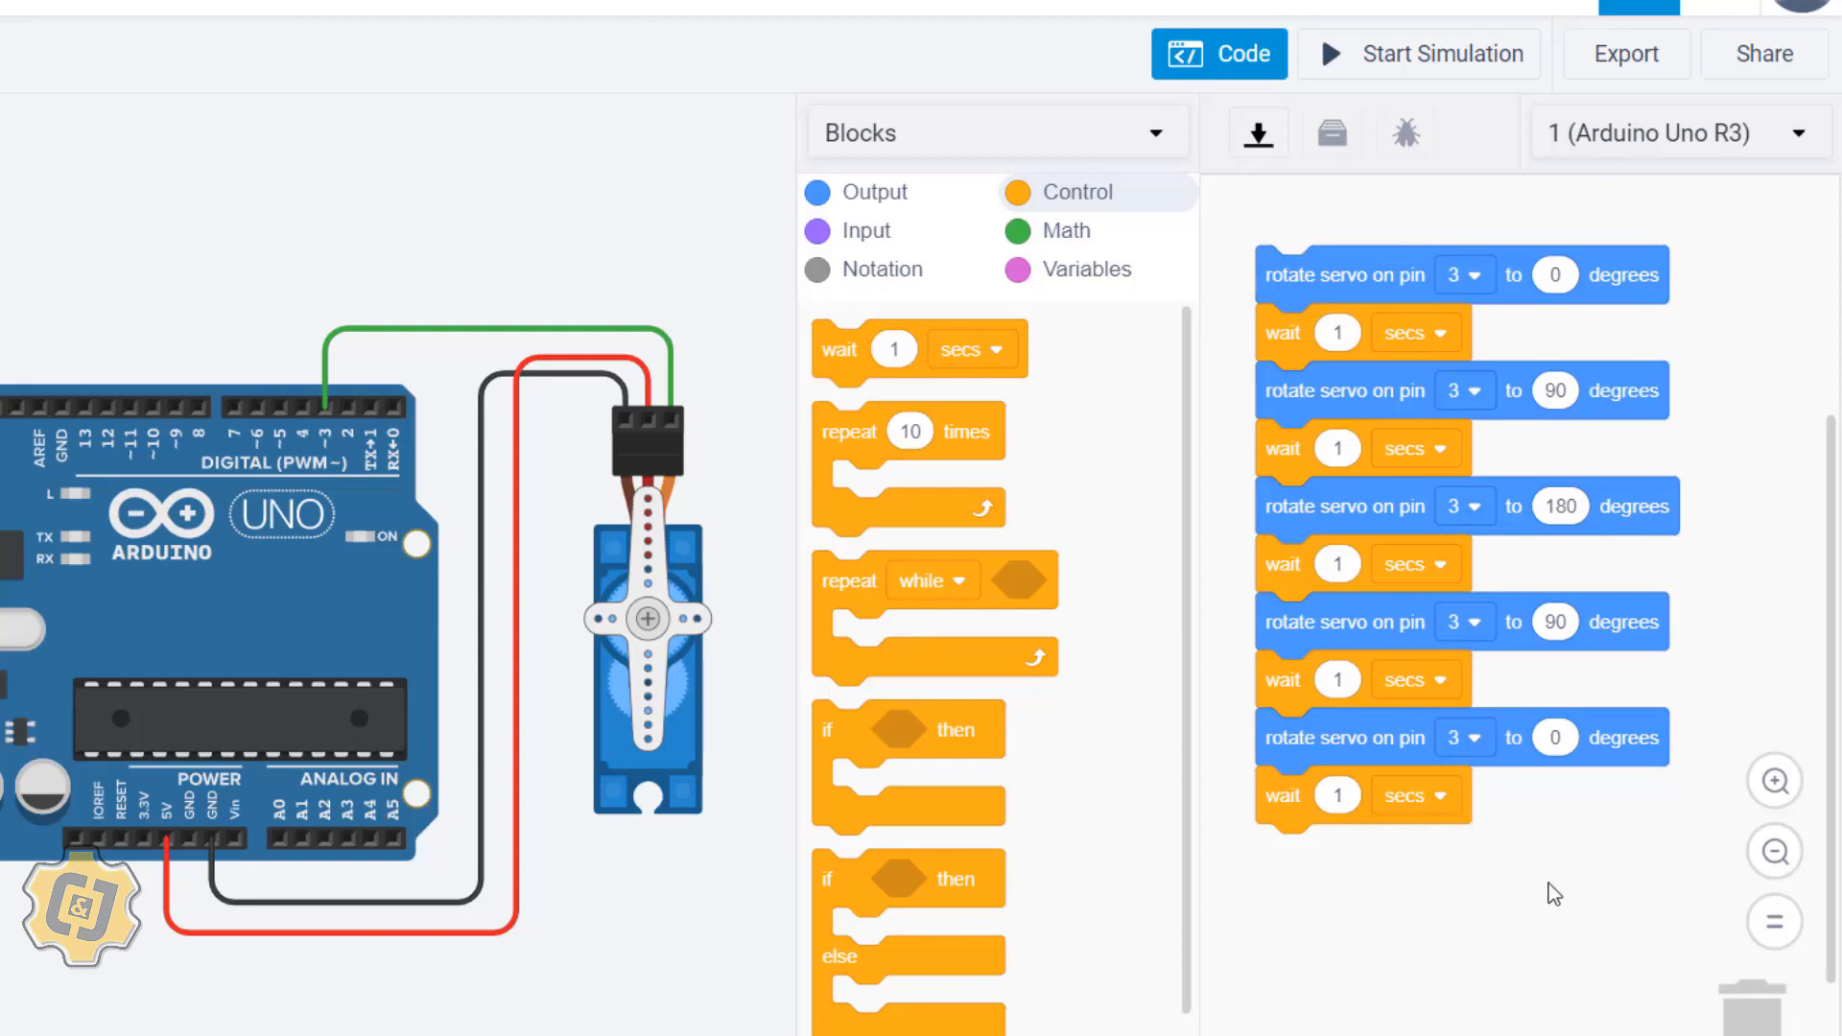
{"action": "mouse_move", "coordinate": [1334, 288]}
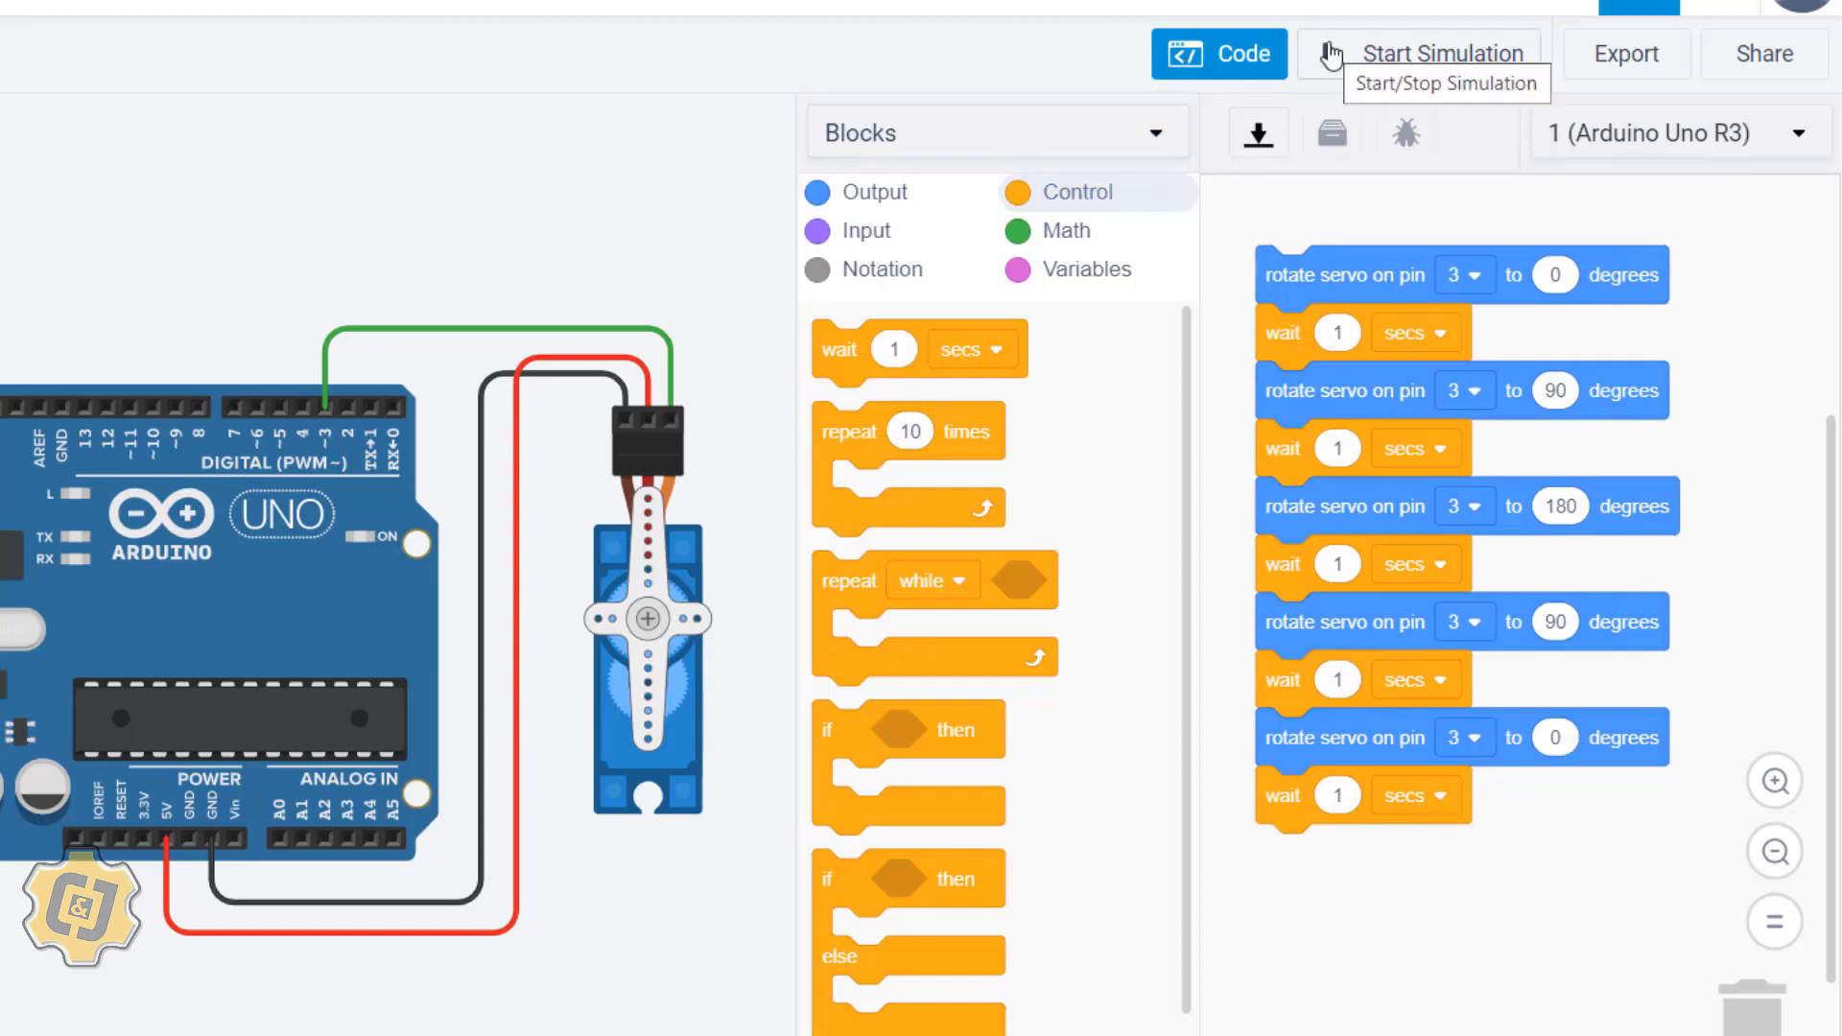
{"action": "left_click", "coordinate": [1438, 54]}
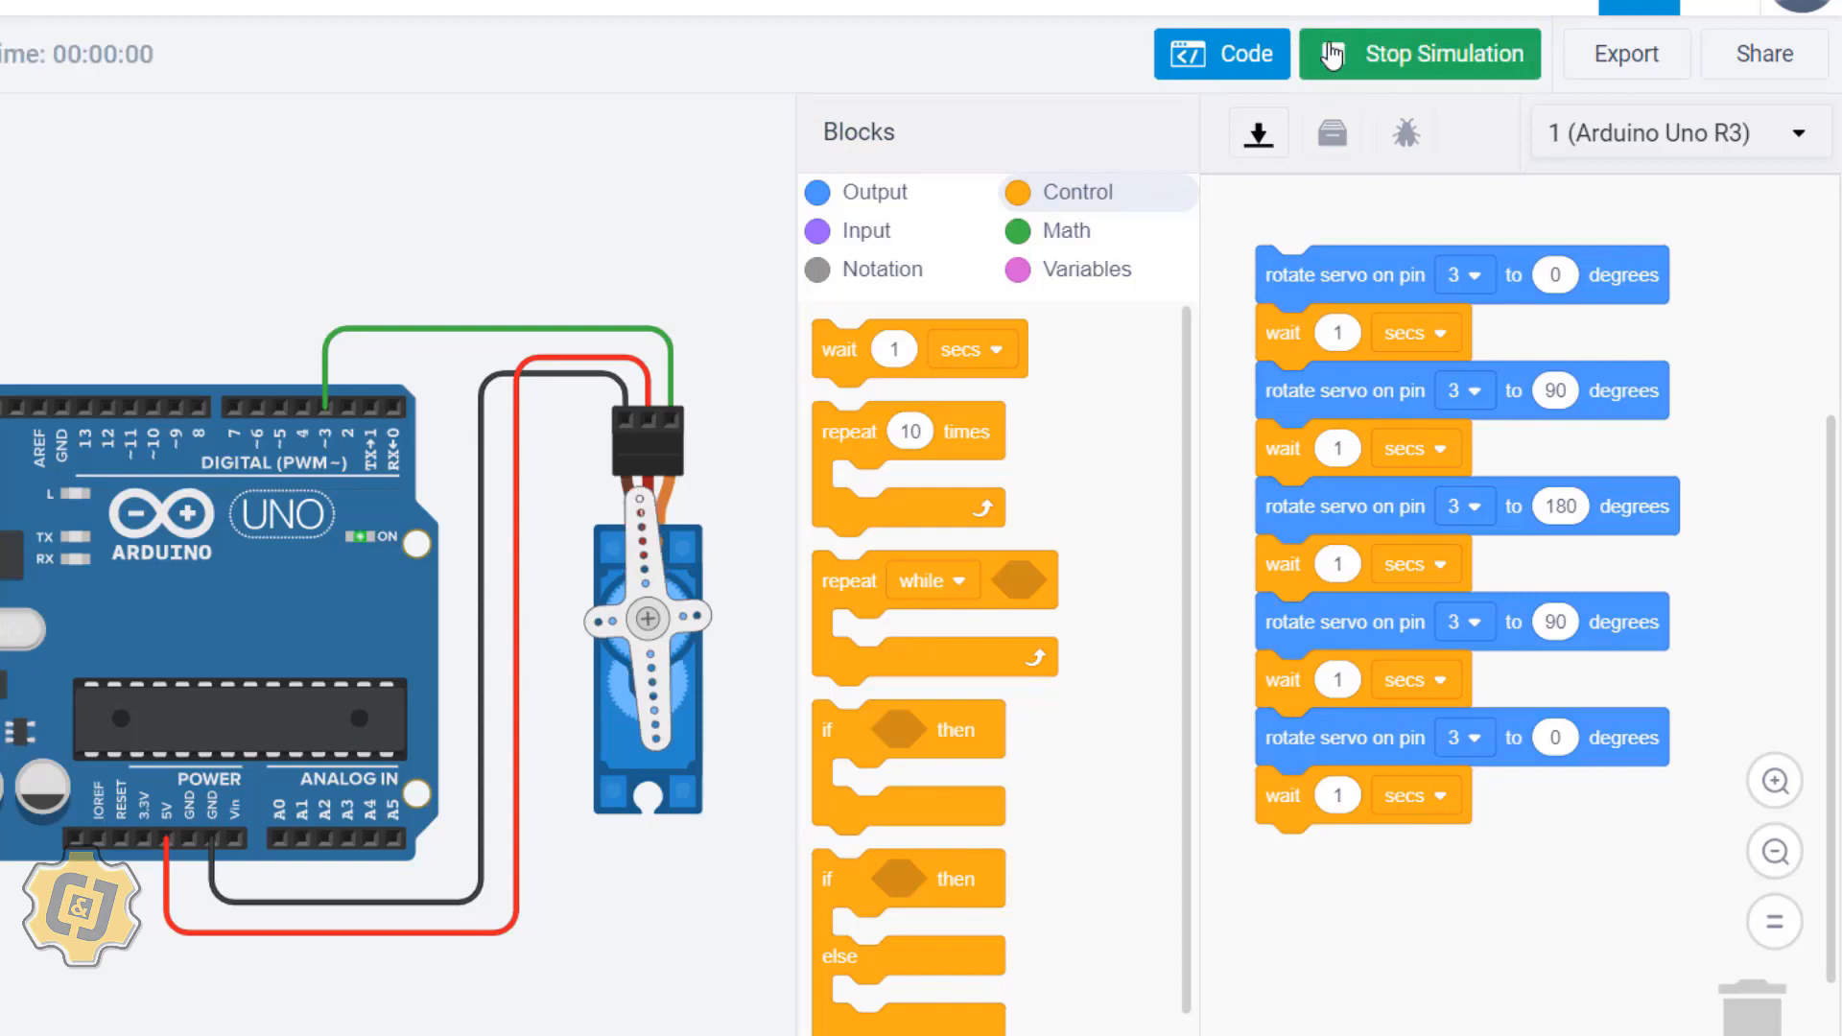